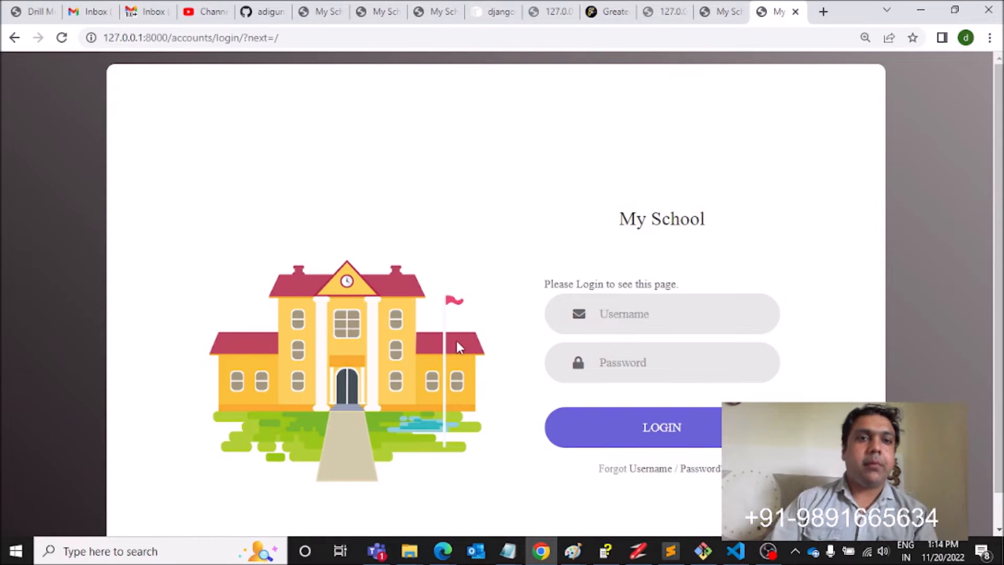
{"action": "mouse_move", "coordinate": [407, 336]}
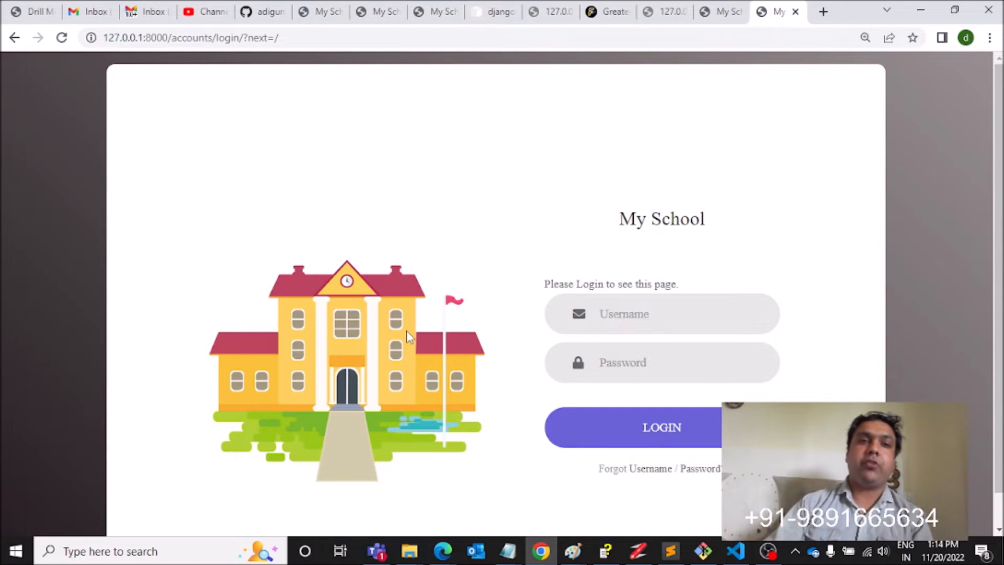
{"action": "mouse_move", "coordinate": [450, 213]}
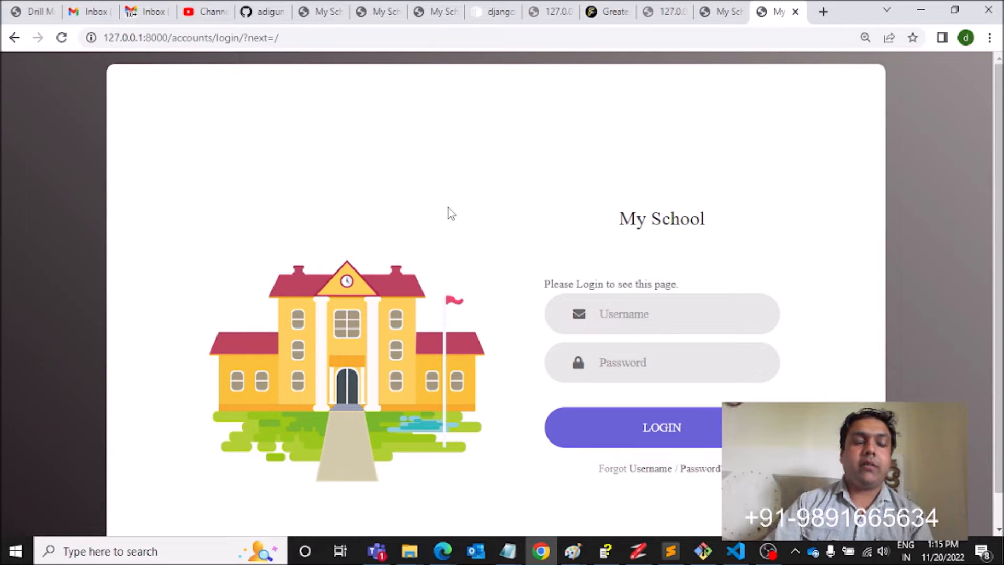
Log in to the My School app with username 'a' and the password
{"action": "left_click", "coordinate": [661, 314]}
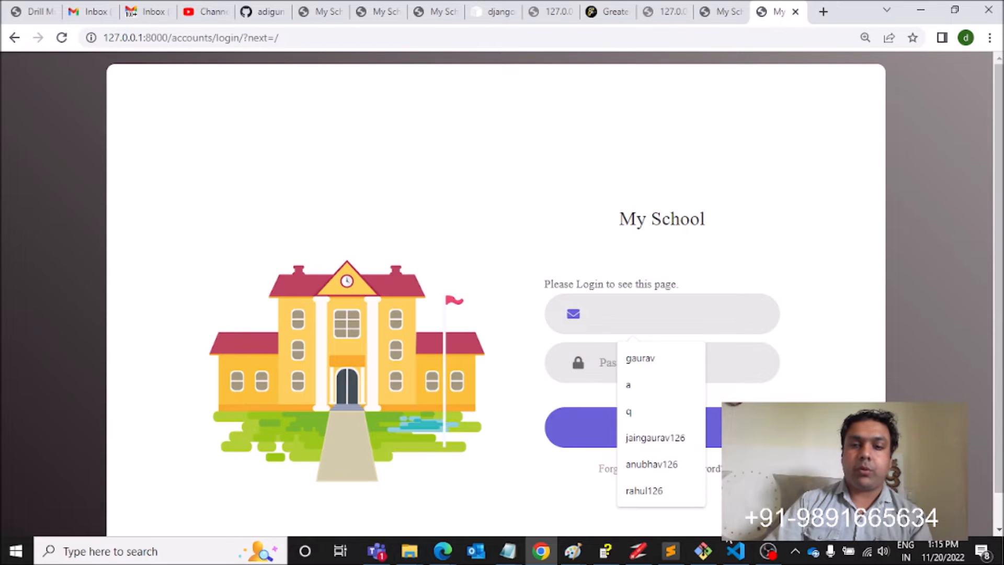
{"action": "left_click", "coordinate": [735, 550]}
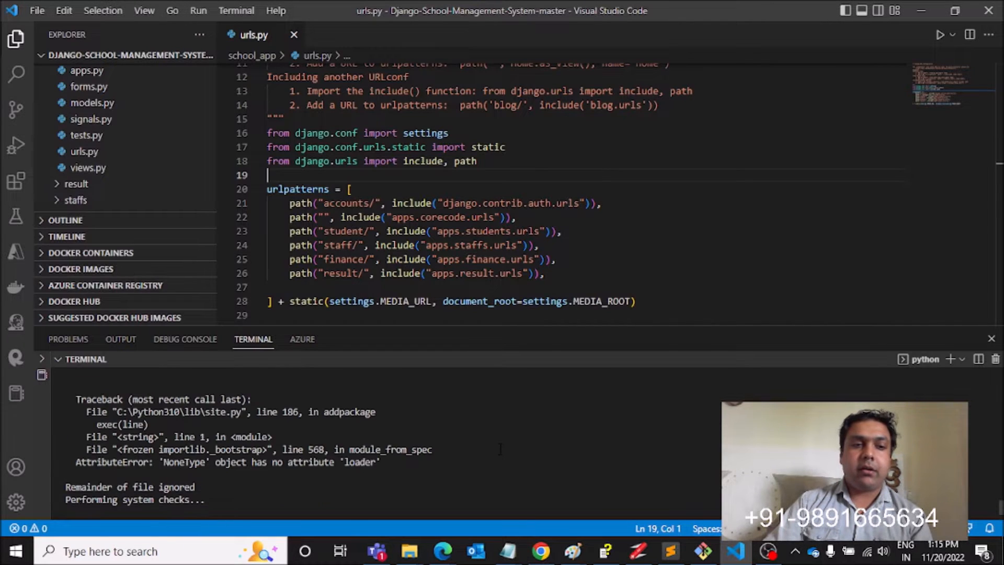
{"action": "left_click", "coordinate": [540, 550]}
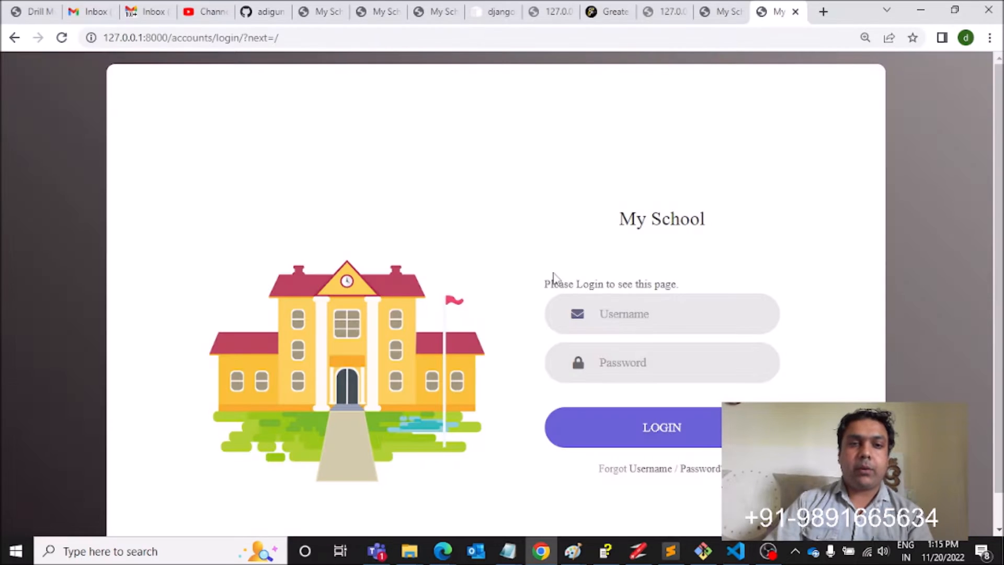
{"action": "type", "text": "a"}
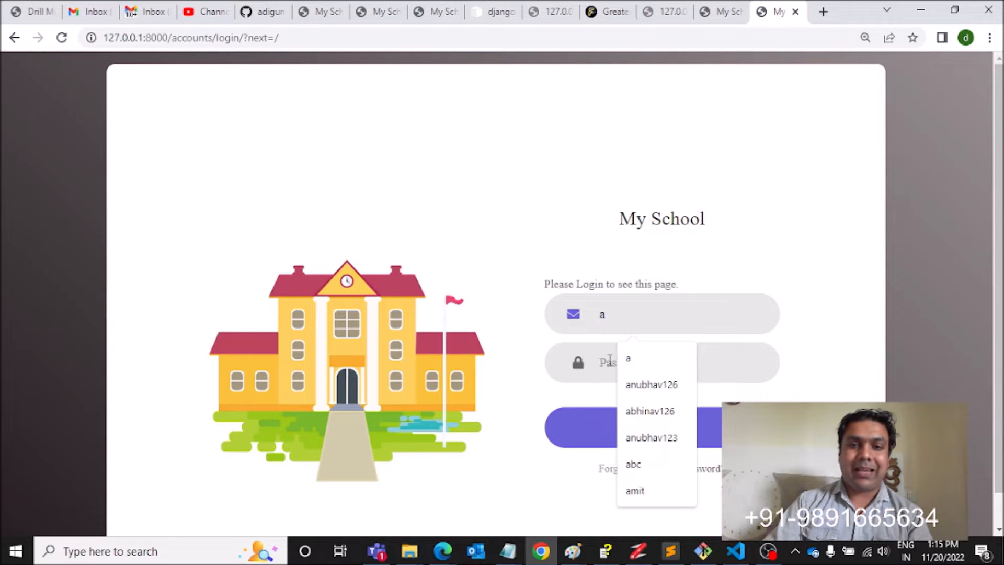
{"action": "left_click", "coordinate": [661, 362]}
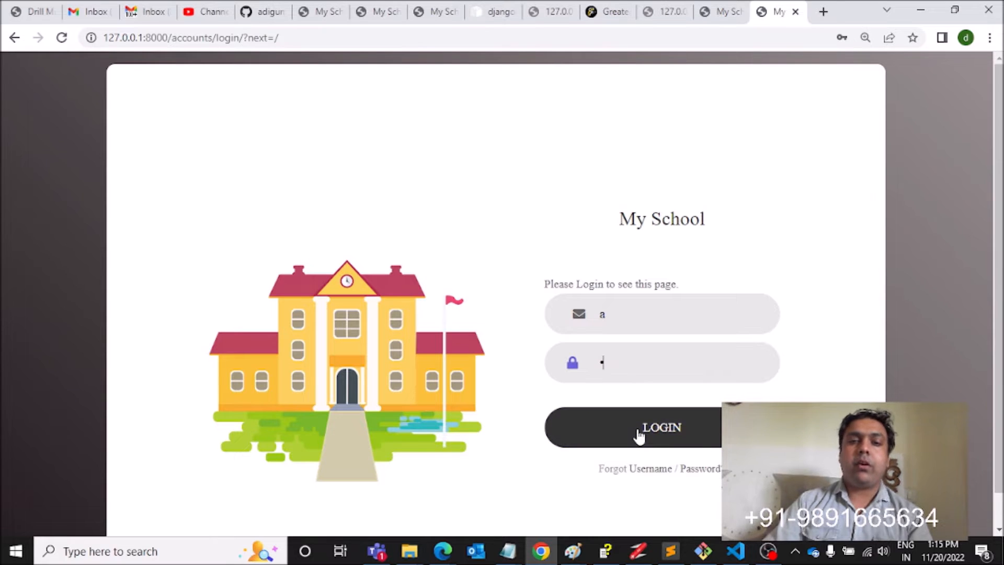
{"action": "left_click", "coordinate": [640, 427]}
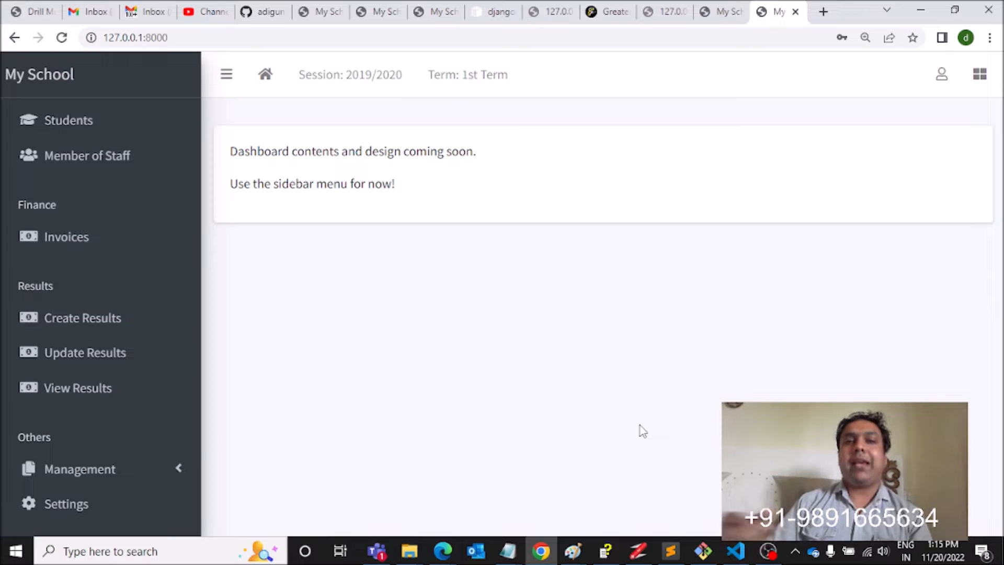
{"action": "mouse_move", "coordinate": [845, 394]}
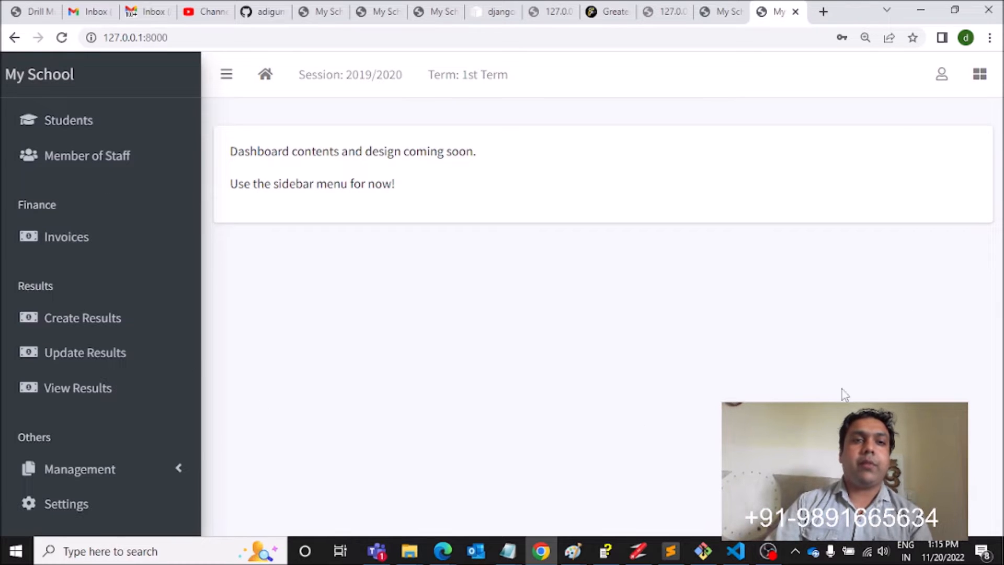
{"action": "mouse_move", "coordinate": [440, 276]}
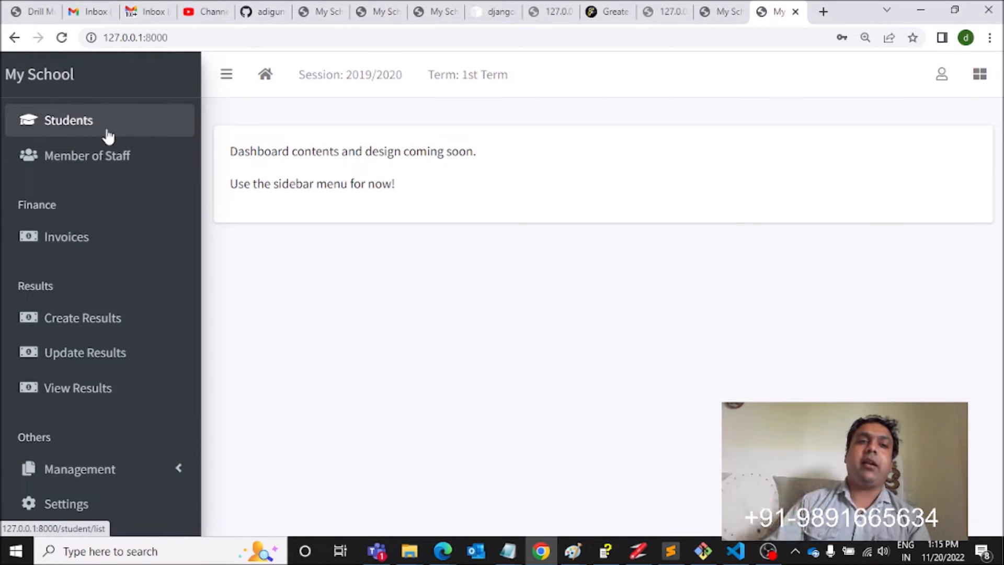
{"action": "mouse_move", "coordinate": [578, 134]}
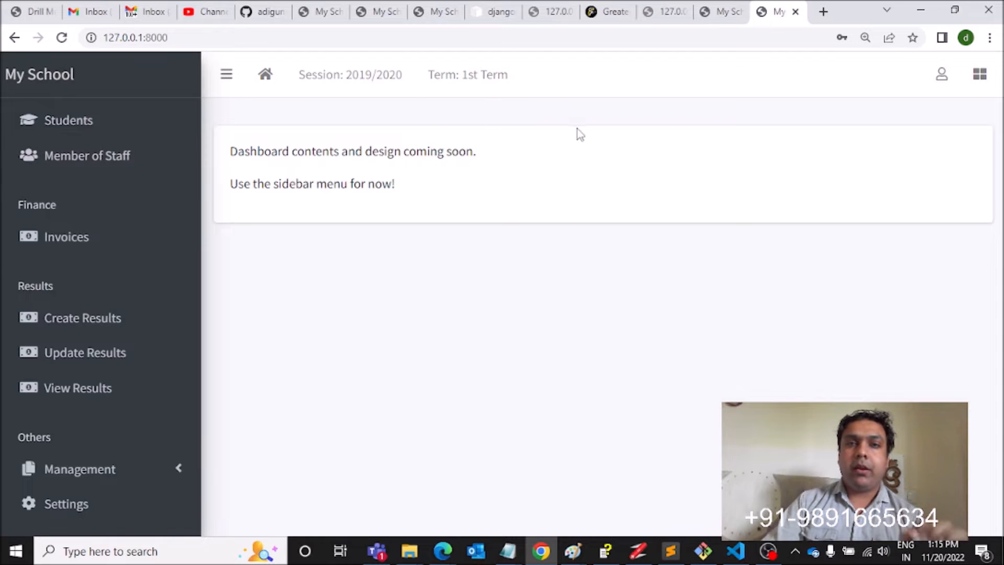
{"action": "mouse_move", "coordinate": [979, 73]}
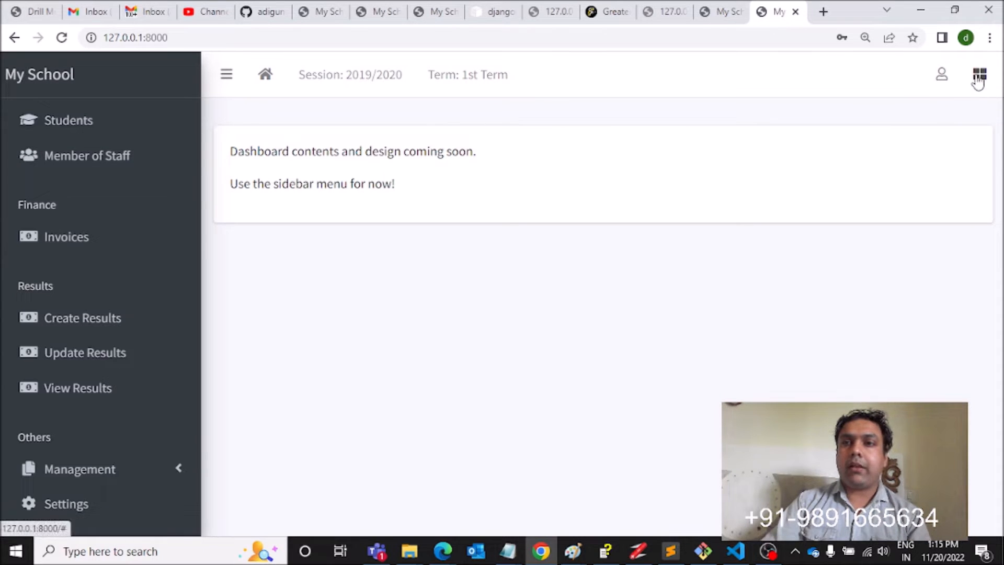
Open the AdminLTE customization panel, remove the navbar border and shrink sidebar nav text
{"action": "left_click", "coordinate": [979, 74]}
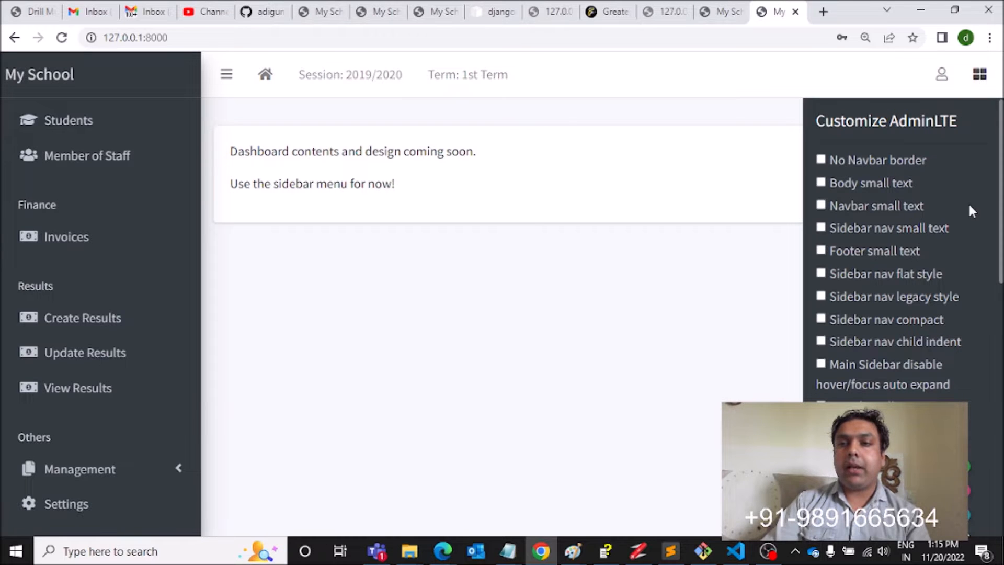
{"action": "scroll", "scroll_direction": "down", "scroll_amount": 3}
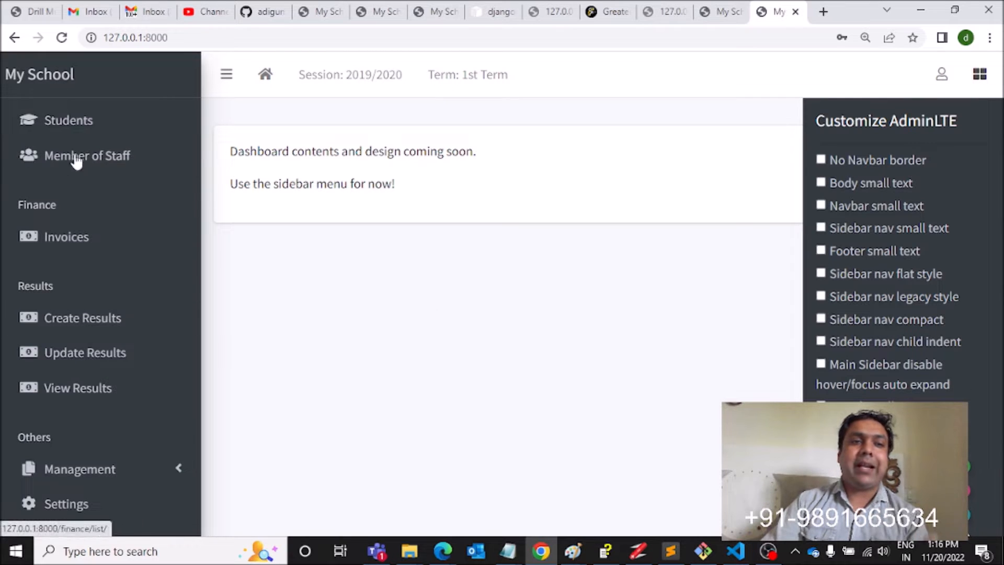
{"action": "mouse_move", "coordinate": [827, 173]}
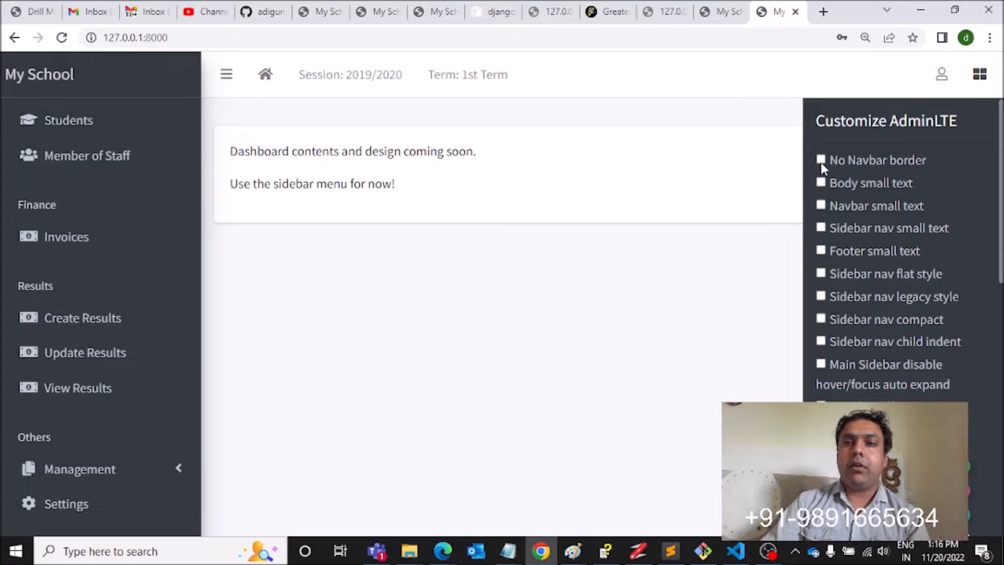
{"action": "left_click", "coordinate": [821, 160]}
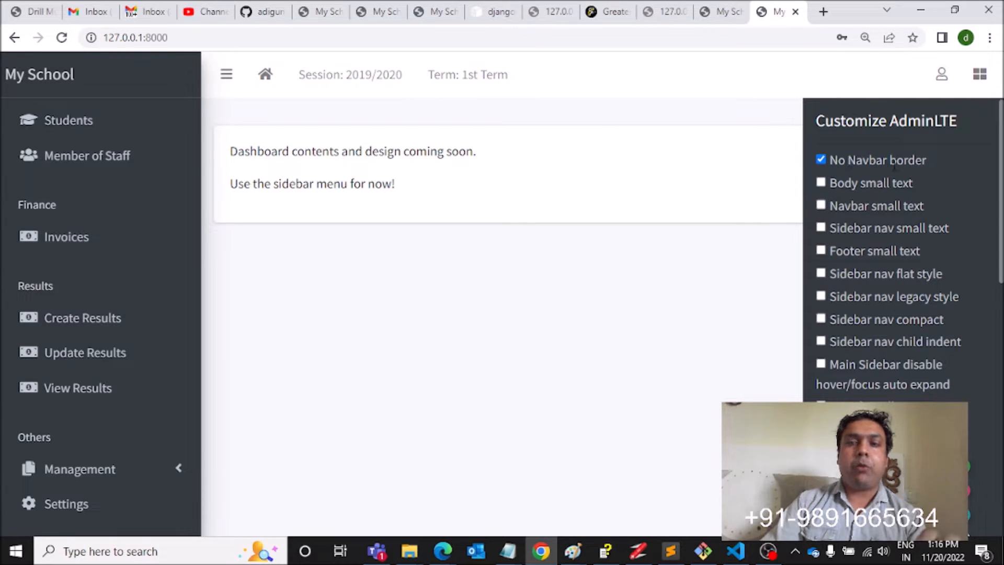
{"action": "left_click", "coordinate": [821, 227]}
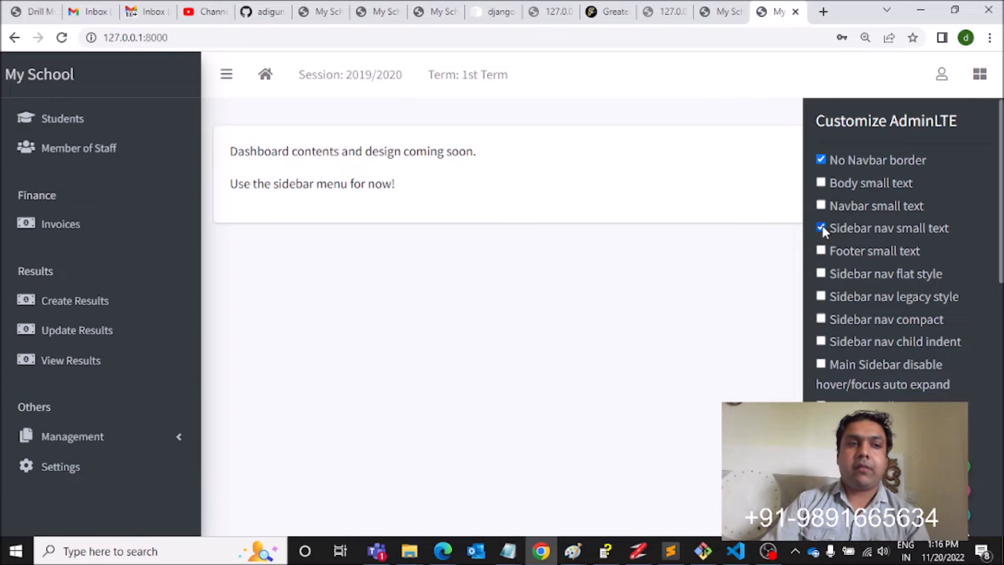
{"action": "mouse_move", "coordinate": [79, 148]}
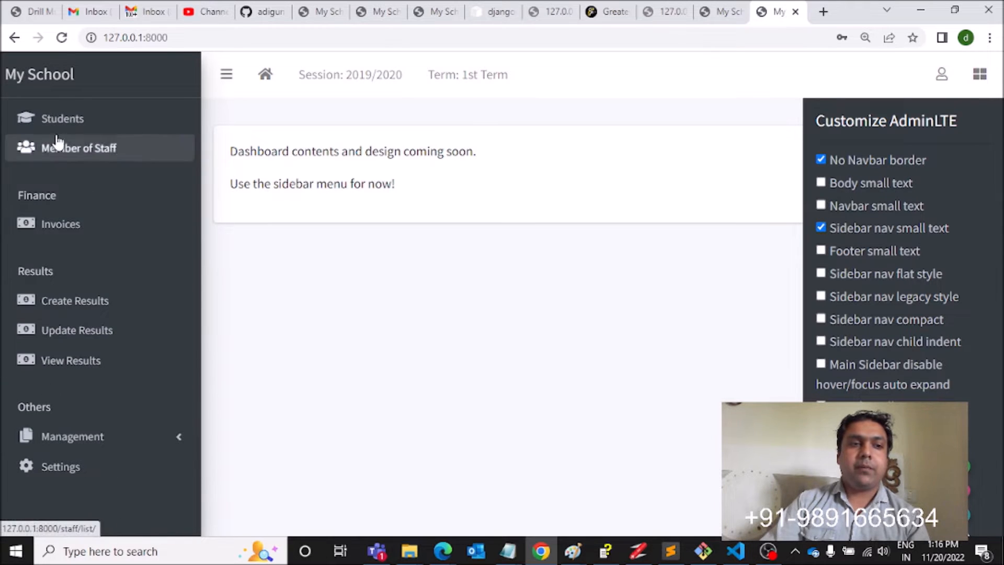
{"action": "mouse_move", "coordinate": [60, 223]}
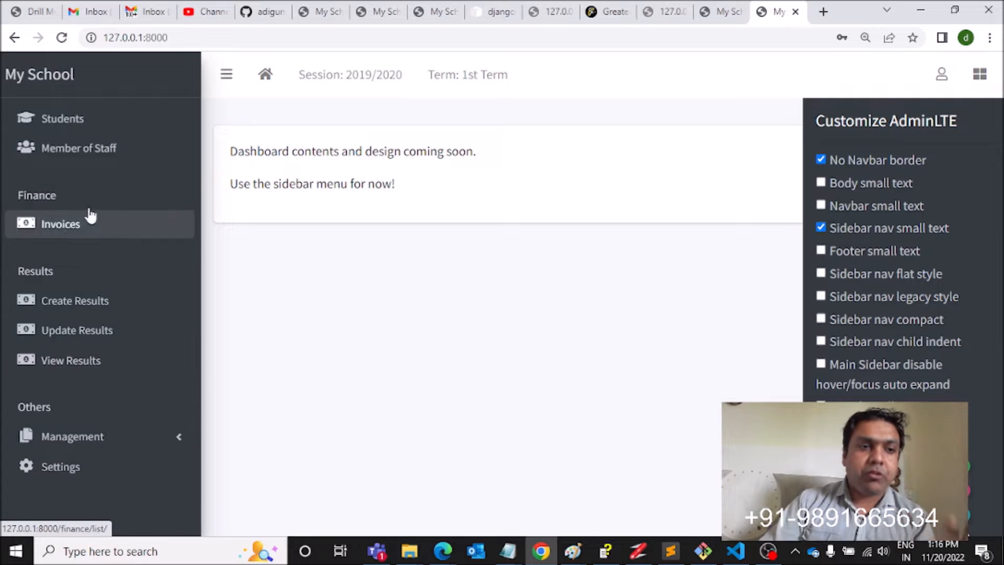
{"action": "mouse_move", "coordinate": [85, 204]}
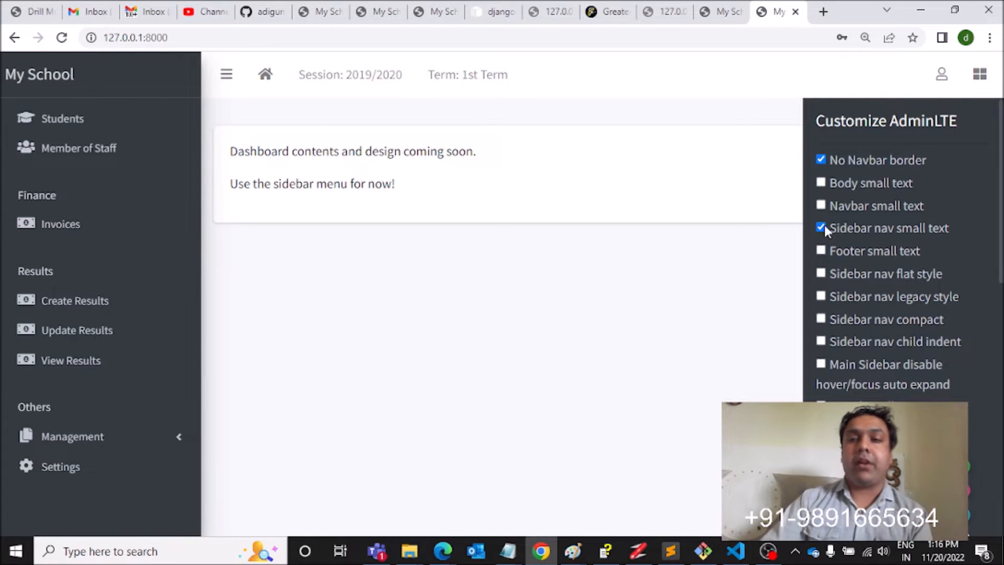
Toggle small footer text, flat and legacy sidebar nav, child indent, and hover-expand options
{"action": "left_click", "coordinate": [821, 250]}
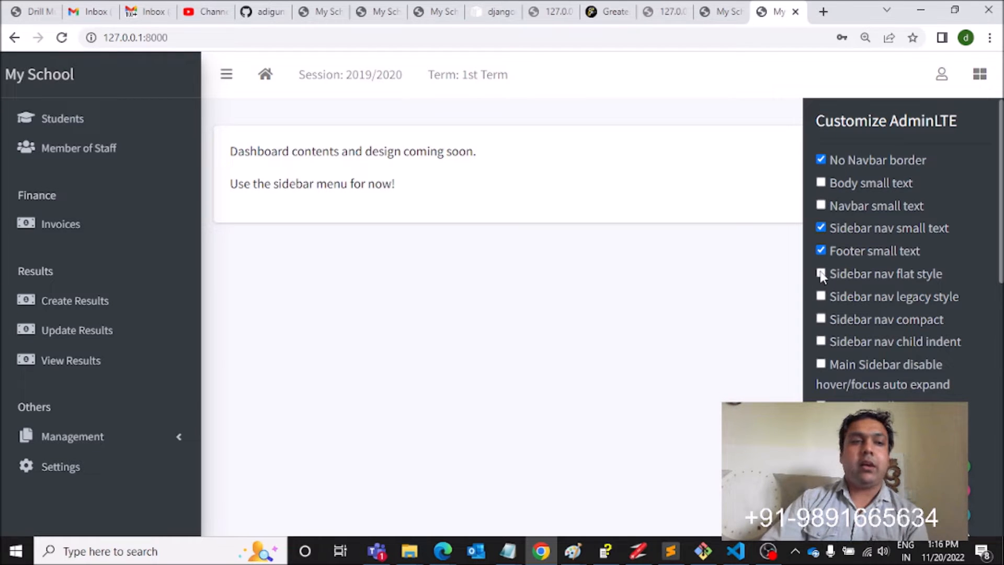
{"action": "left_click", "coordinate": [821, 274]}
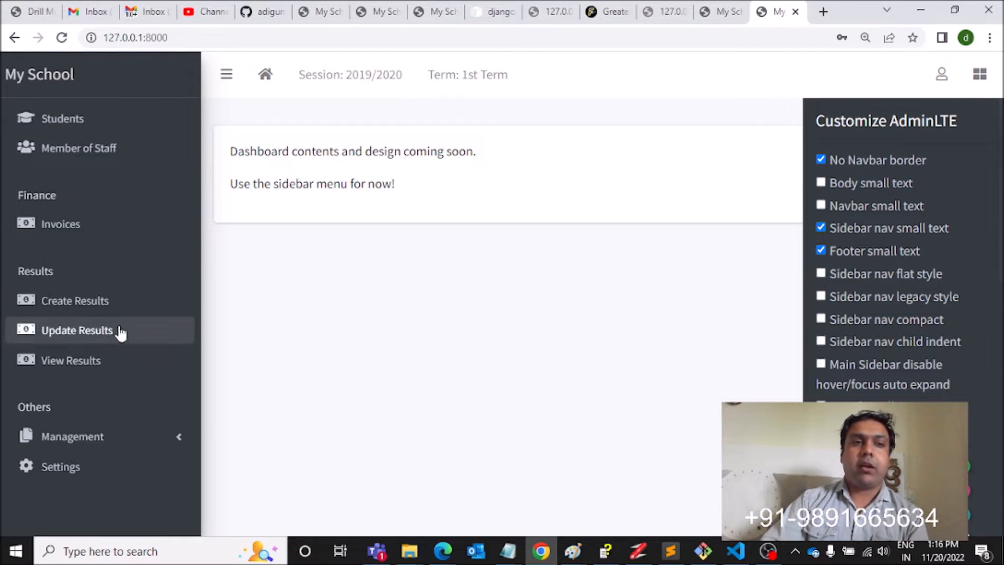
{"action": "left_click", "coordinate": [821, 273]}
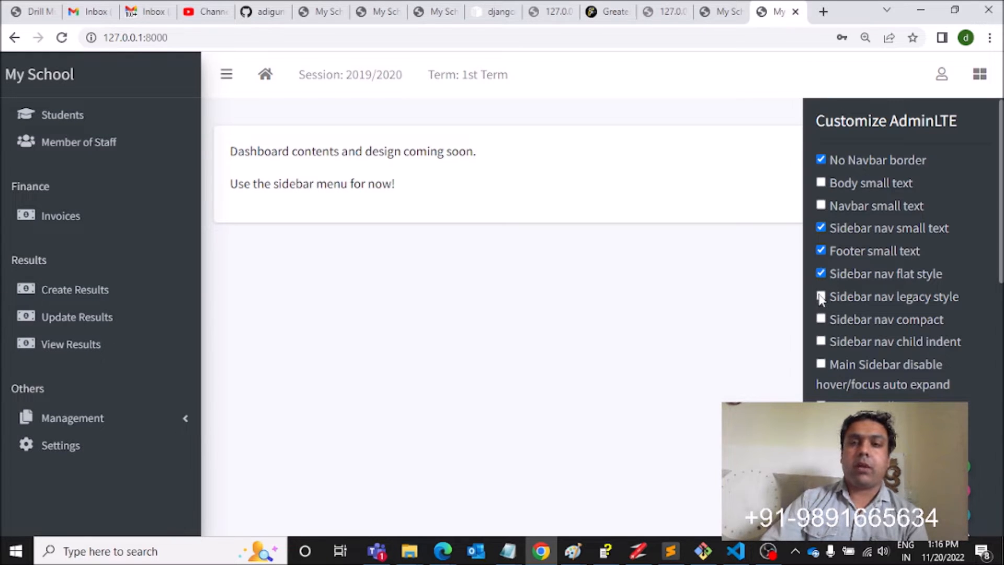
{"action": "left_click", "coordinate": [821, 296]}
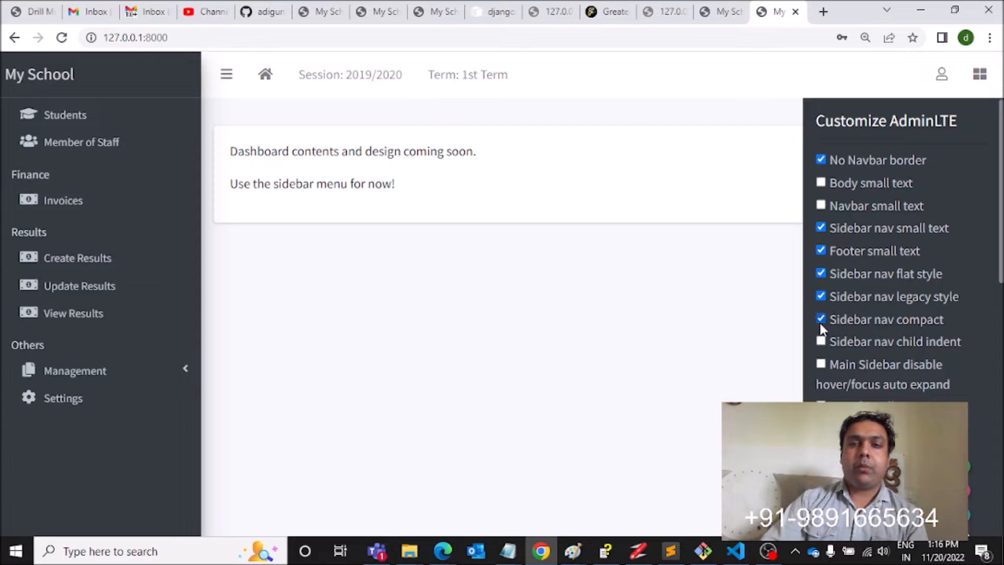
{"action": "left_click", "coordinate": [822, 342]}
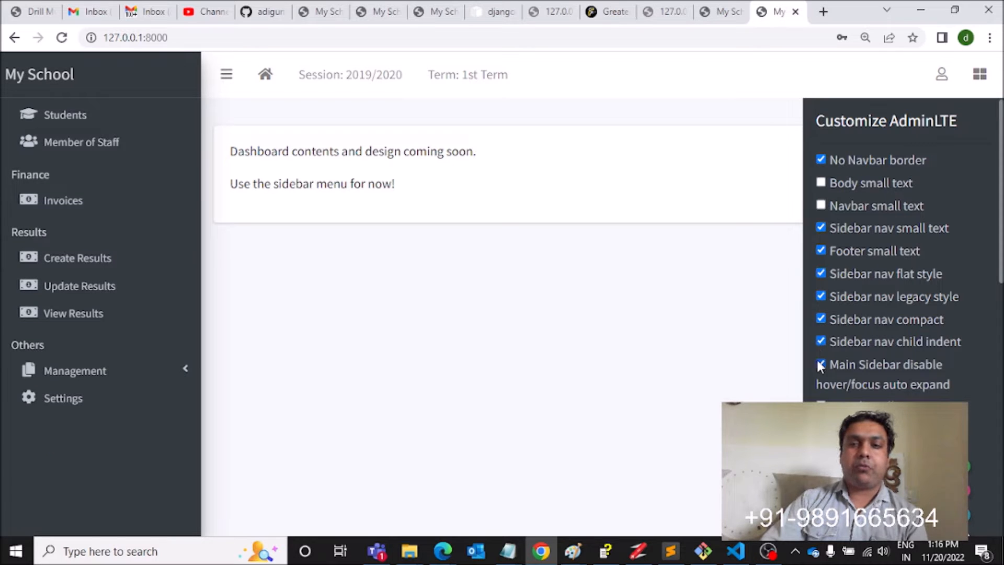
{"action": "left_click", "coordinate": [821, 319]}
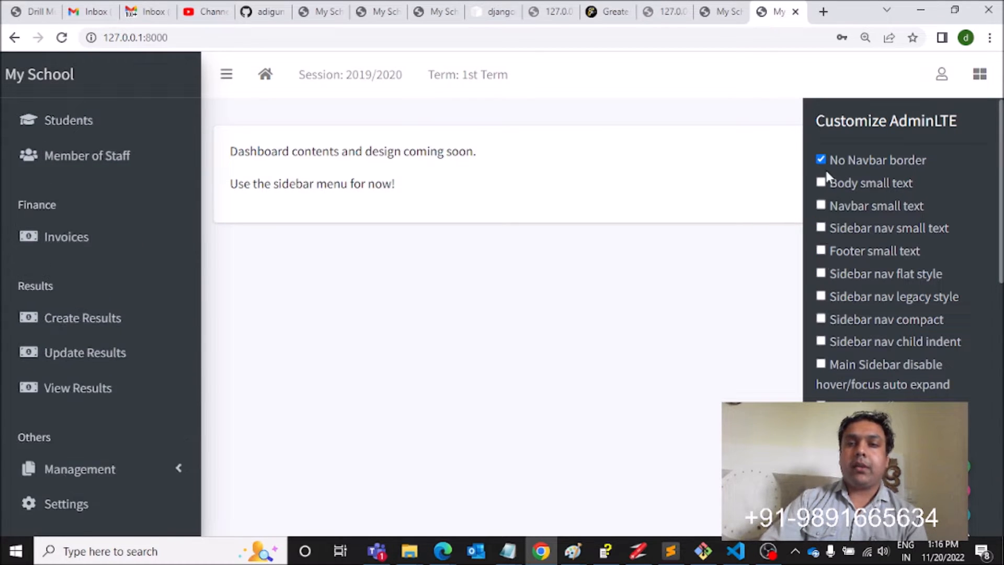
{"action": "left_click", "coordinate": [821, 159]}
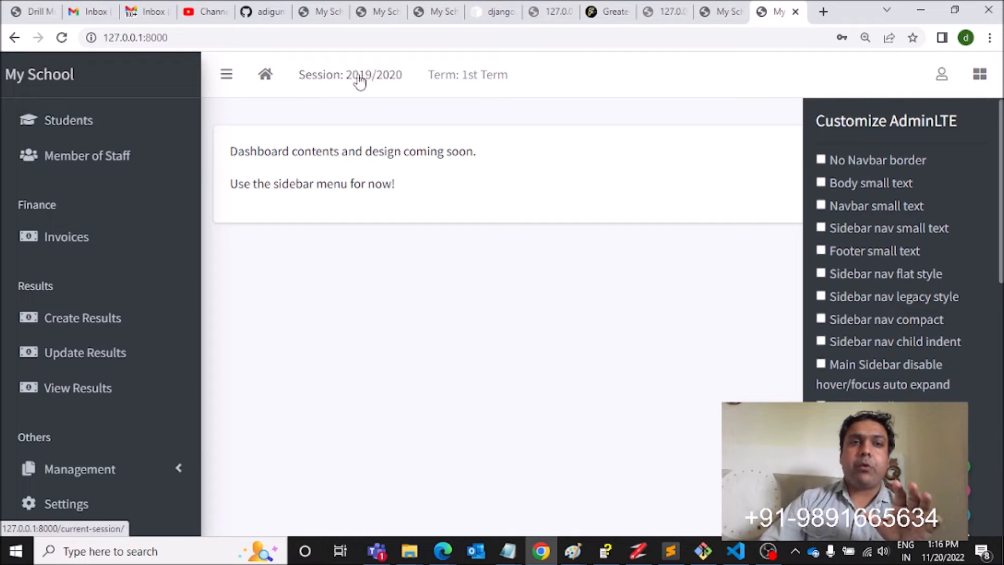
{"action": "mouse_move", "coordinate": [391, 75]}
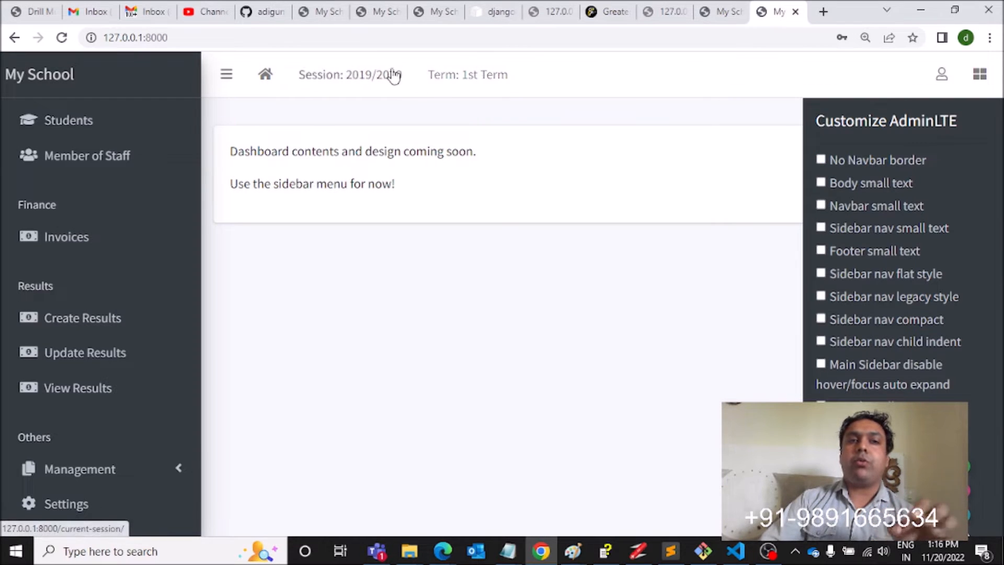
{"action": "mouse_move", "coordinate": [754, 108]}
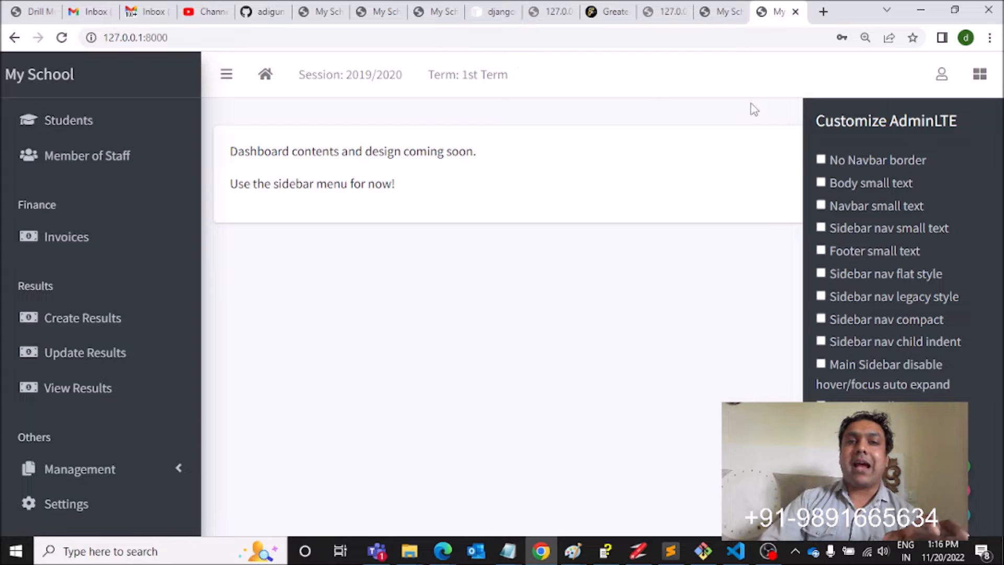
Try green, then yellow, then gray navbar colour variants
{"action": "scroll", "scroll_direction": "down", "scroll_amount": 3}
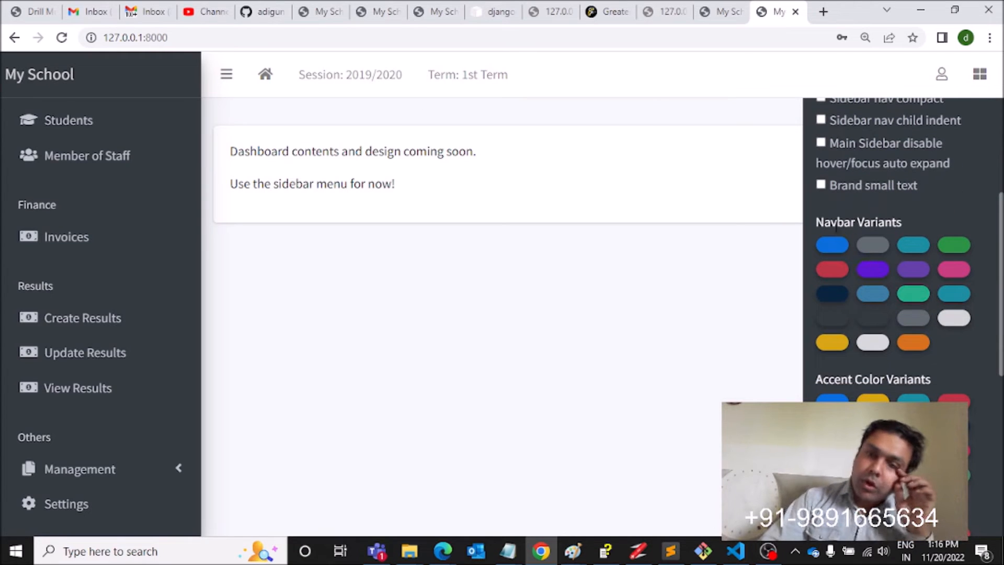
{"action": "mouse_move", "coordinate": [913, 269]}
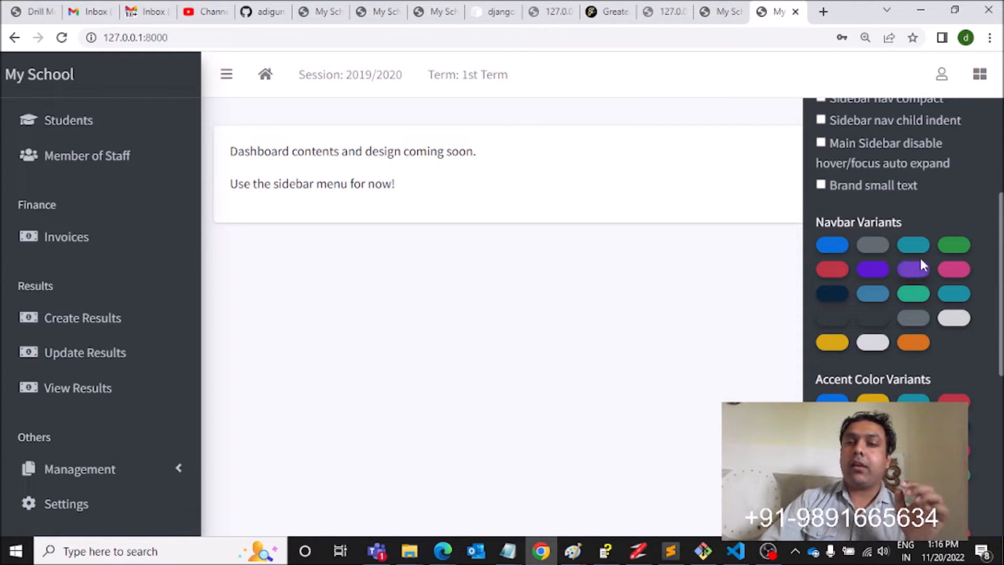
{"action": "left_click", "coordinate": [913, 293]}
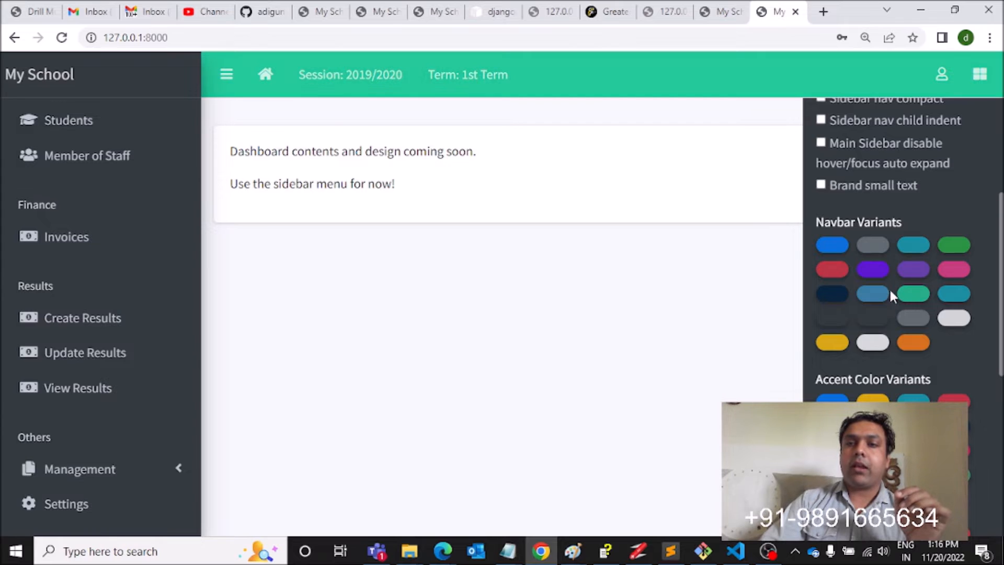
{"action": "left_click", "coordinate": [832, 341]}
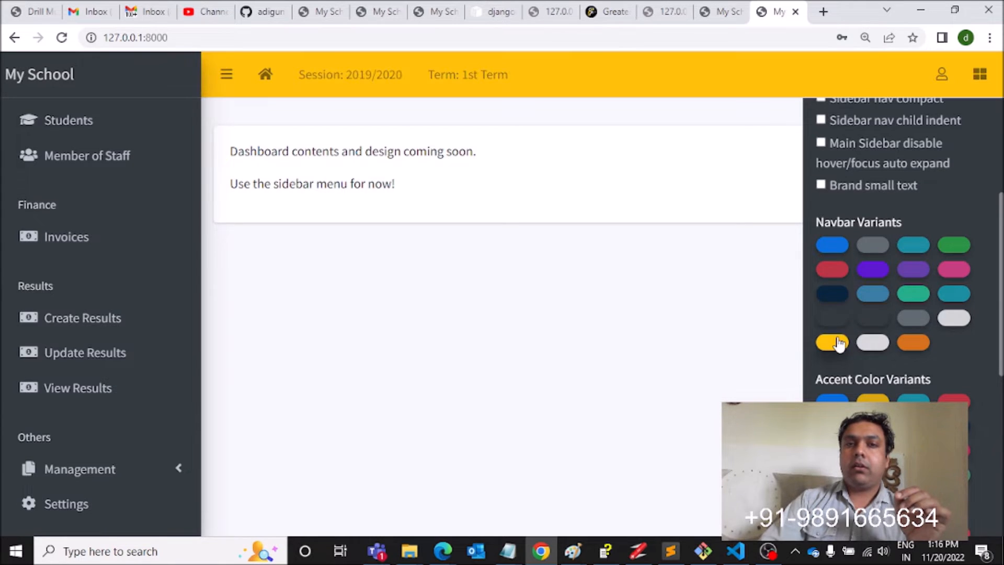
{"action": "left_click", "coordinate": [912, 341]}
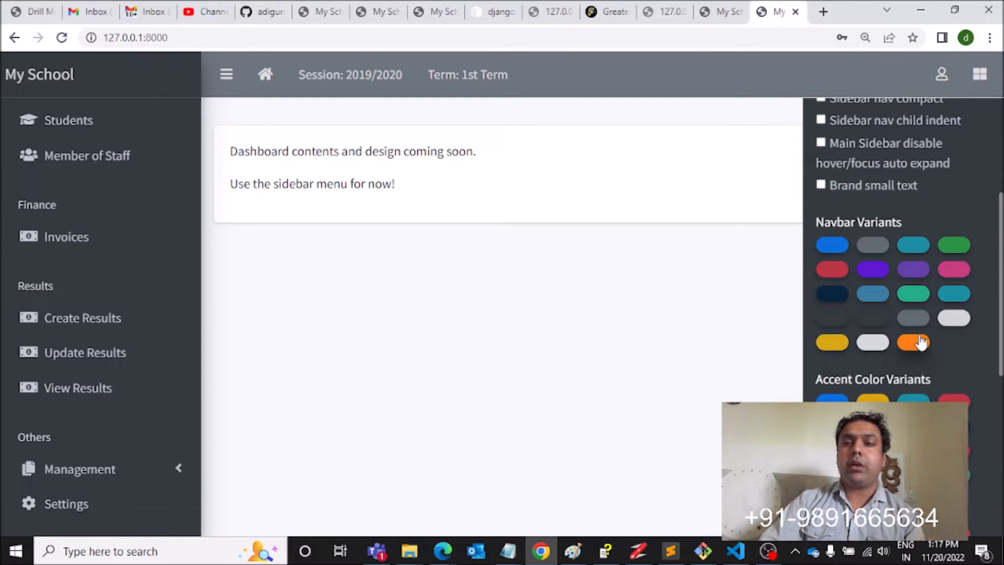
Scroll through the accent, dark sidebar, light sidebar and brand logo variants
{"action": "scroll", "scroll_direction": "down", "scroll_amount": 3}
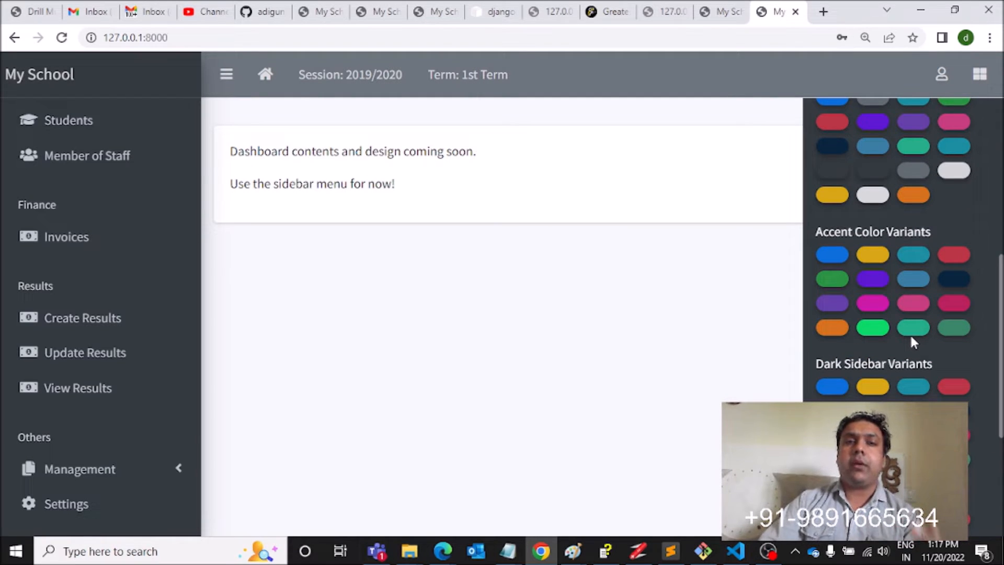
{"action": "mouse_move", "coordinate": [832, 254]}
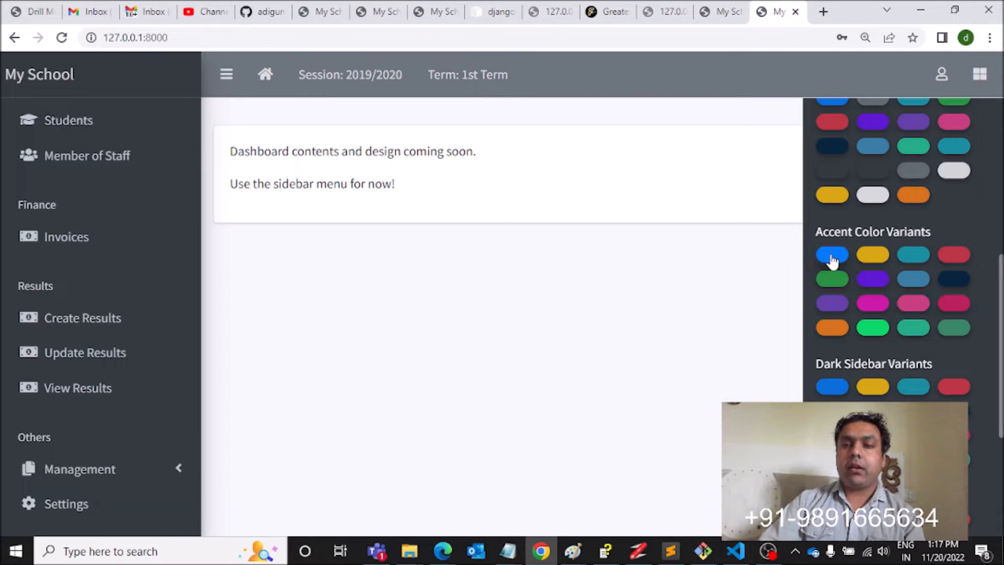
{"action": "mouse_move", "coordinate": [836, 248]}
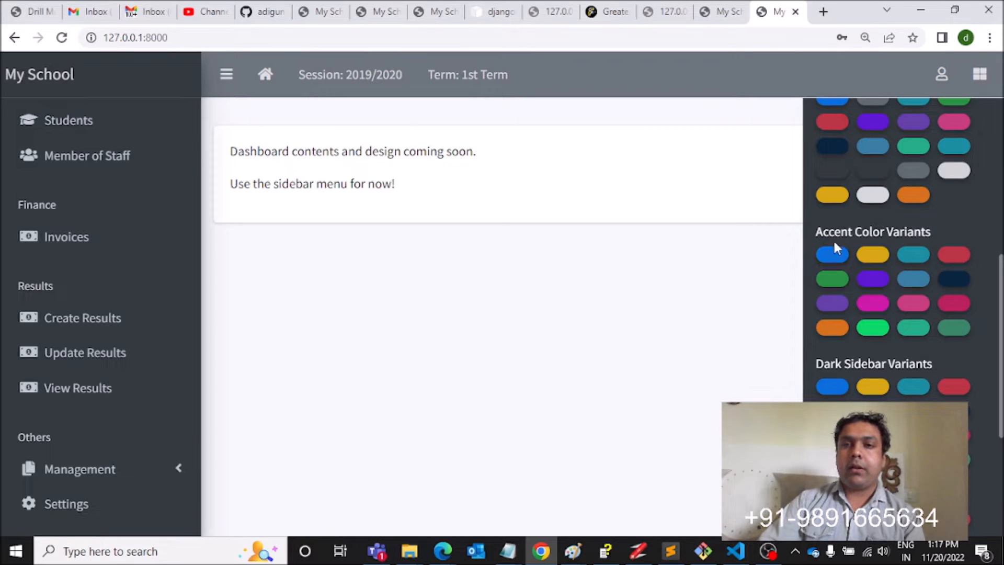
{"action": "mouse_move", "coordinate": [913, 254]}
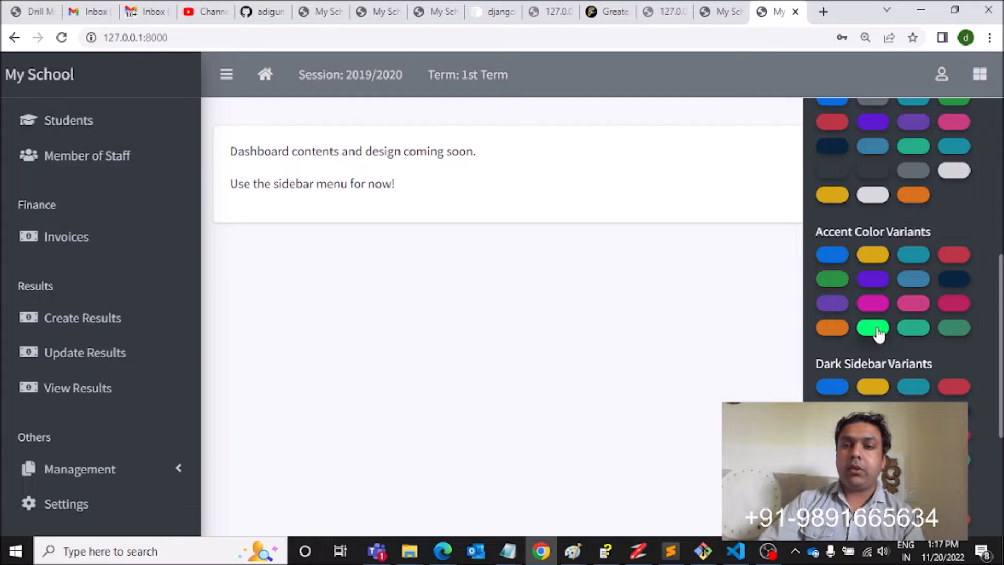
{"action": "scroll", "scroll_direction": "down", "scroll_amount": 3}
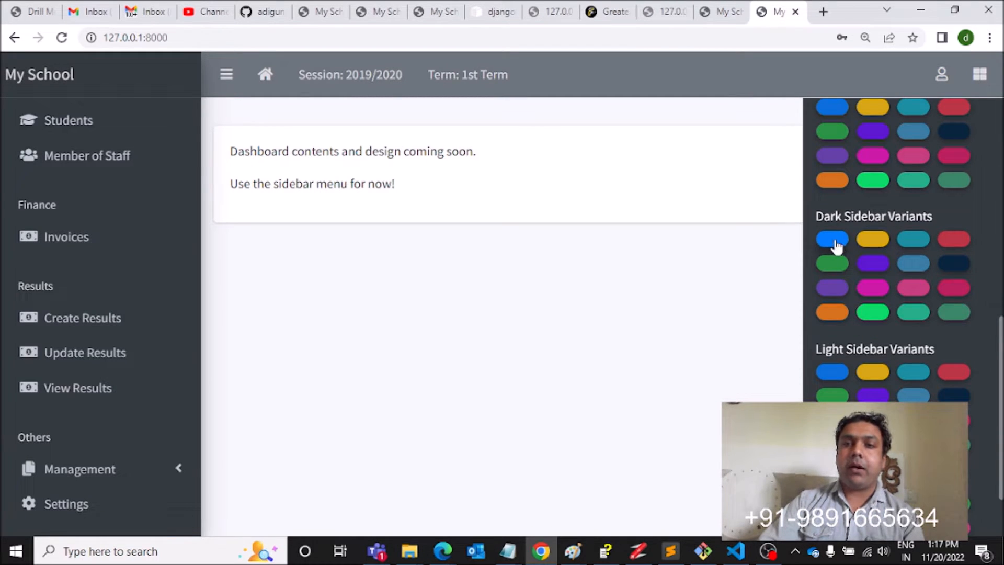
{"action": "mouse_move", "coordinate": [832, 312]}
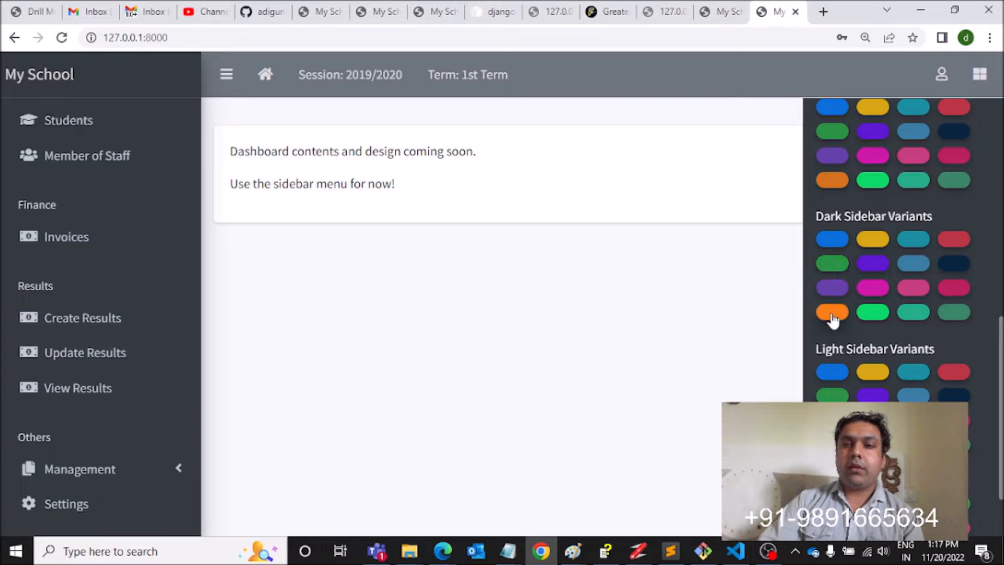
{"action": "mouse_move", "coordinate": [932, 324]}
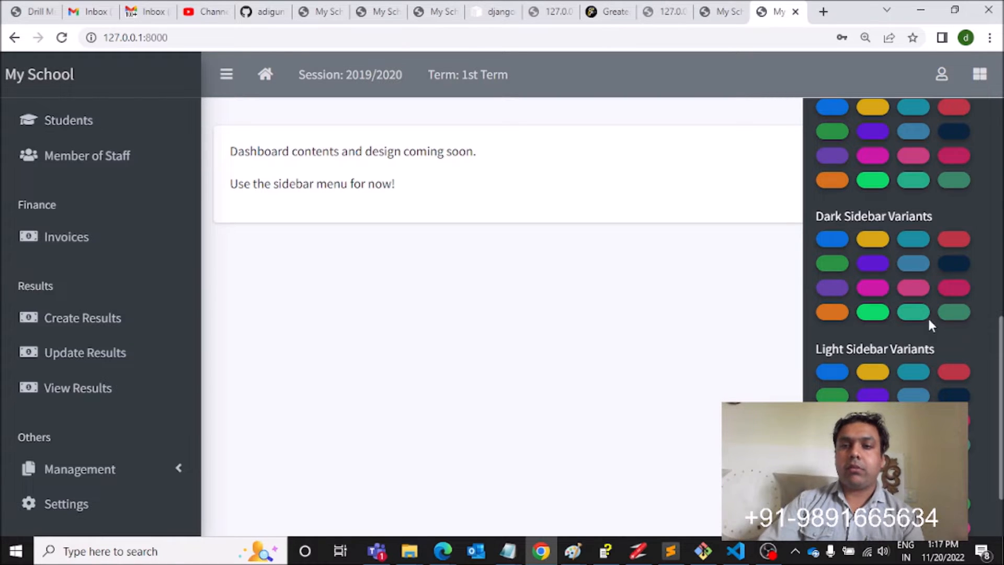
{"action": "scroll", "scroll_direction": "down", "scroll_amount": 3}
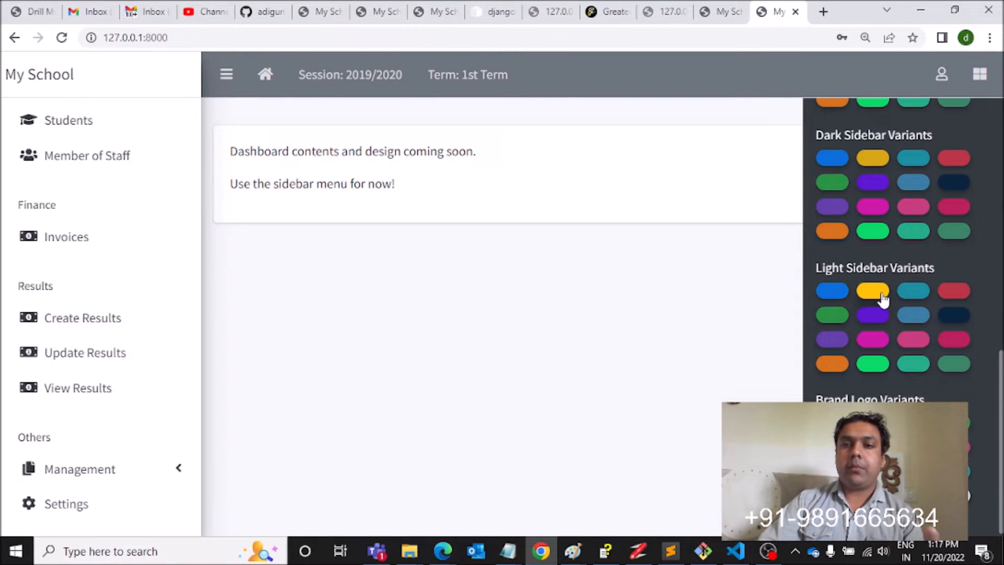
{"action": "mouse_move", "coordinate": [909, 355]}
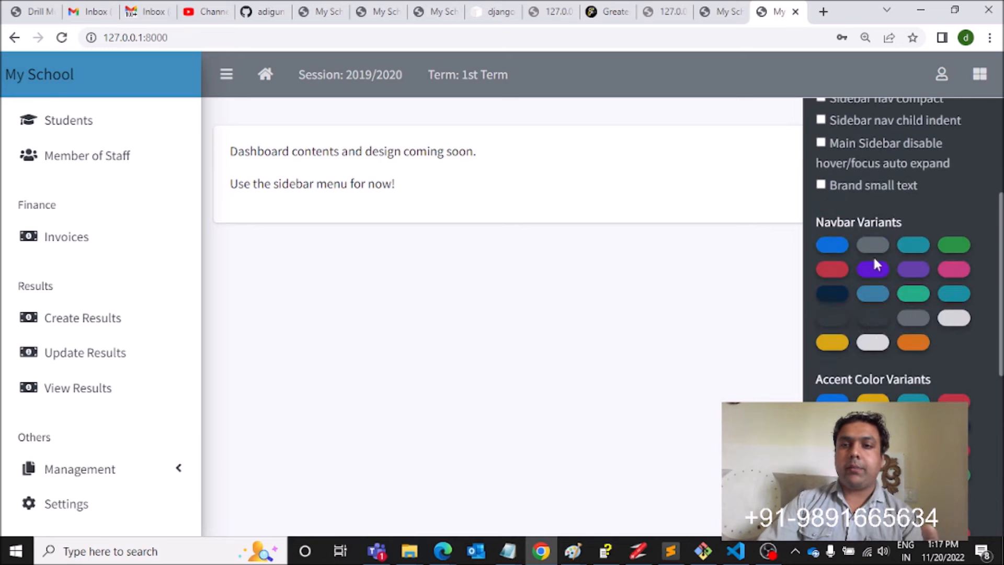
{"action": "scroll", "scroll_direction": "down", "scroll_amount": 3}
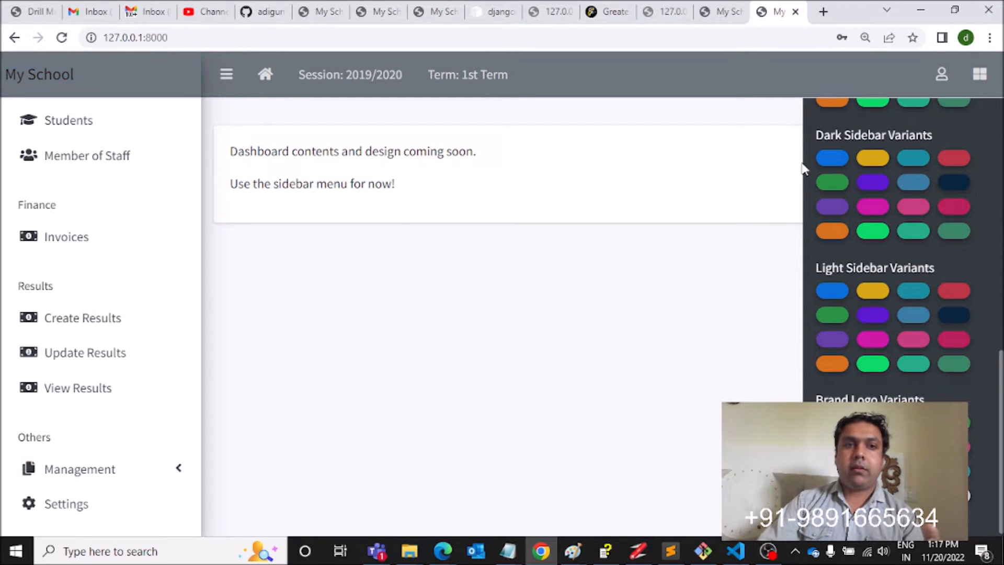
{"action": "mouse_move", "coordinate": [941, 102]}
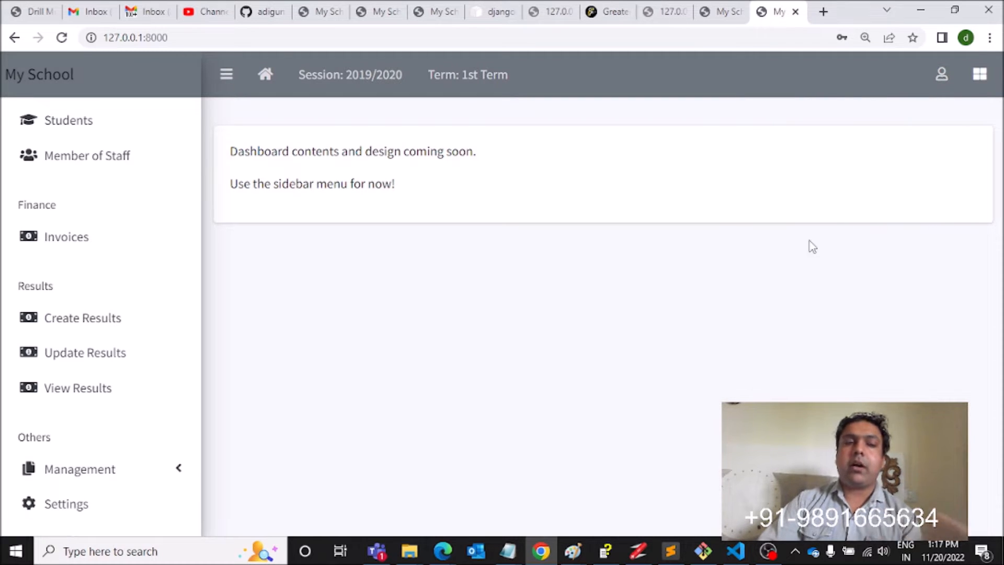
{"action": "mouse_move", "coordinate": [565, 111]}
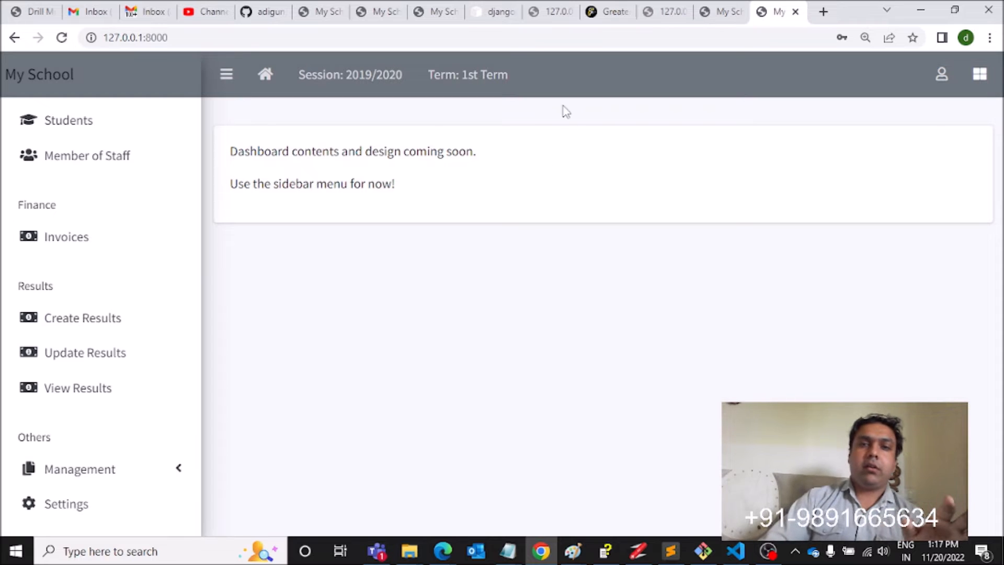
{"action": "mouse_move", "coordinate": [69, 120]}
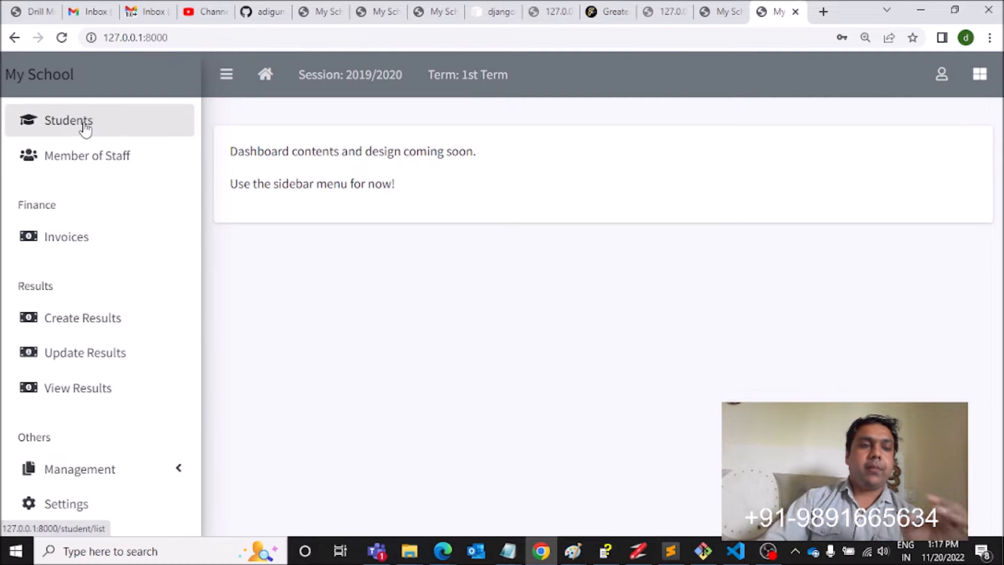
Open the Students list and collapse the sidebar to icons only
{"action": "left_click", "coordinate": [68, 120]}
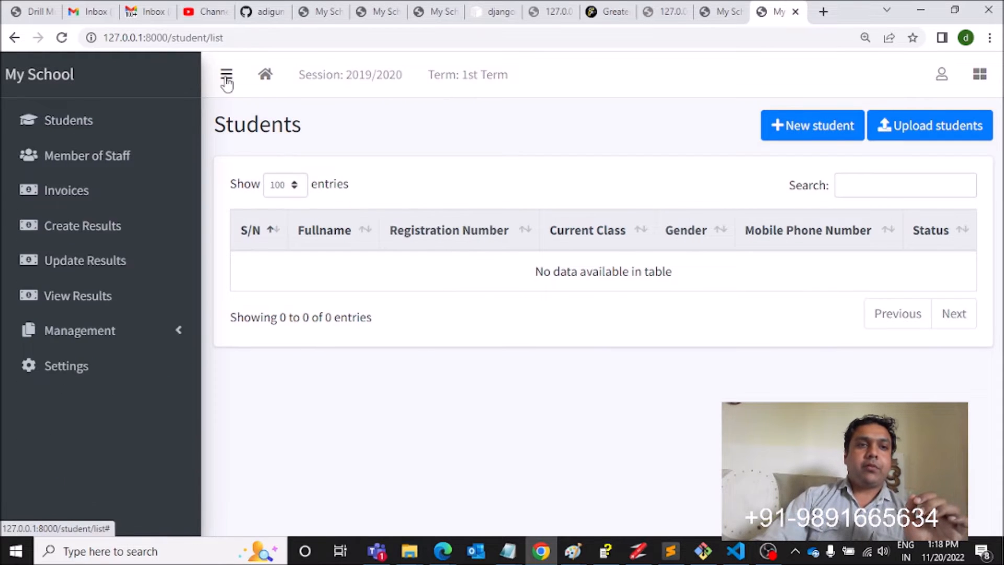
{"action": "left_click", "coordinate": [226, 74]}
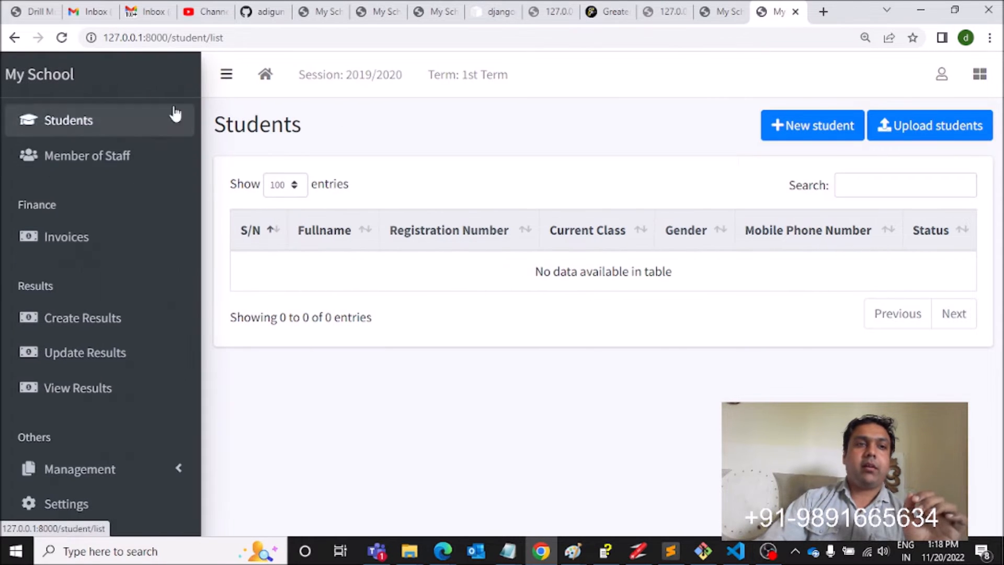
{"action": "mouse_move", "coordinate": [110, 414]}
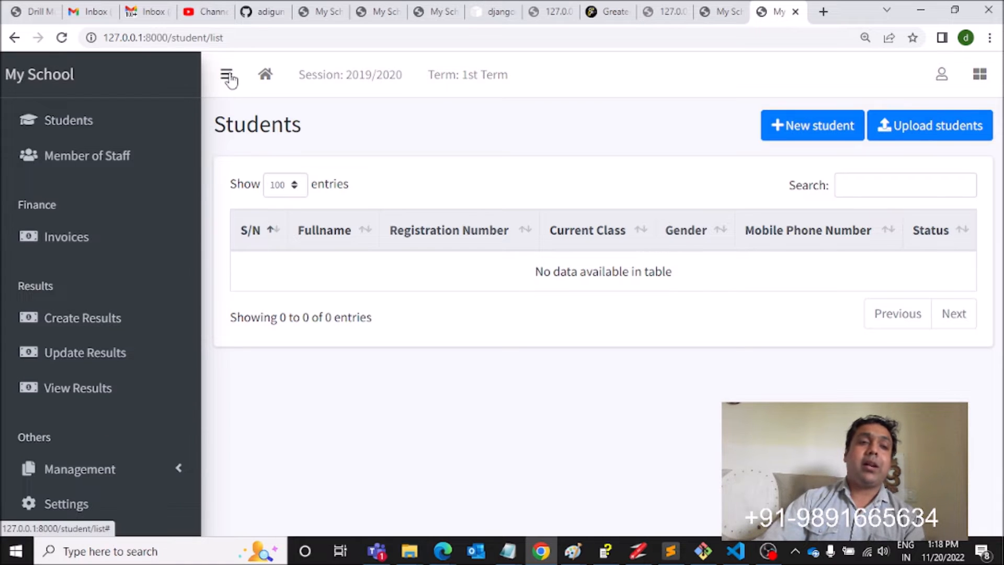
{"action": "left_click", "coordinate": [228, 75]}
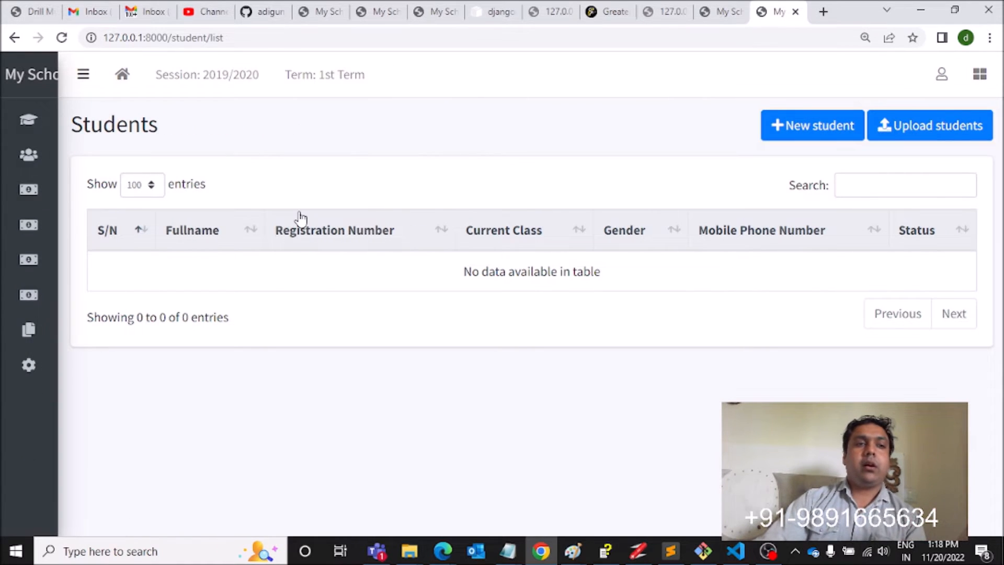
{"action": "mouse_move", "coordinate": [253, 176]}
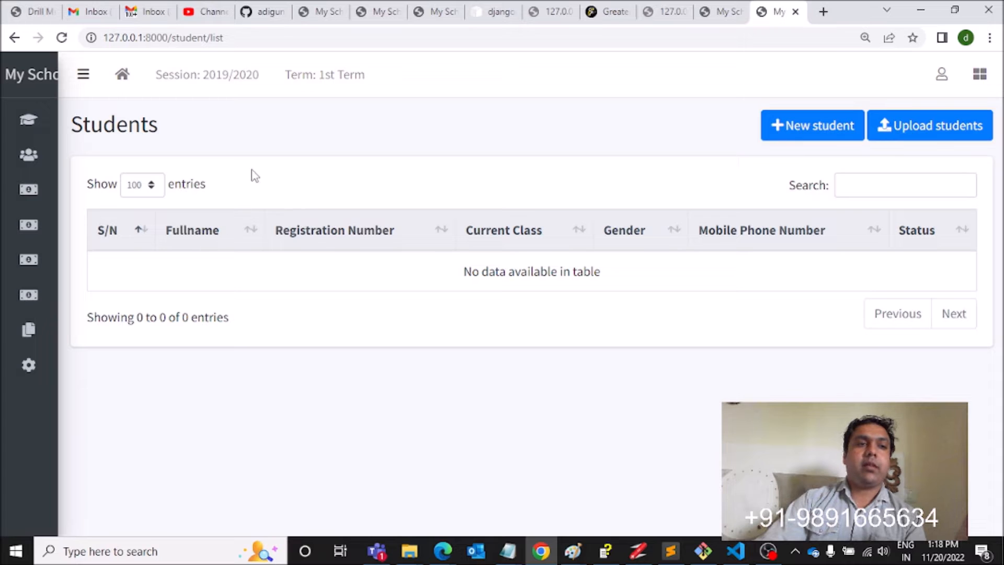
{"action": "mouse_move", "coordinate": [117, 104]}
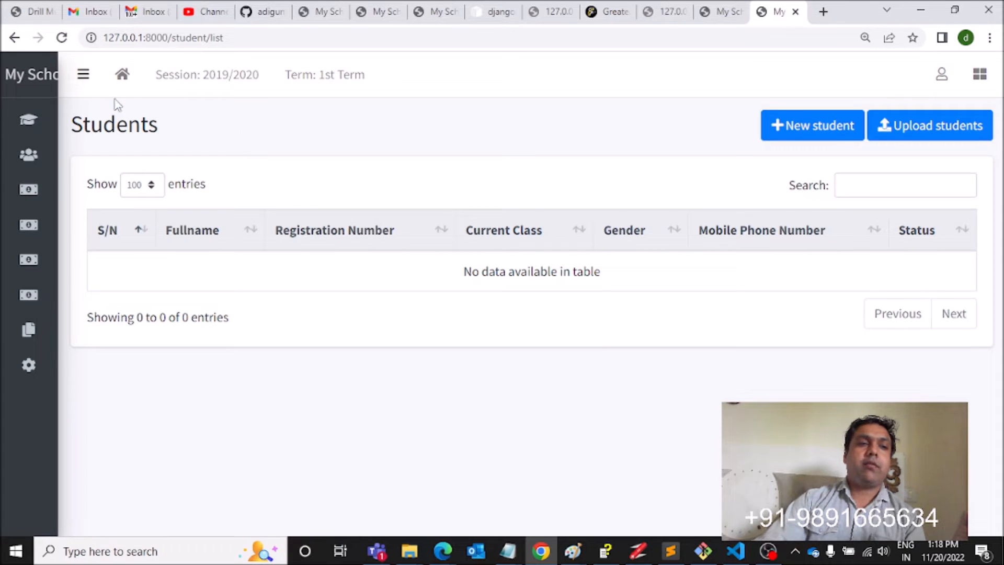
{"action": "left_click", "coordinate": [83, 74]}
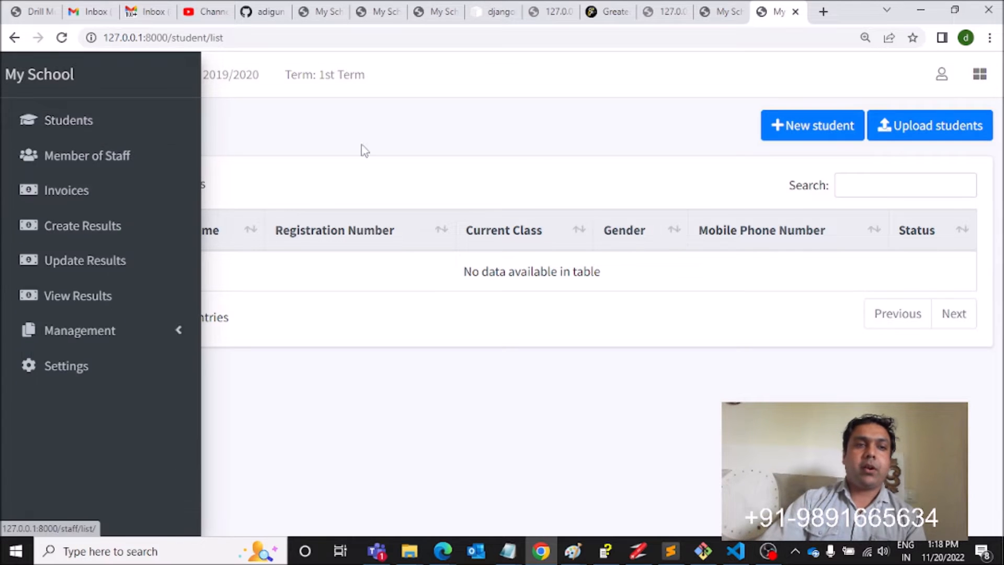
{"action": "left_click", "coordinate": [82, 74]}
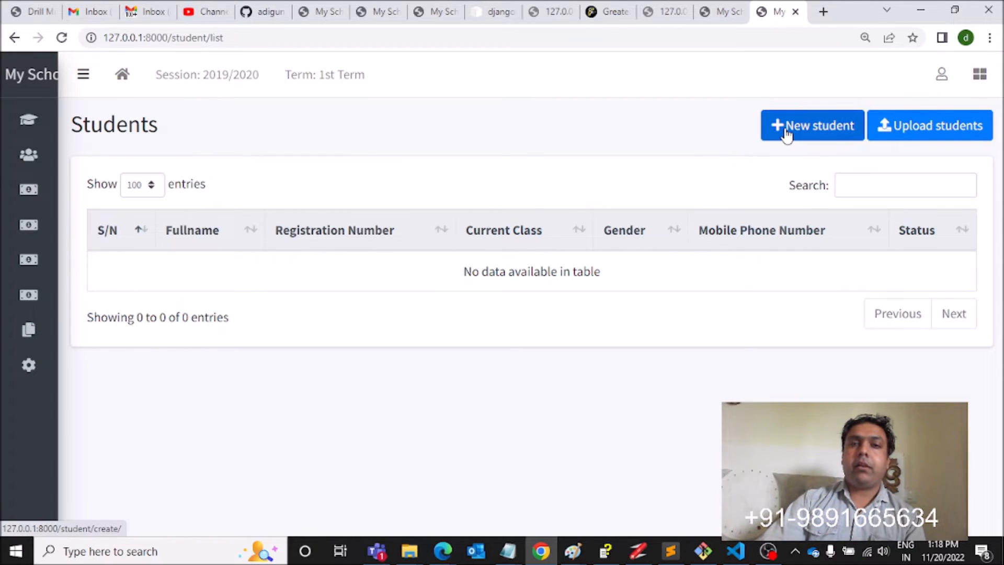
{"action": "left_click", "coordinate": [812, 125]}
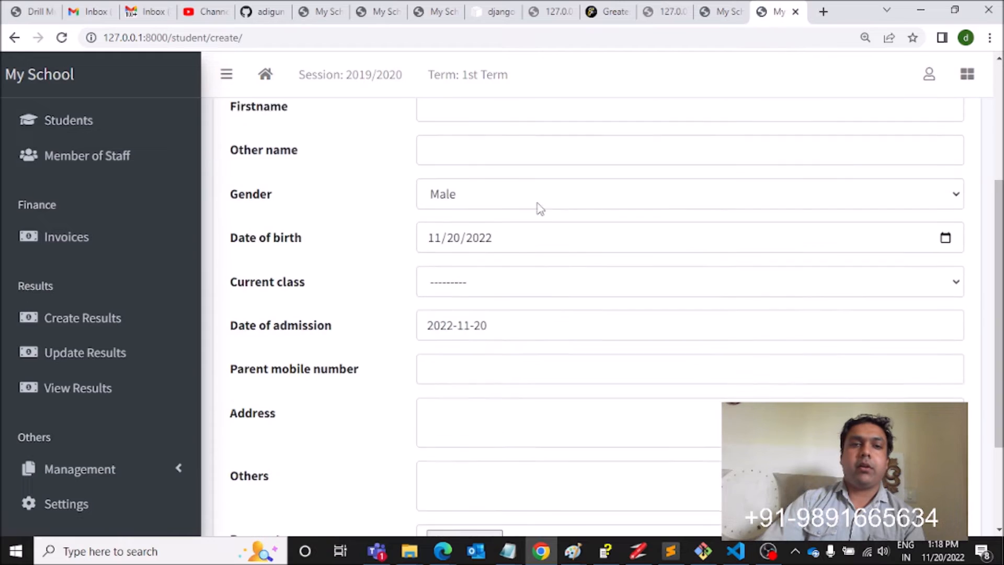
{"action": "scroll", "scroll_direction": "up", "scroll_amount": 3}
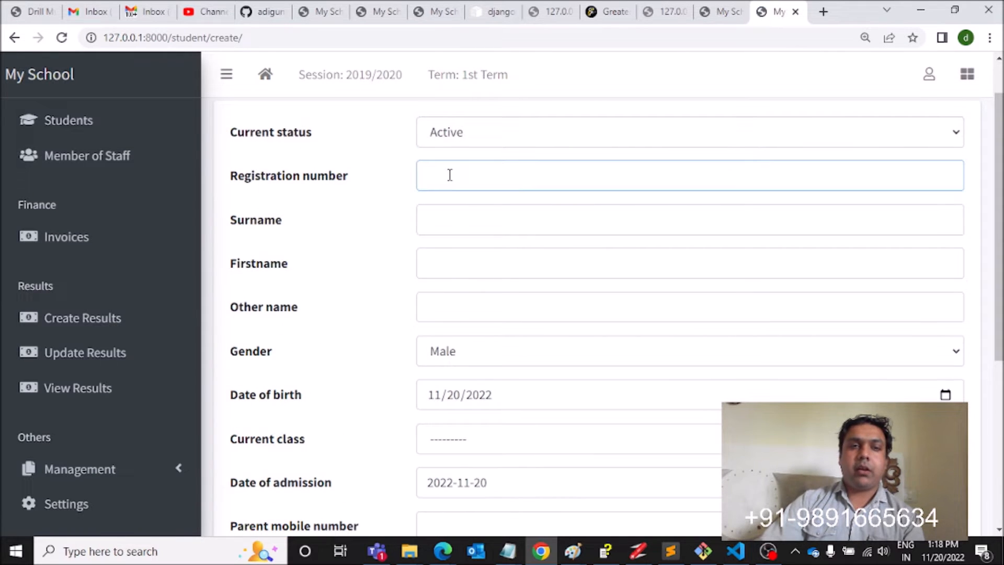
{"action": "type", "text": "121212122"}
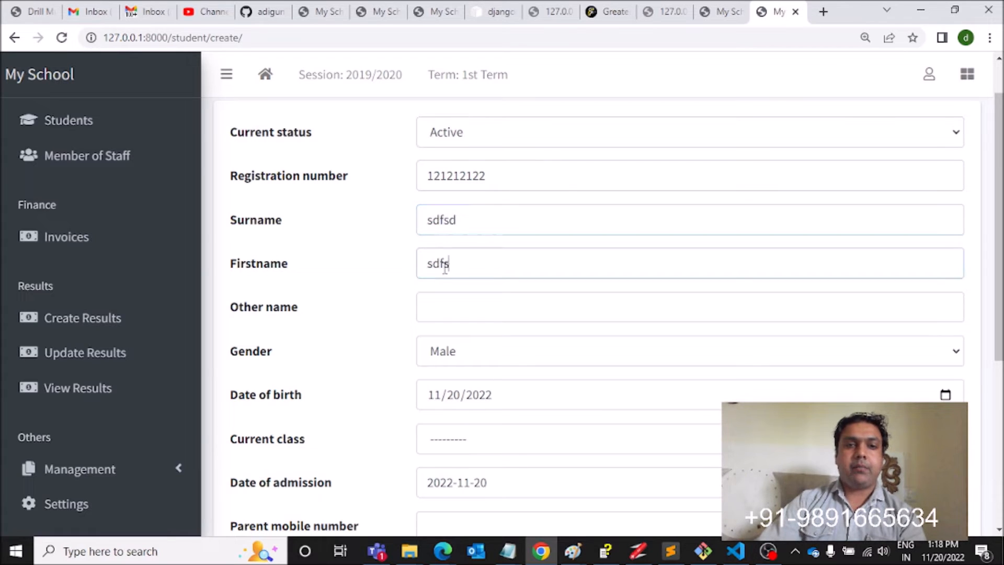
{"action": "scroll", "scroll_direction": "down", "scroll_amount": 3}
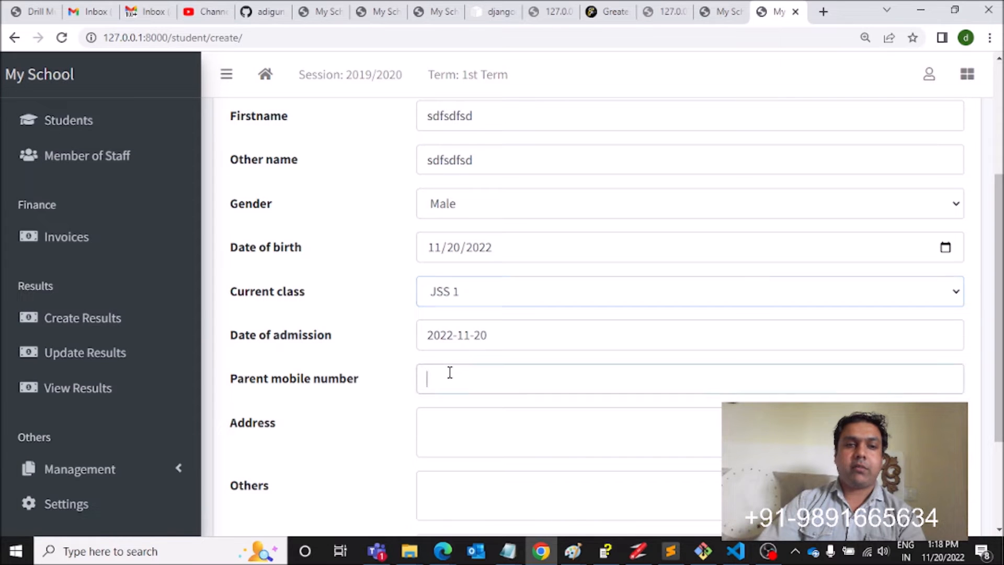
{"action": "type", "text": "65756757567"}
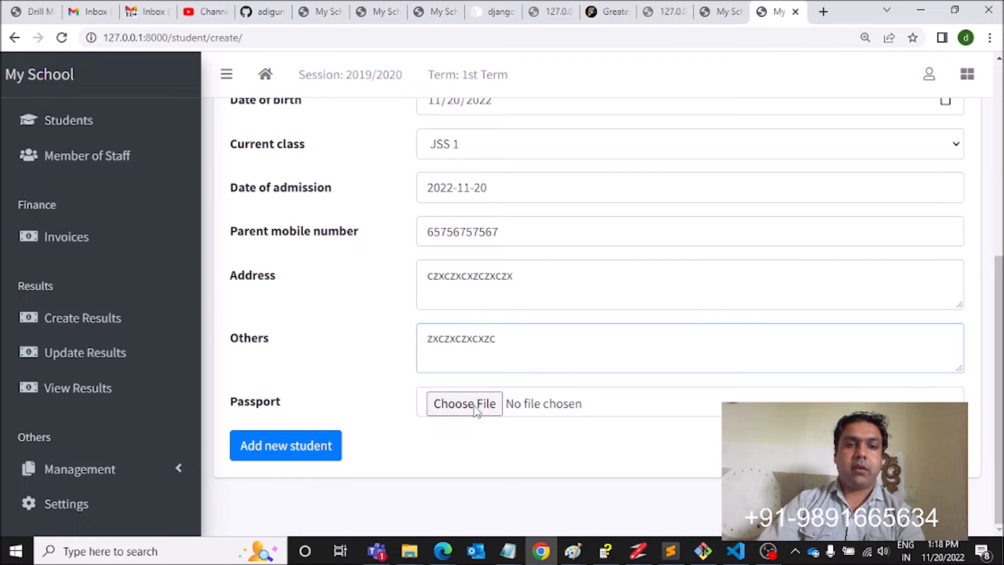
{"action": "left_click", "coordinate": [464, 403]}
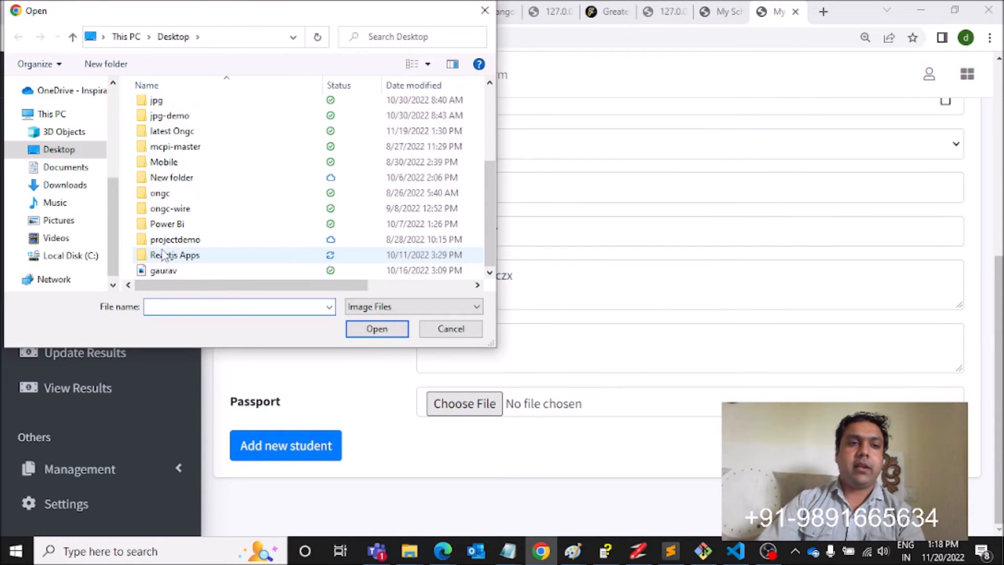
{"action": "left_click", "coordinate": [377, 328]}
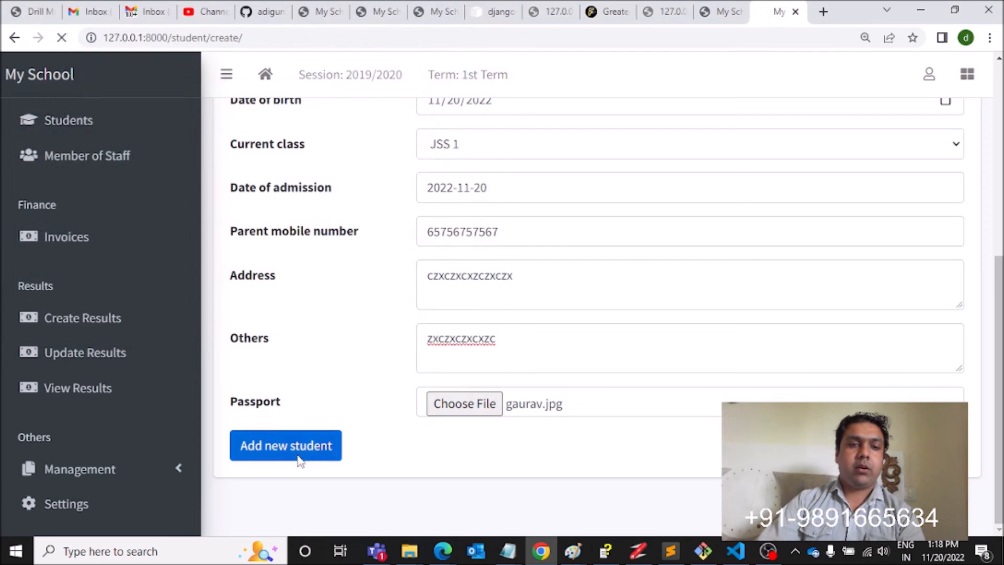
{"action": "left_click", "coordinate": [285, 444]}
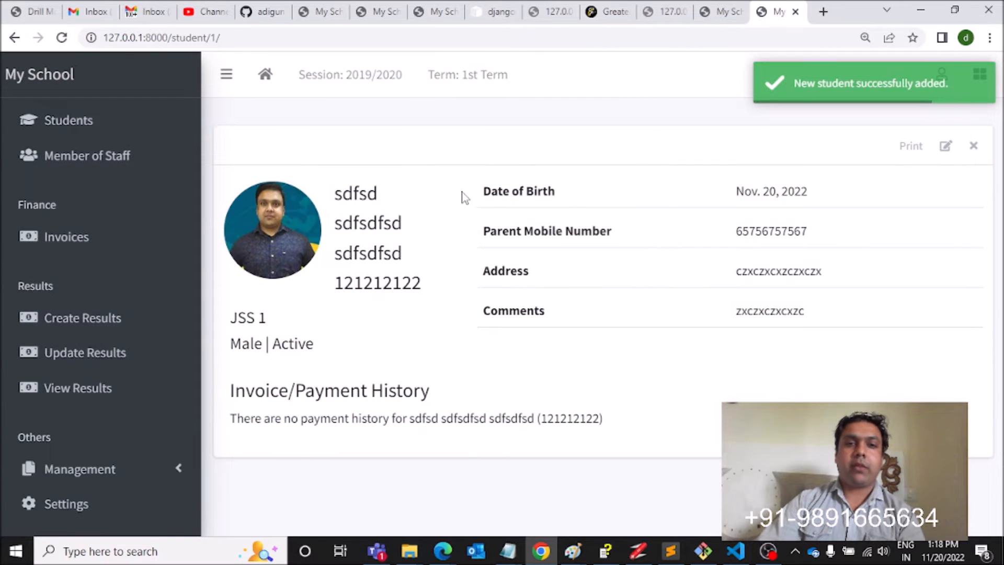
{"action": "mouse_move", "coordinate": [619, 241]}
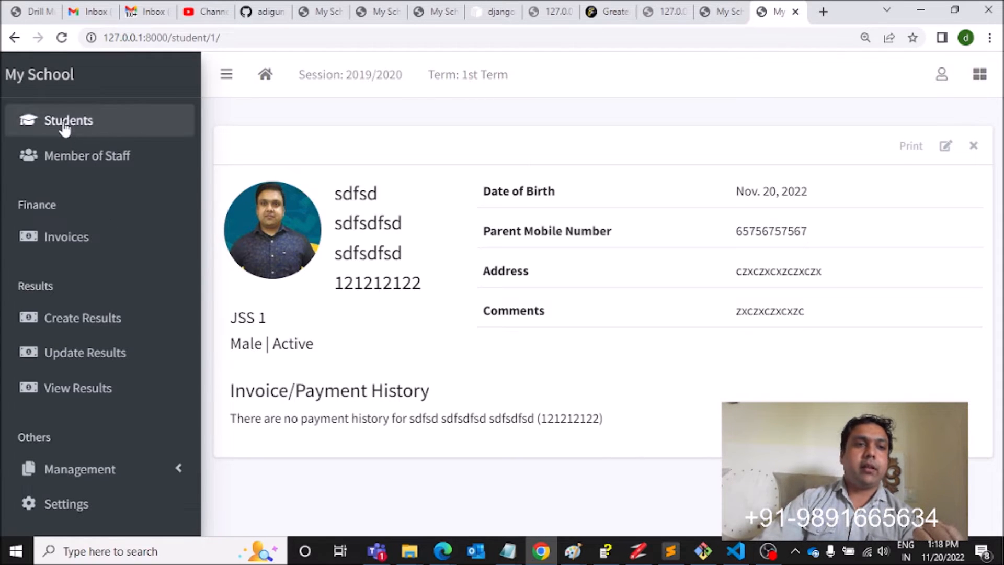
Go back to the Students list via the sidebar
{"action": "left_click", "coordinate": [69, 120]}
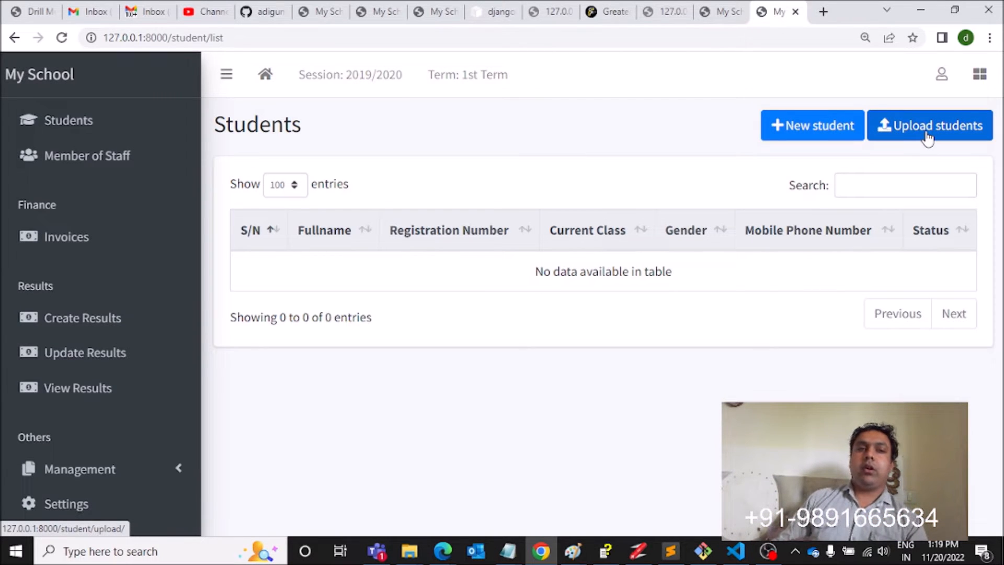
{"action": "mouse_move", "coordinate": [688, 69]}
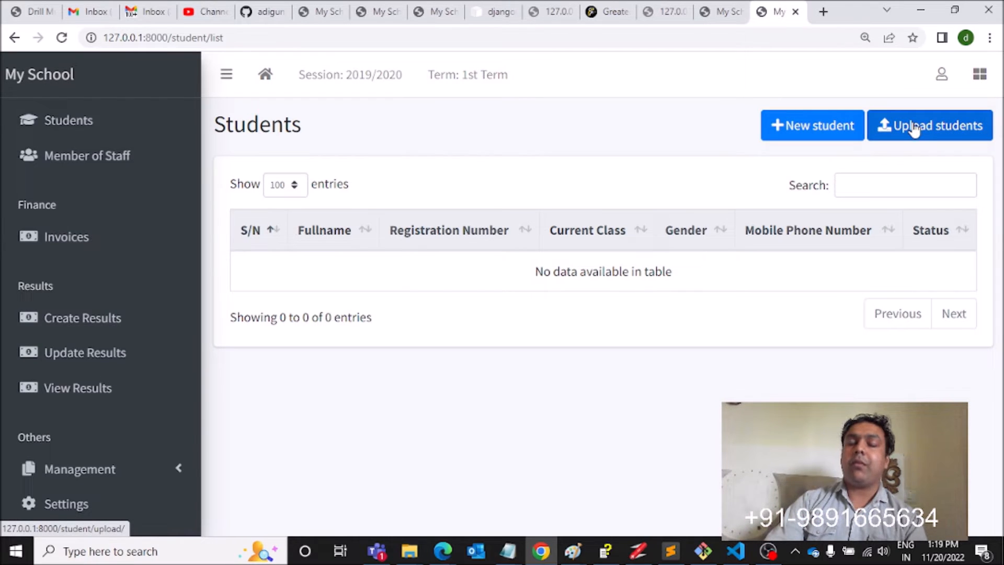
{"action": "left_click", "coordinate": [930, 126]}
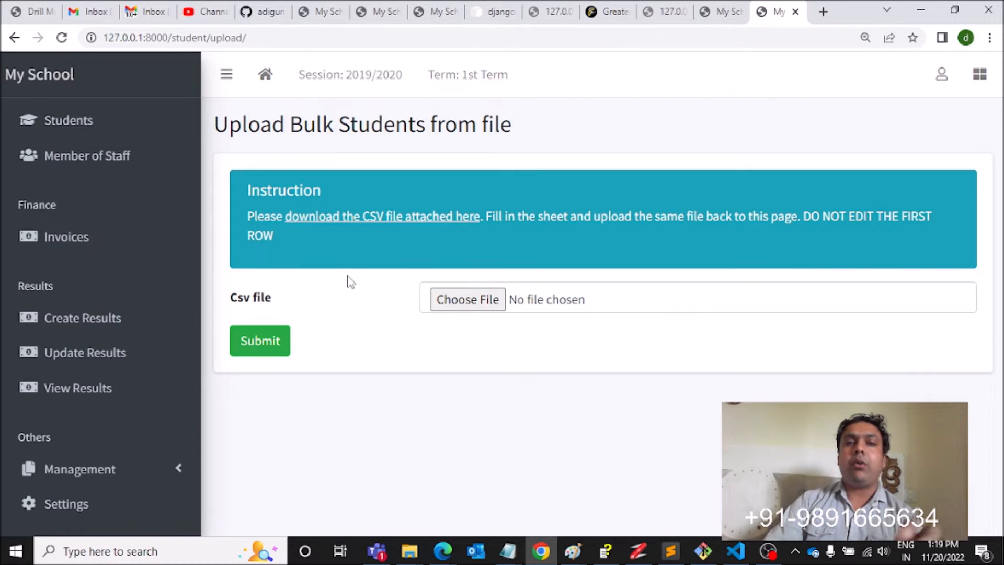
{"action": "mouse_move", "coordinate": [465, 322]}
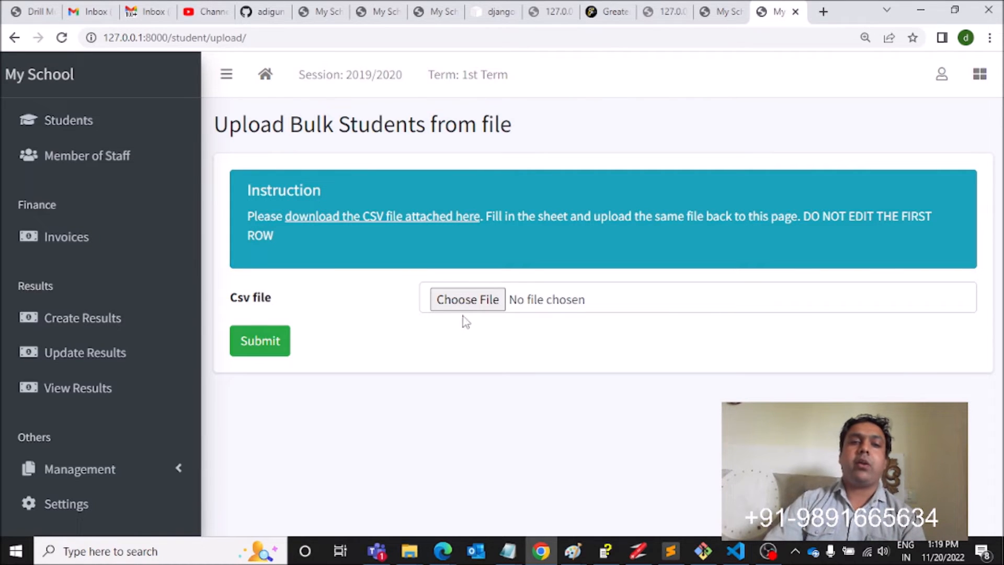
{"action": "left_click", "coordinate": [467, 299]}
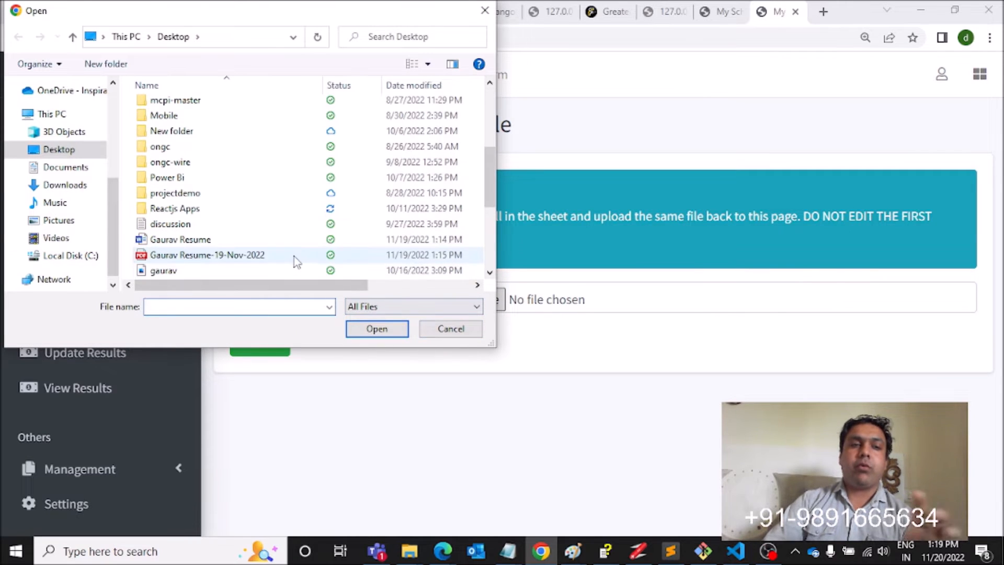
{"action": "left_click", "coordinate": [450, 328]}
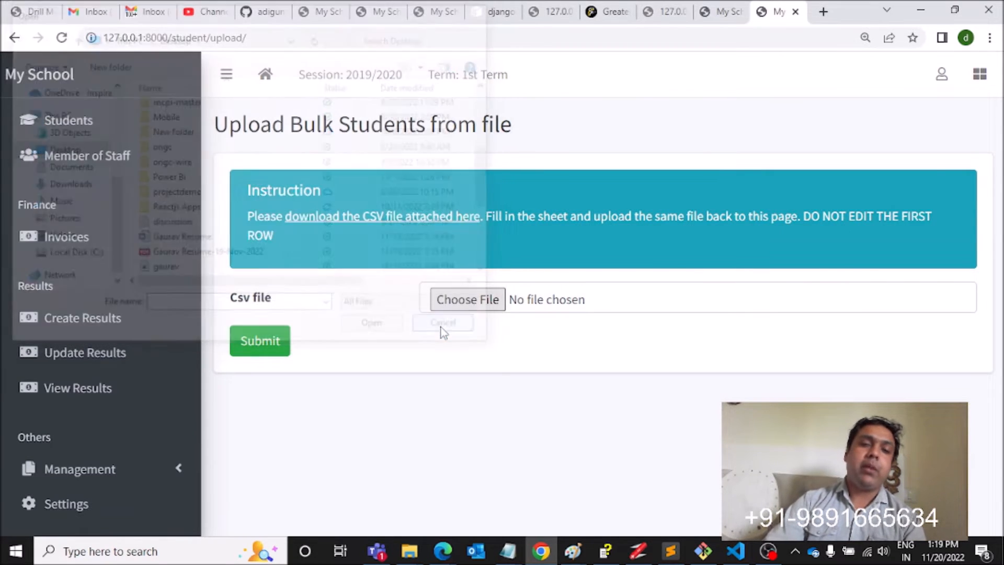
{"action": "left_click", "coordinate": [443, 322]}
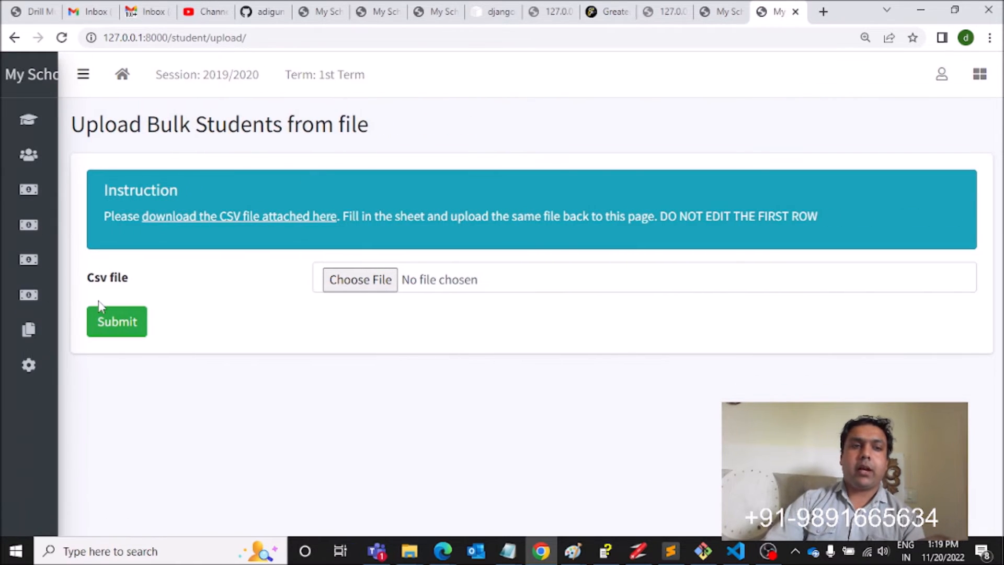
{"action": "left_click", "coordinate": [941, 75]}
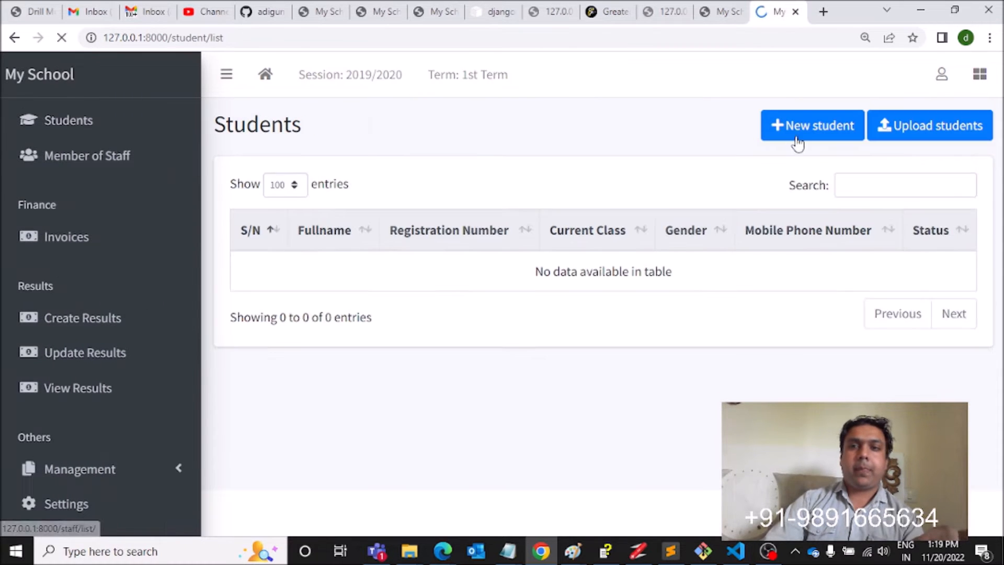
{"action": "left_click", "coordinate": [811, 125]}
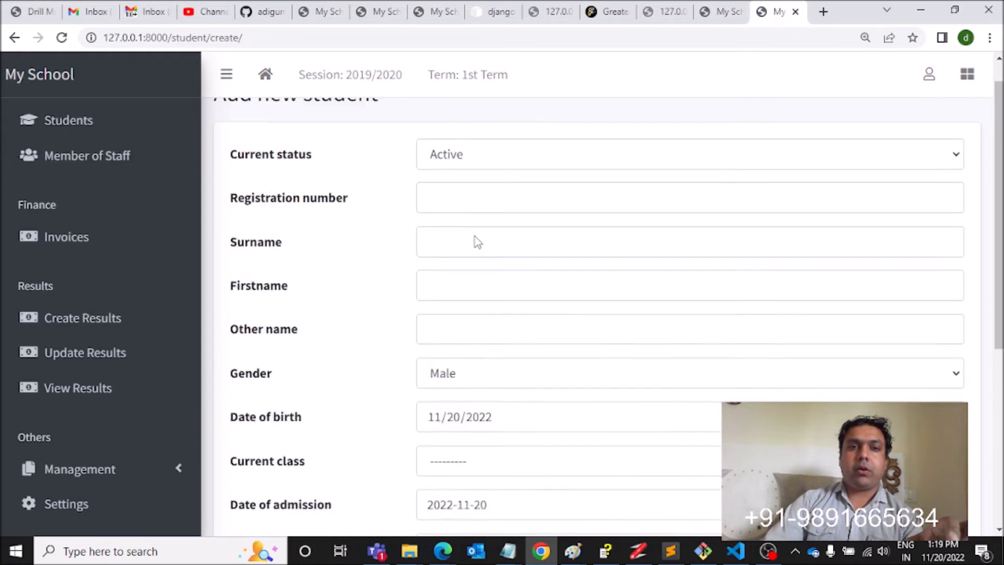
{"action": "scroll", "scroll_direction": "down", "scroll_amount": 3}
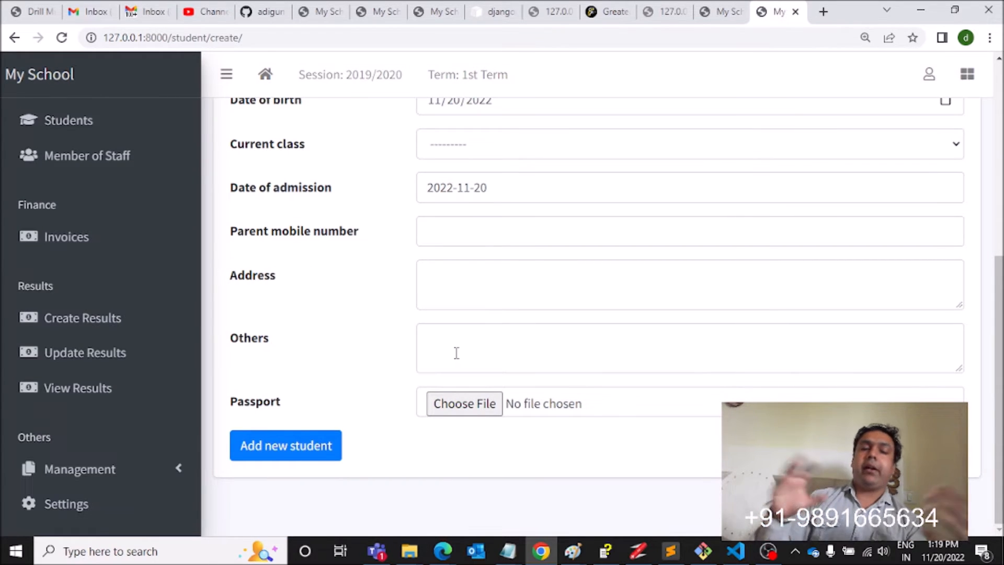
{"action": "scroll", "scroll_direction": "up", "scroll_amount": 3}
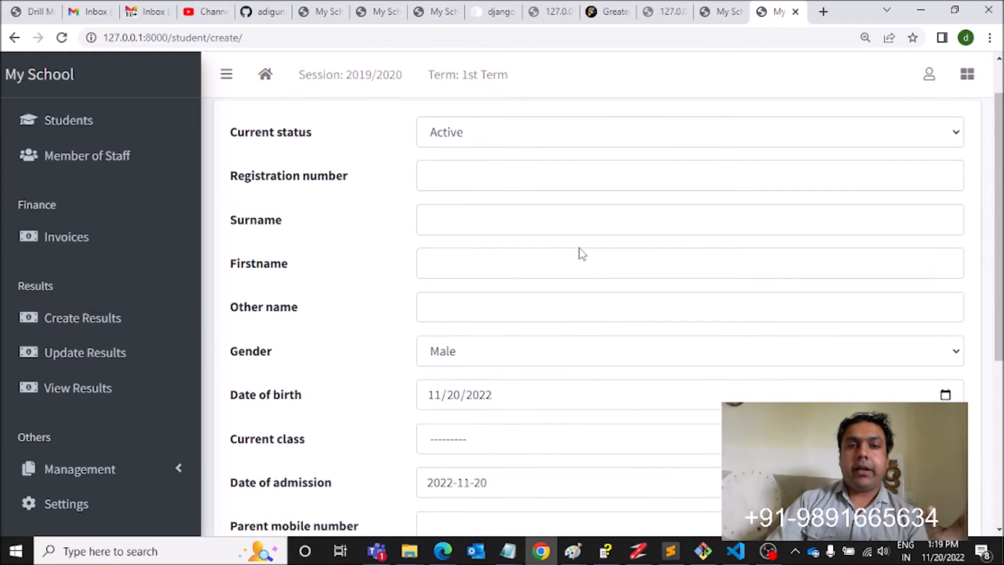
{"action": "scroll", "scroll_direction": "up", "scroll_amount": 3}
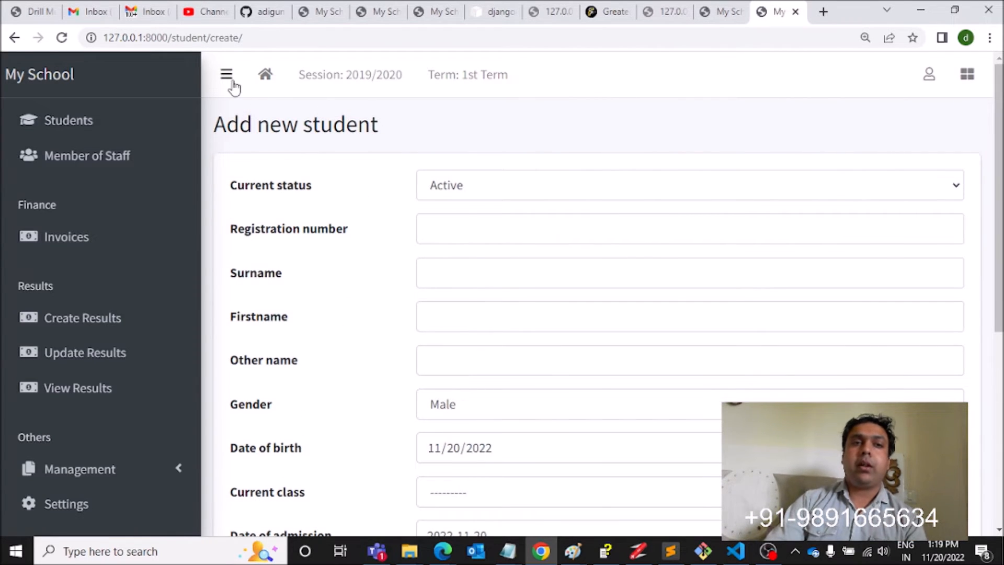
{"action": "left_click", "coordinate": [68, 120]}
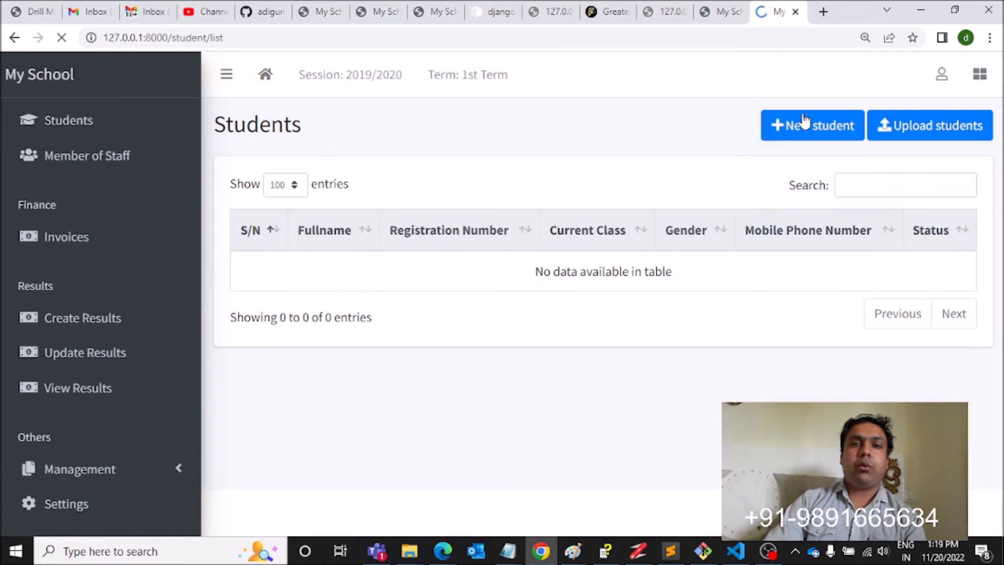
Visit the bulk upload page, Staff list and new-staff form, then open Invoices
{"action": "left_click", "coordinate": [930, 125]}
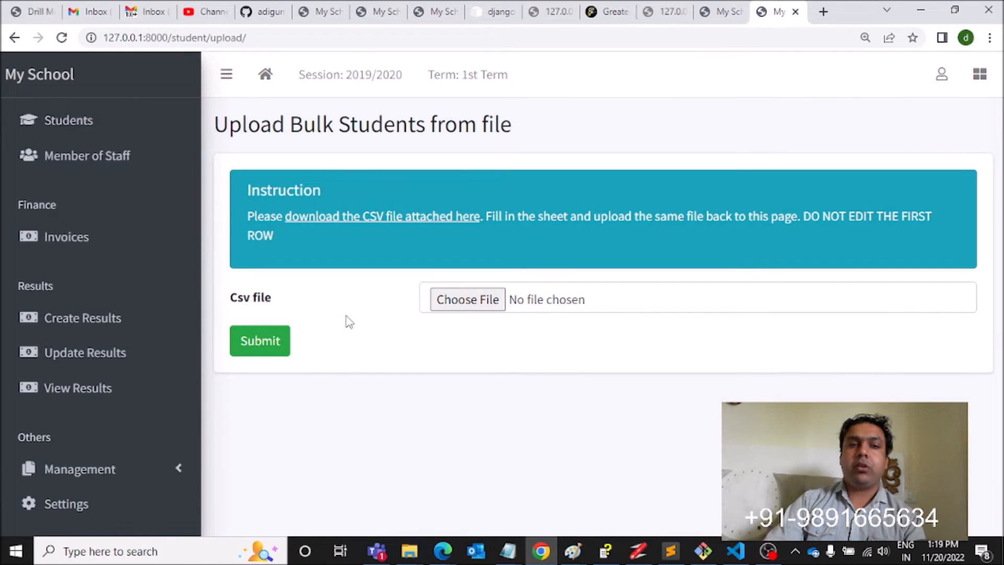
{"action": "mouse_move", "coordinate": [259, 339]}
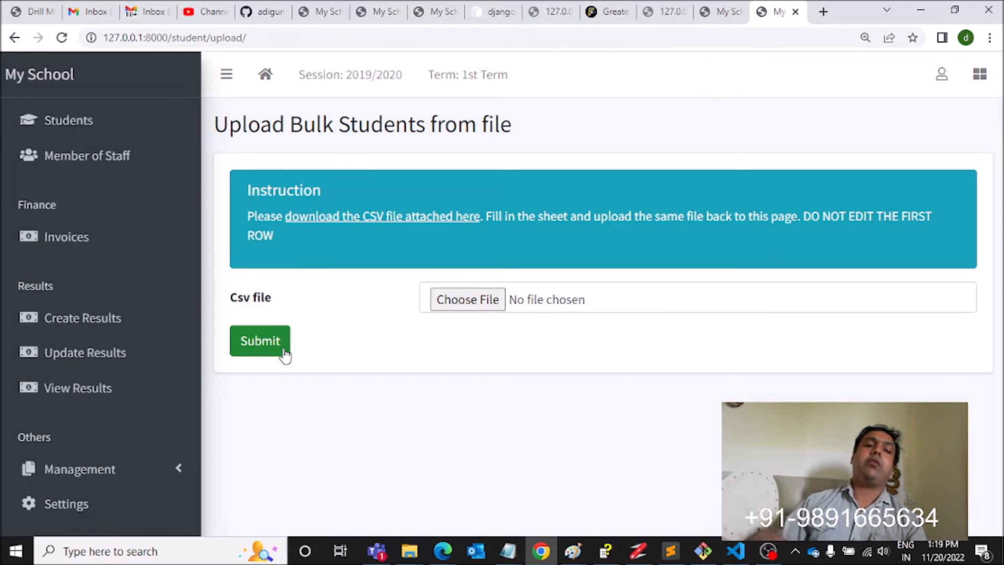
{"action": "mouse_move", "coordinate": [173, 256]}
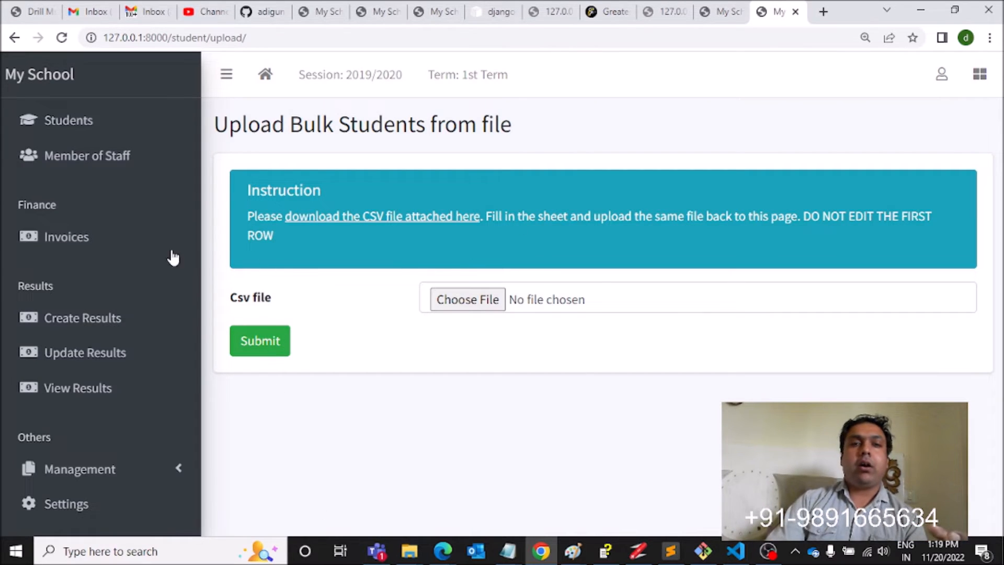
{"action": "left_click", "coordinate": [87, 155]}
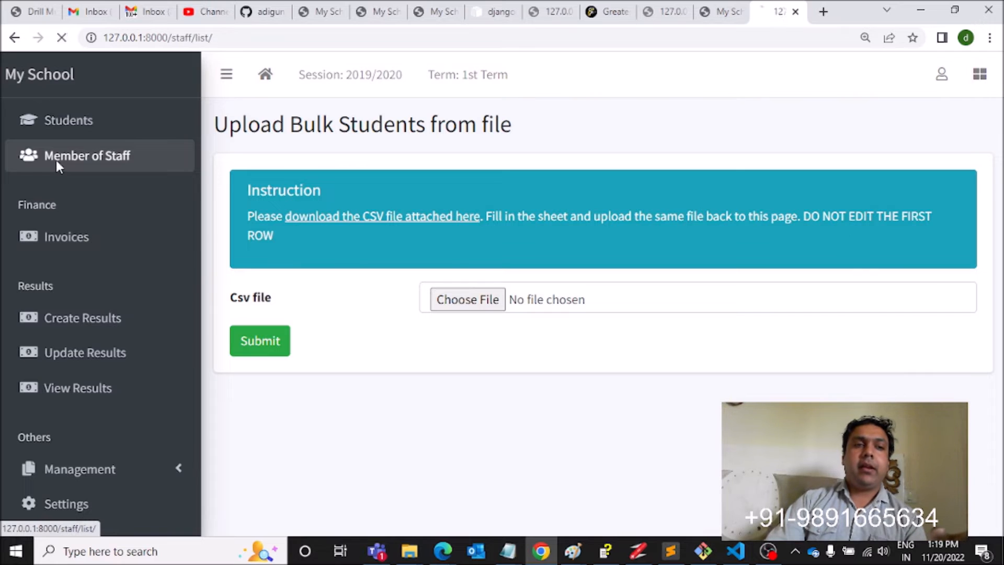
{"action": "left_click", "coordinate": [87, 156]}
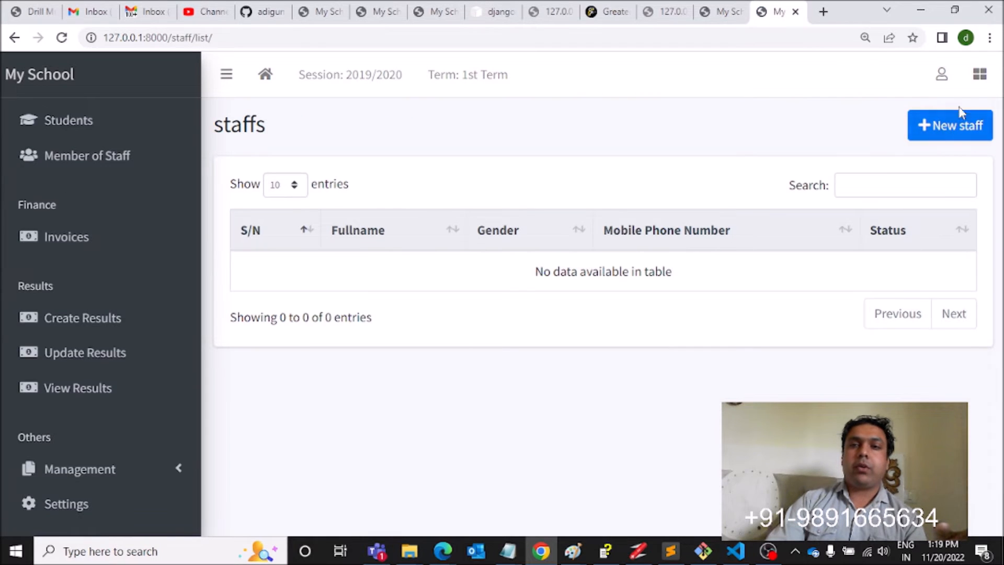
{"action": "left_click", "coordinate": [950, 125]}
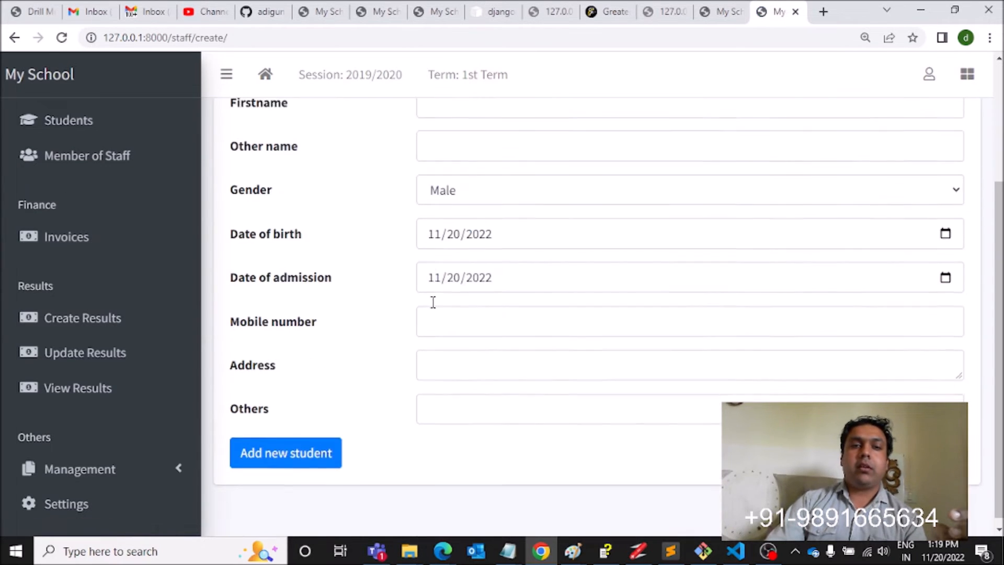
{"action": "scroll", "scroll_direction": "up", "scroll_amount": 3}
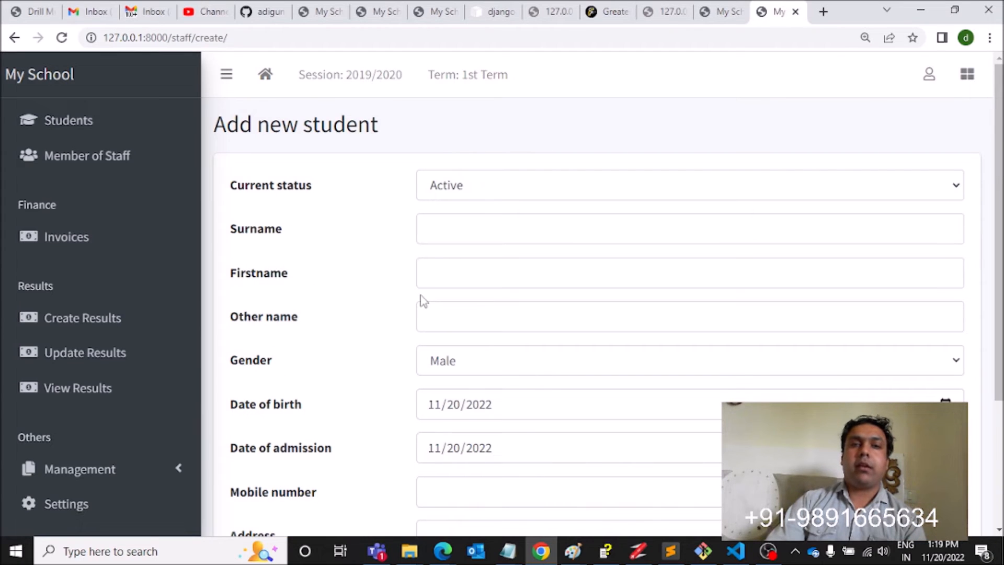
{"action": "left_click", "coordinate": [66, 236]}
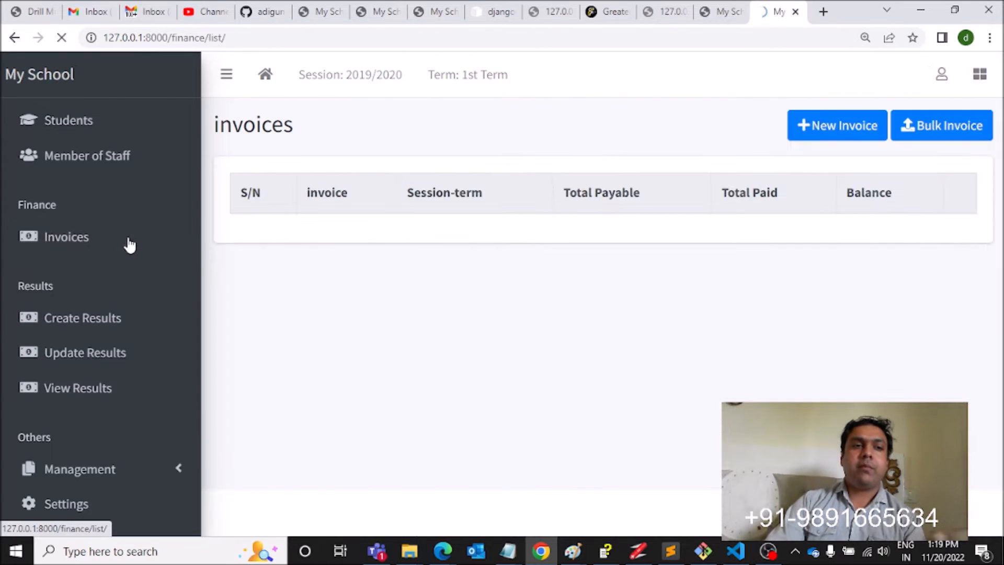
Start a new invoice for the only student with a previous balance of 5000
{"action": "left_click", "coordinate": [65, 237]}
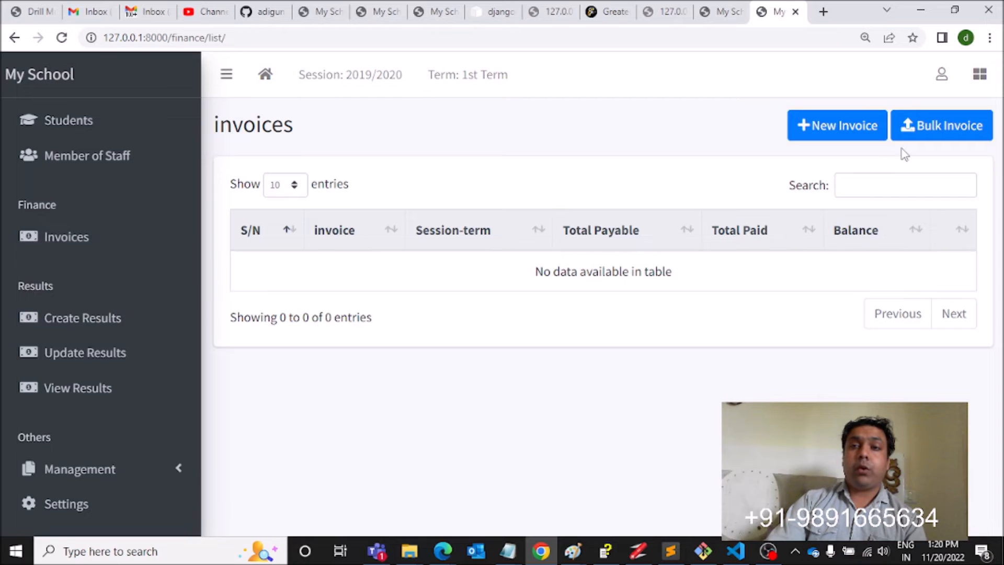
{"action": "left_click", "coordinate": [836, 125]}
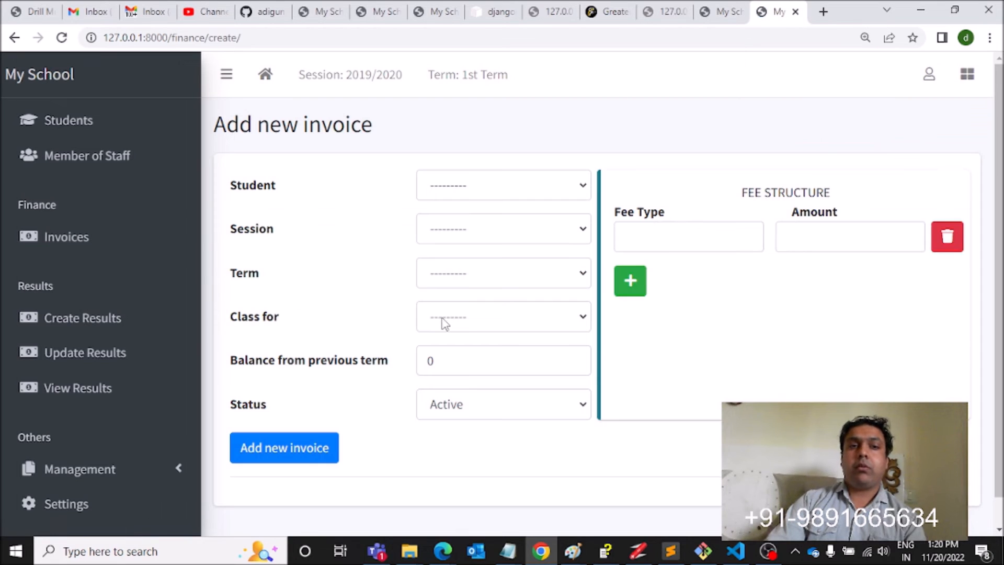
{"action": "left_click", "coordinate": [503, 185]}
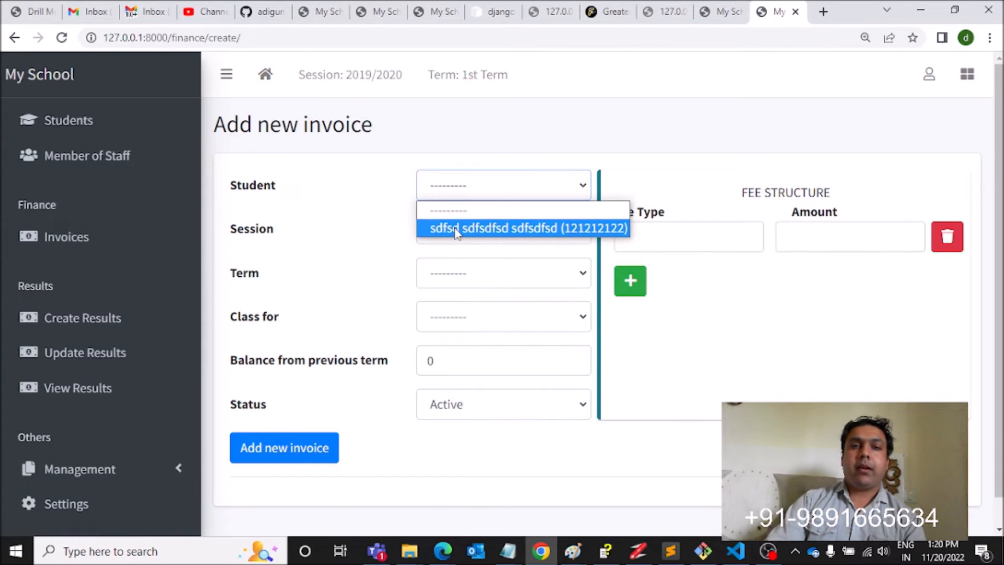
{"action": "left_click", "coordinate": [524, 228]}
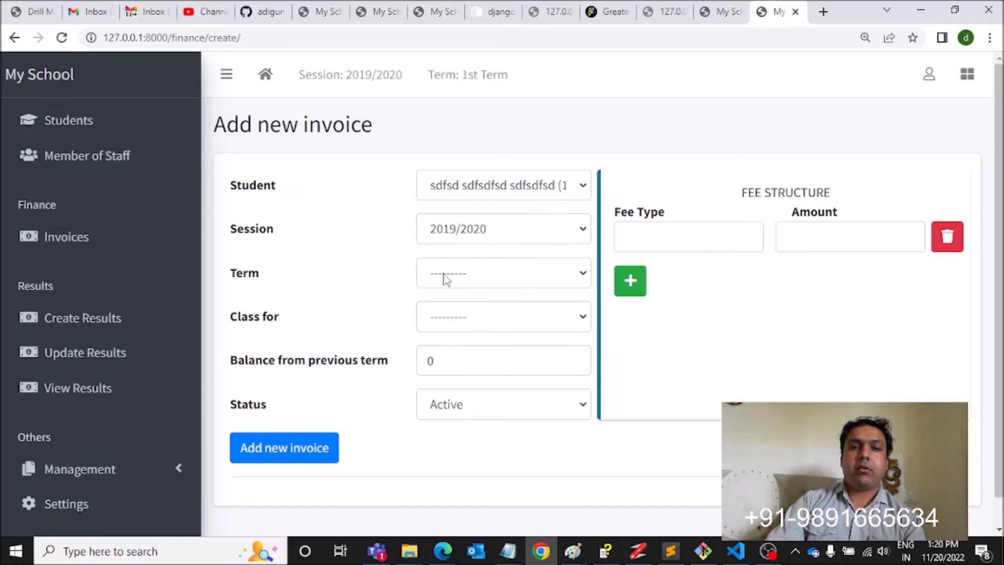
{"action": "left_click", "coordinate": [502, 273]}
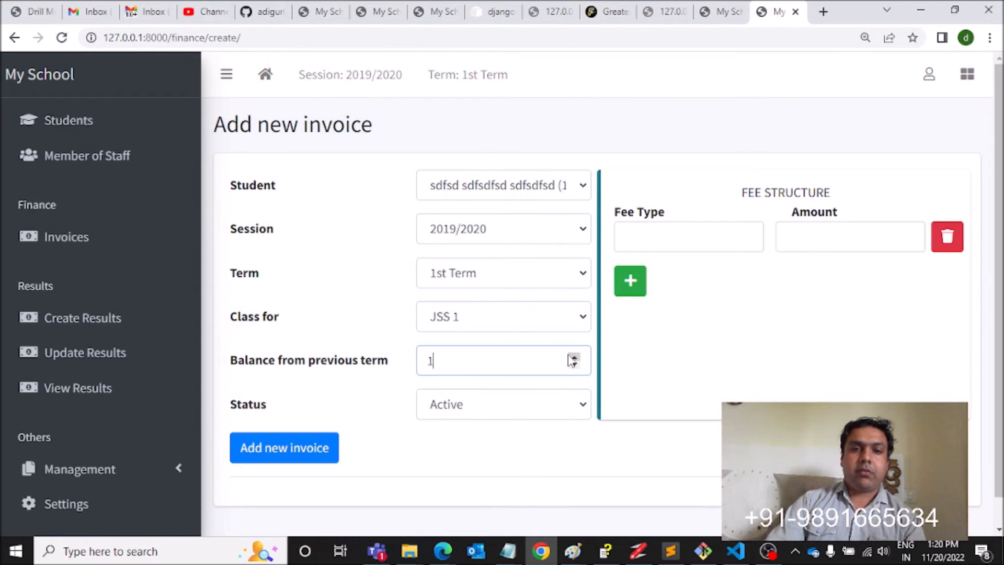
{"action": "type", "text": "5"}
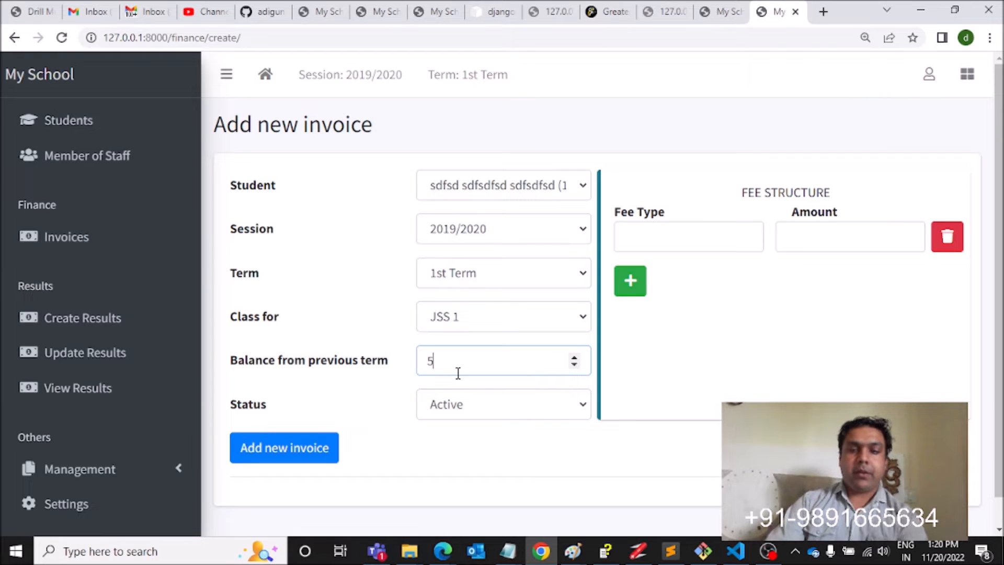
{"action": "type", "text": "000"}
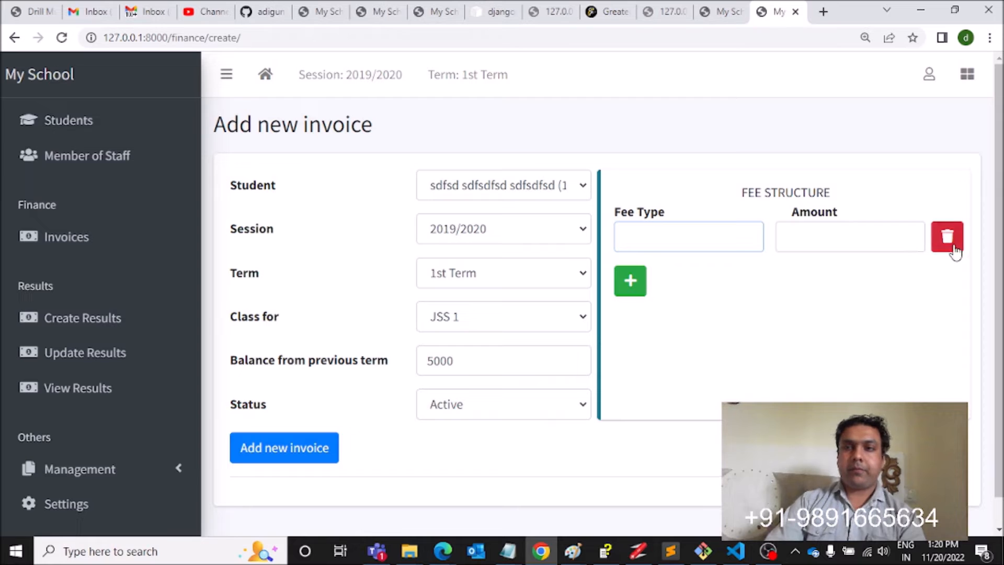
Add fees of 30000 and Tuition 60000, then save the invoice
{"action": "type", "text": "S"}
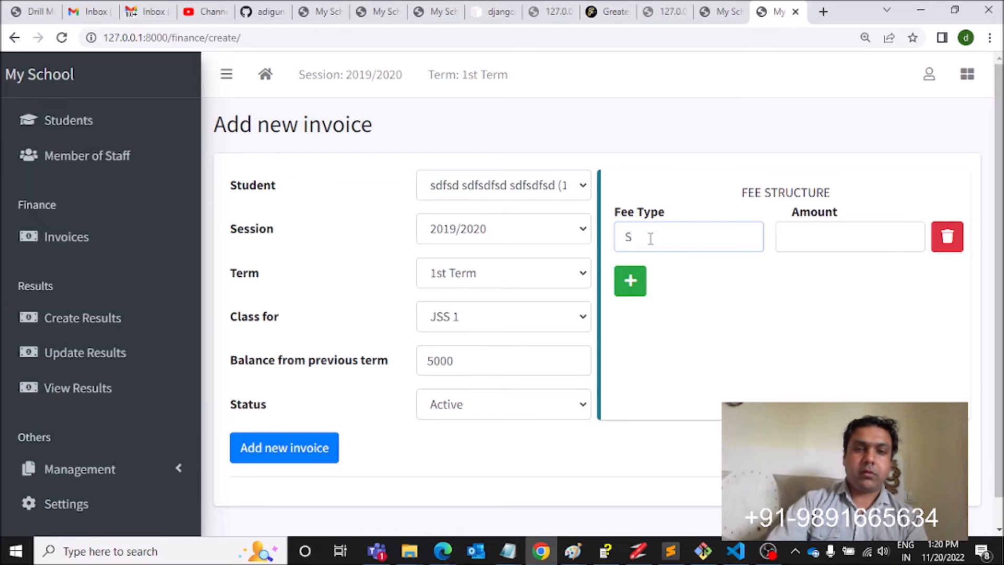
{"action": "key", "text": "Backspace"}
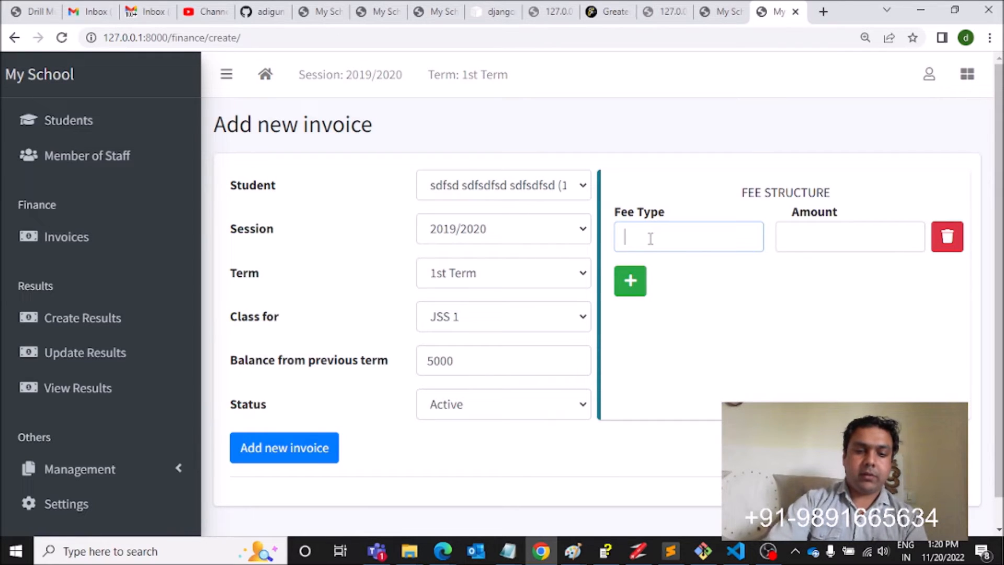
{"action": "type", "text": "Full Tim"}
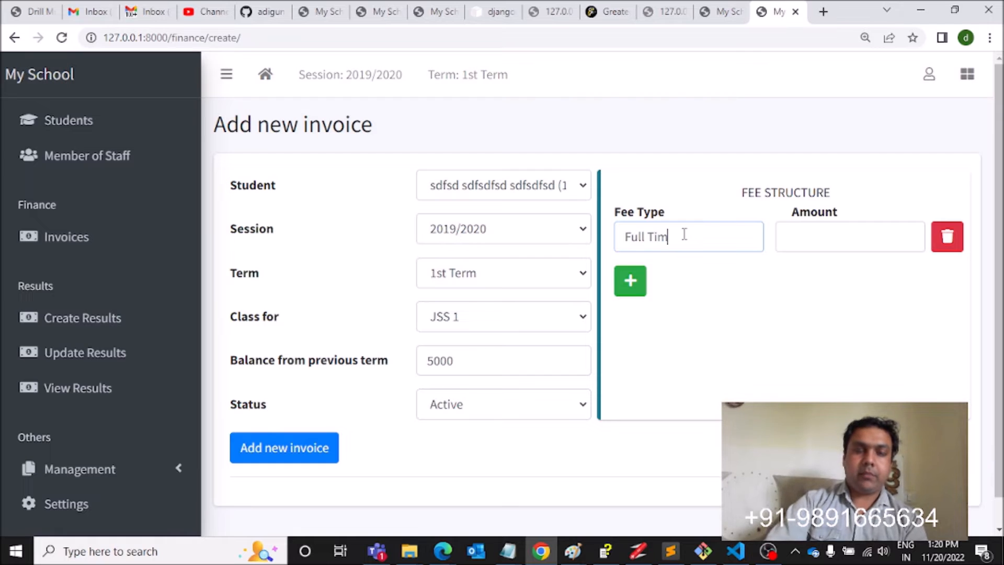
{"action": "left_click", "coordinate": [849, 236]}
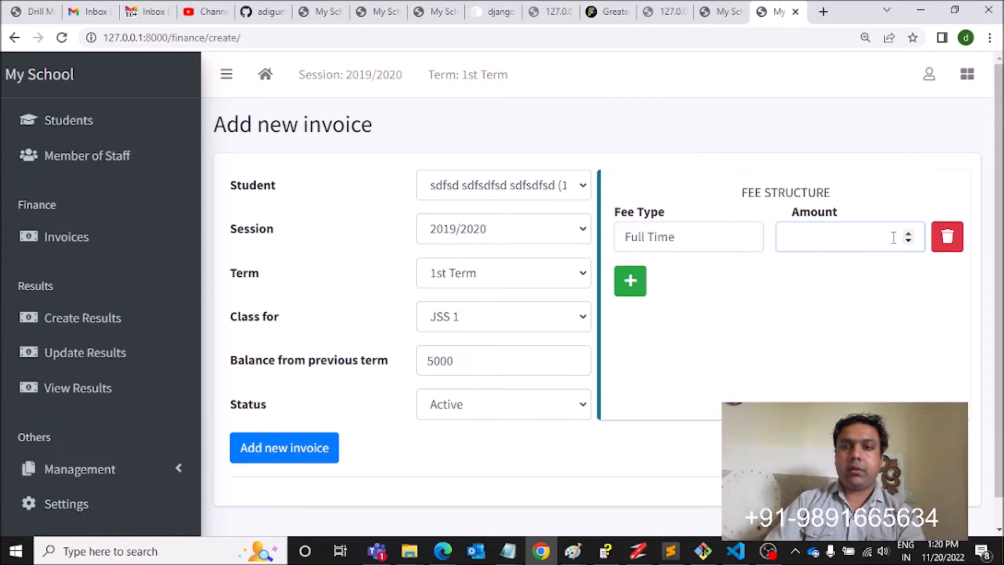
{"action": "type", "text": "30000"}
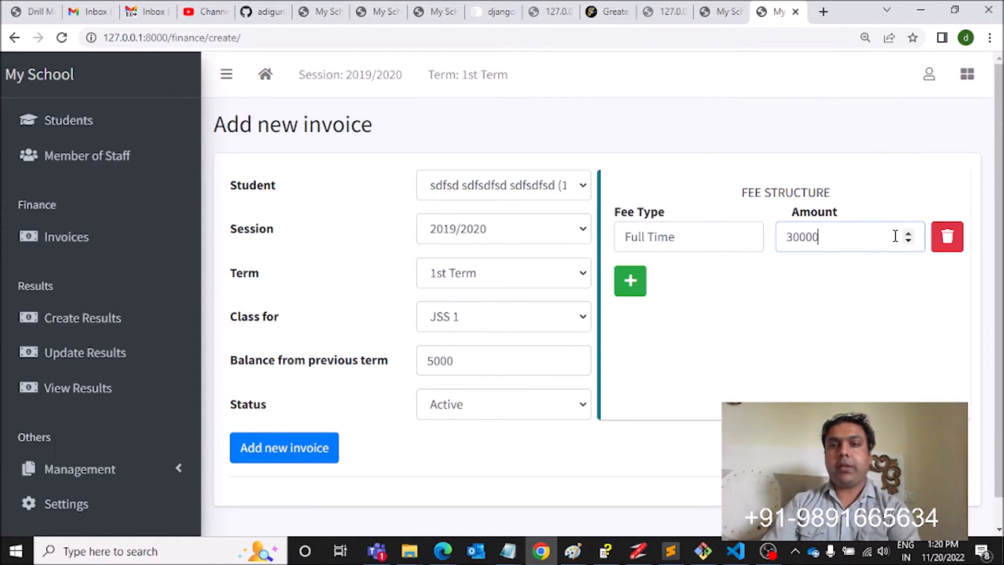
{"action": "left_click", "coordinate": [630, 280]}
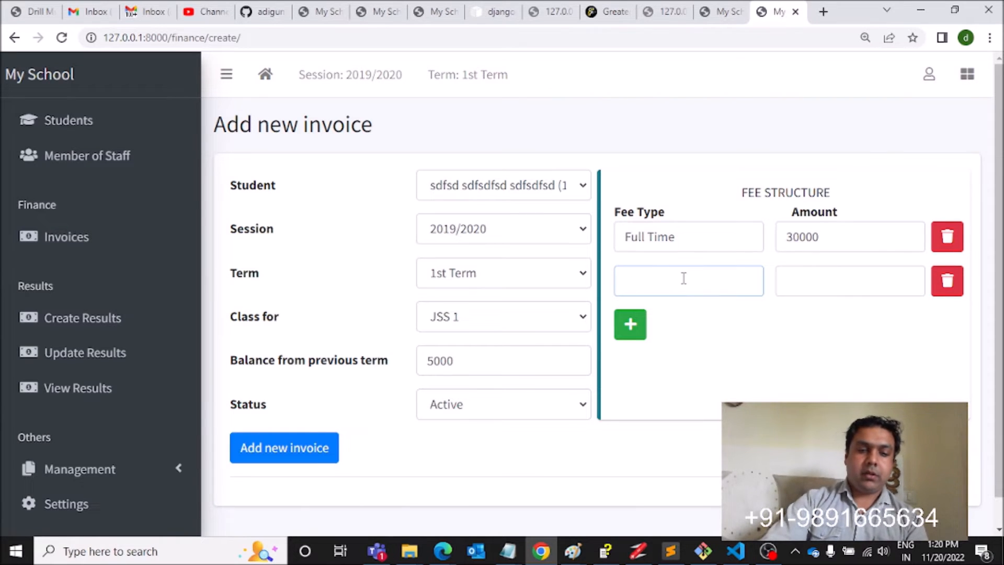
{"action": "type", "text": "Tuition"}
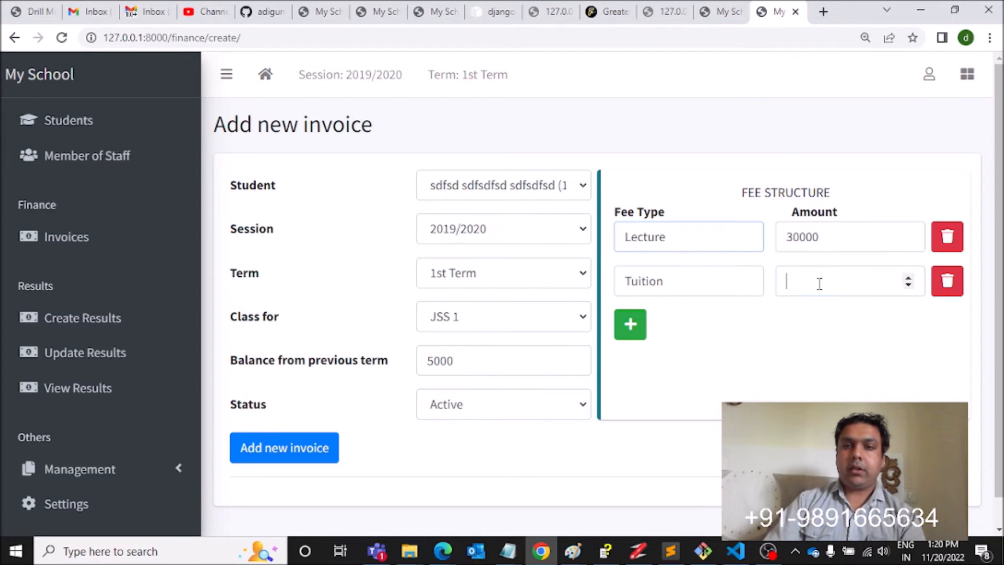
{"action": "type", "text": "60000"}
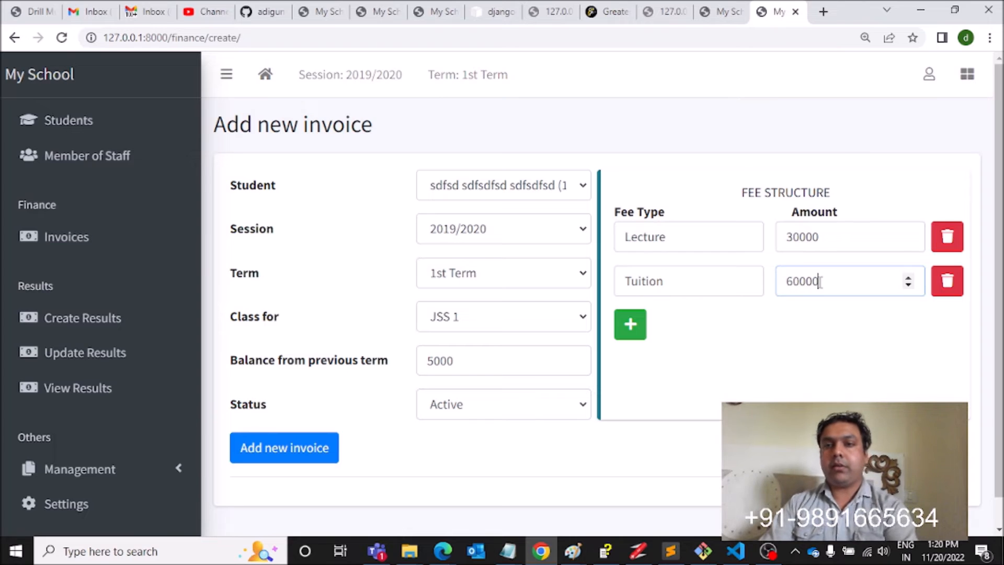
{"action": "left_click", "coordinate": [284, 447]}
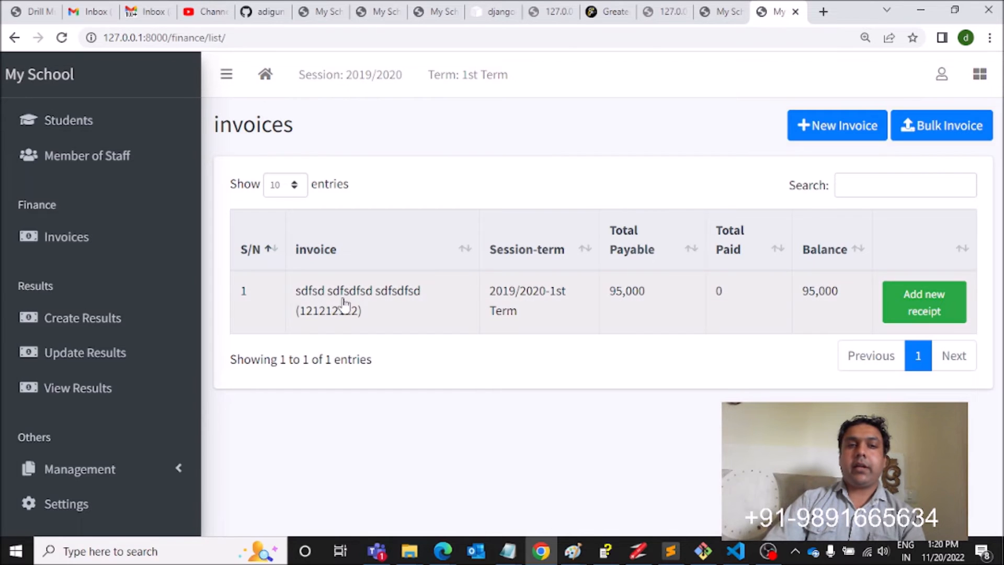
{"action": "mouse_move", "coordinate": [836, 270]}
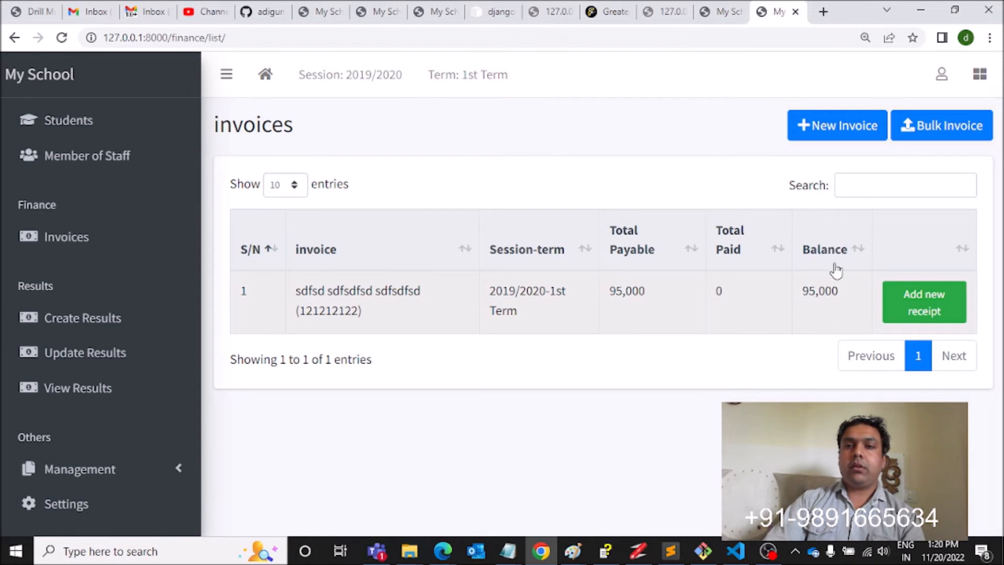
{"action": "mouse_move", "coordinate": [830, 309]}
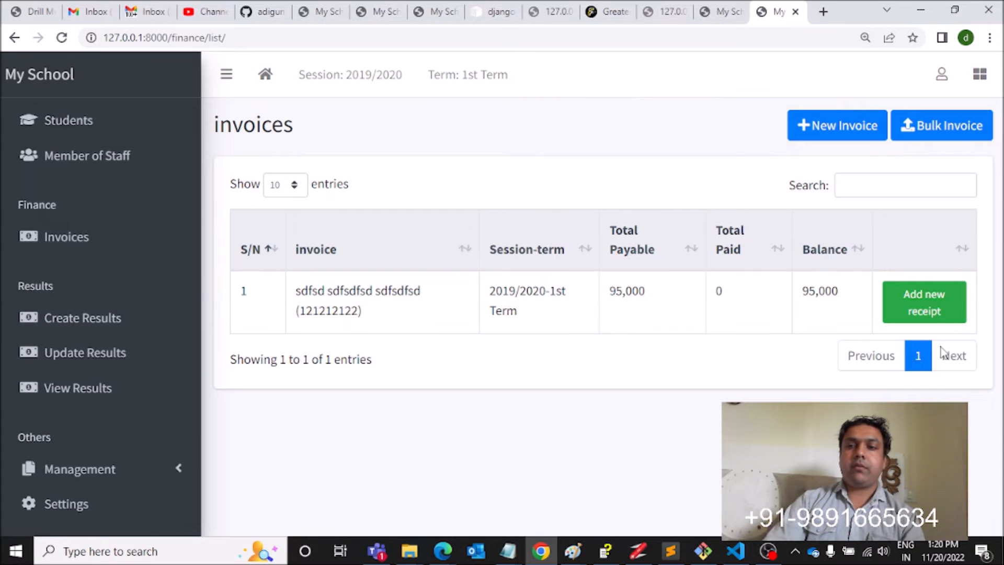
Open Create Results from the sidebar
{"action": "left_click", "coordinate": [82, 317]}
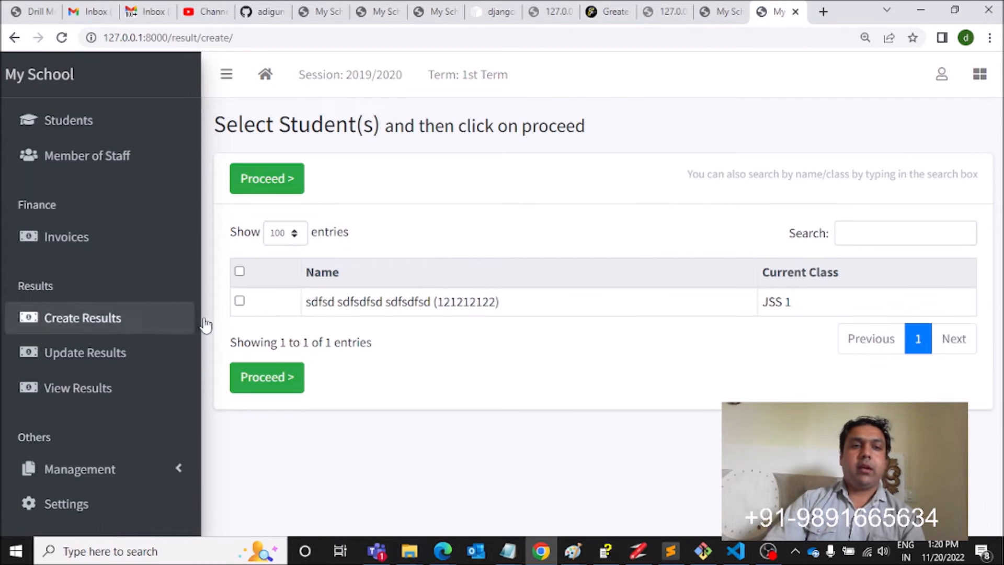
Proceed to subject selection and tick English and Mathematics for the 2019/2020 1st Term results
{"action": "left_click", "coordinate": [266, 178]}
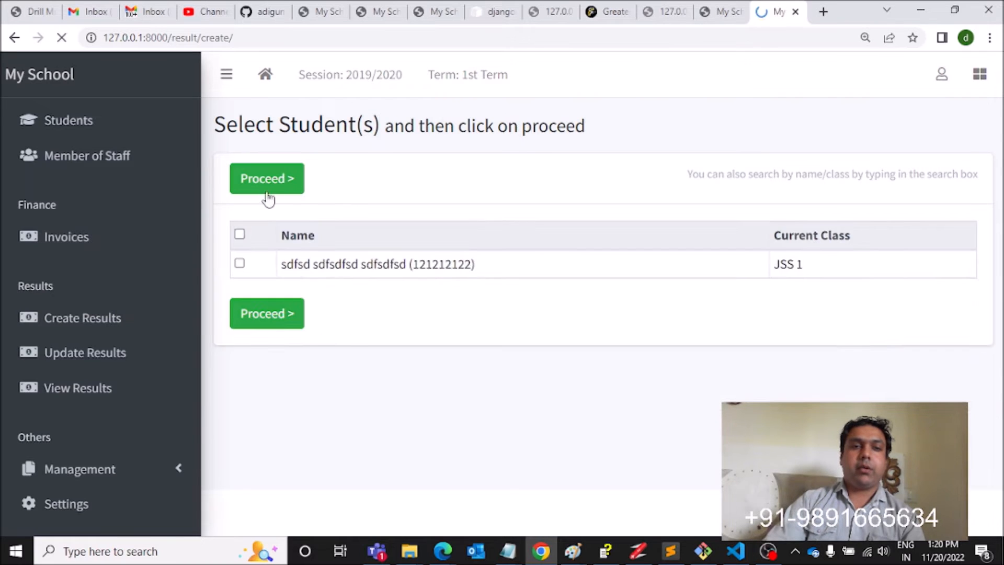
{"action": "left_click", "coordinate": [266, 177]}
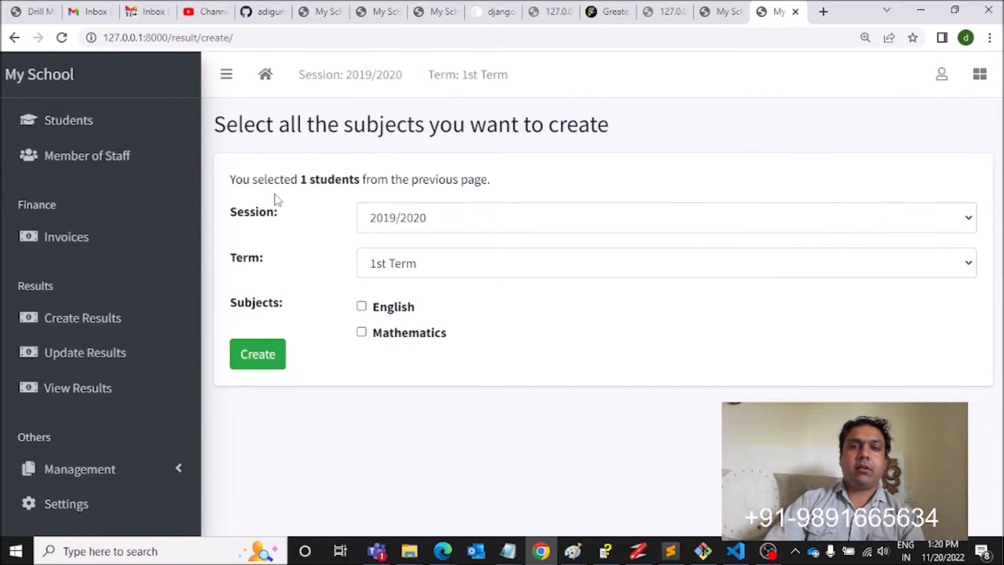
{"action": "left_click", "coordinate": [361, 306]}
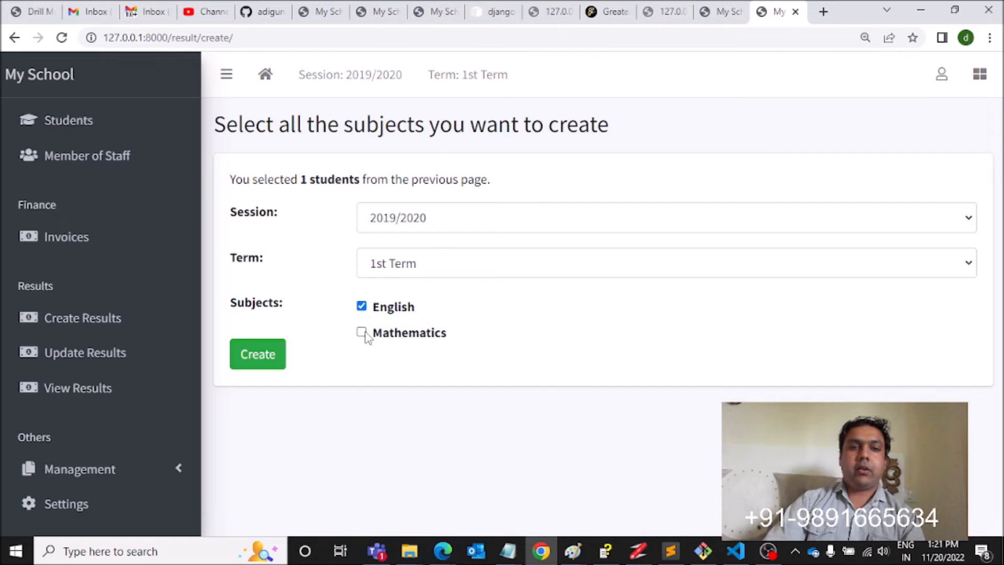
{"action": "left_click", "coordinate": [257, 354]}
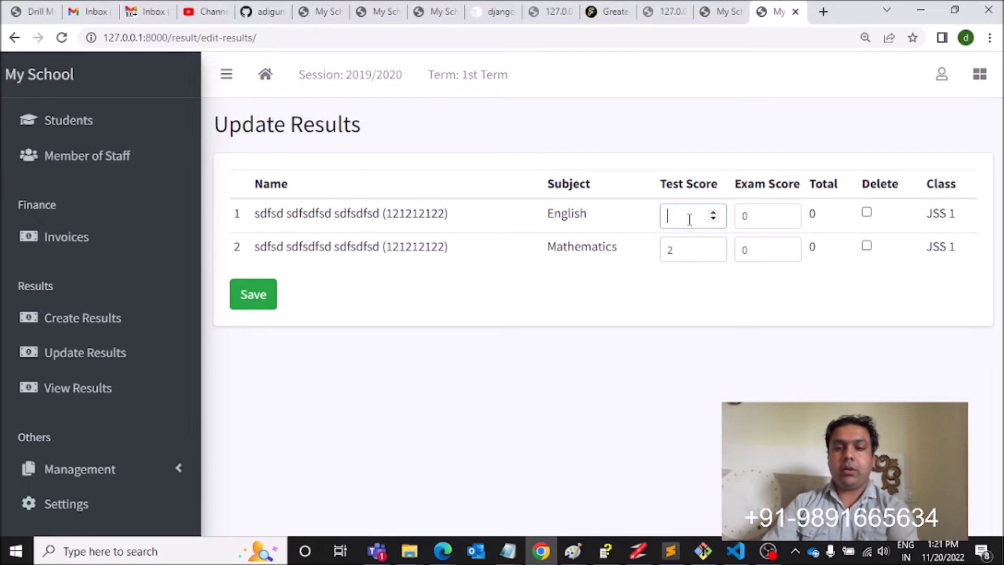
Enter test and exam scores for English and Mathematics and save totals of 150 and 160
{"action": "type", "text": "70"}
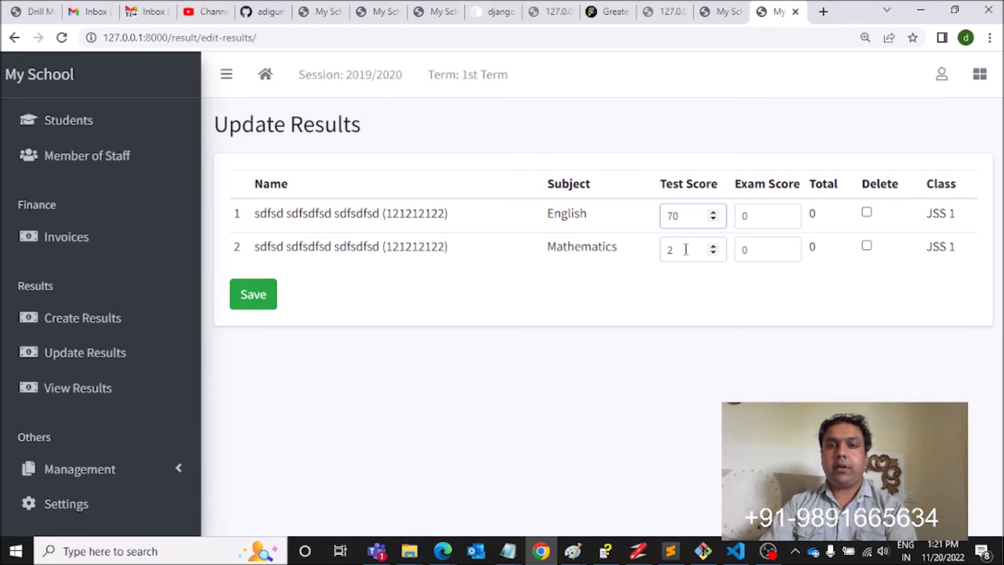
{"action": "type", "text": "80"}
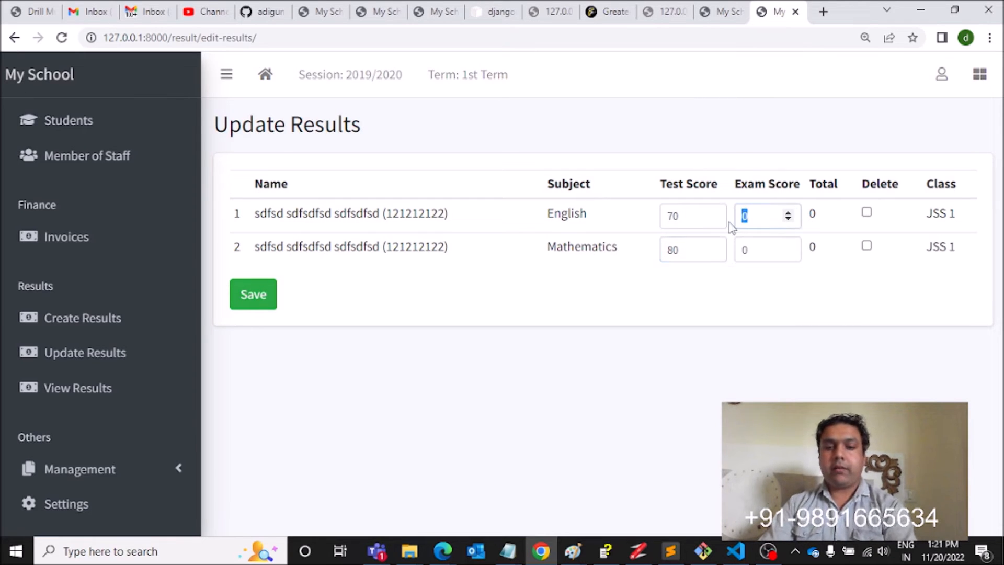
{"action": "type", "text": "80"}
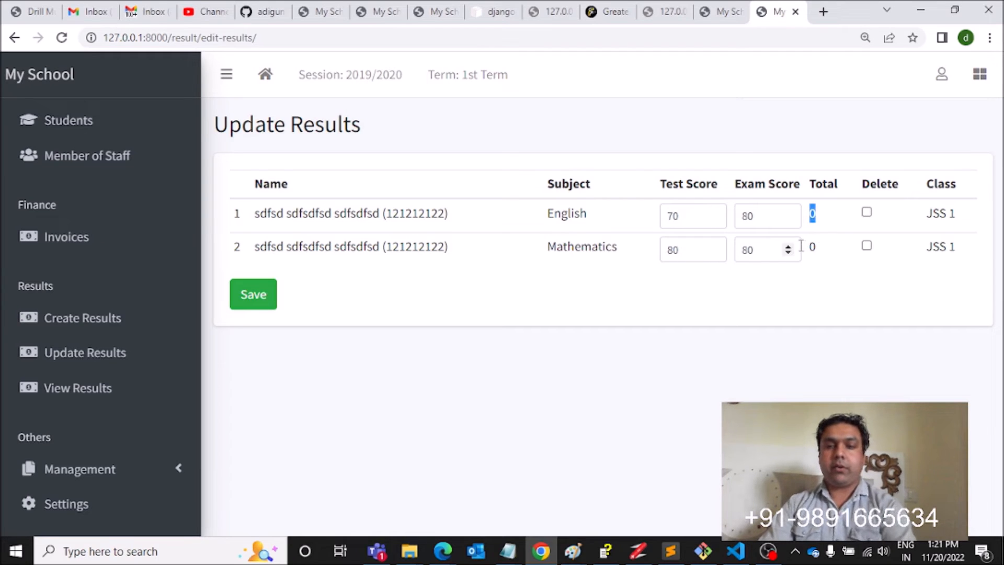
{"action": "left_click", "coordinate": [866, 211]}
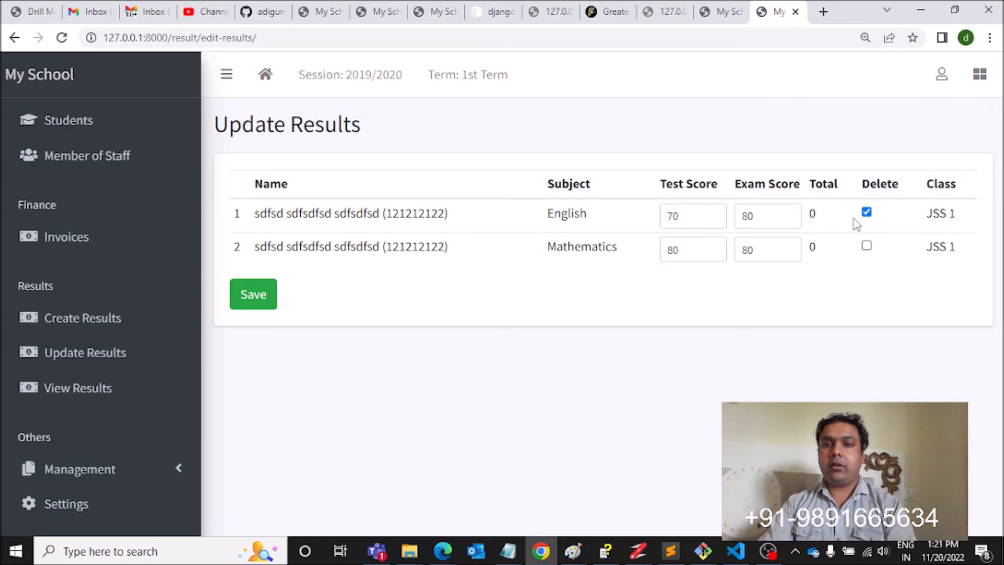
{"action": "left_click", "coordinate": [252, 293]}
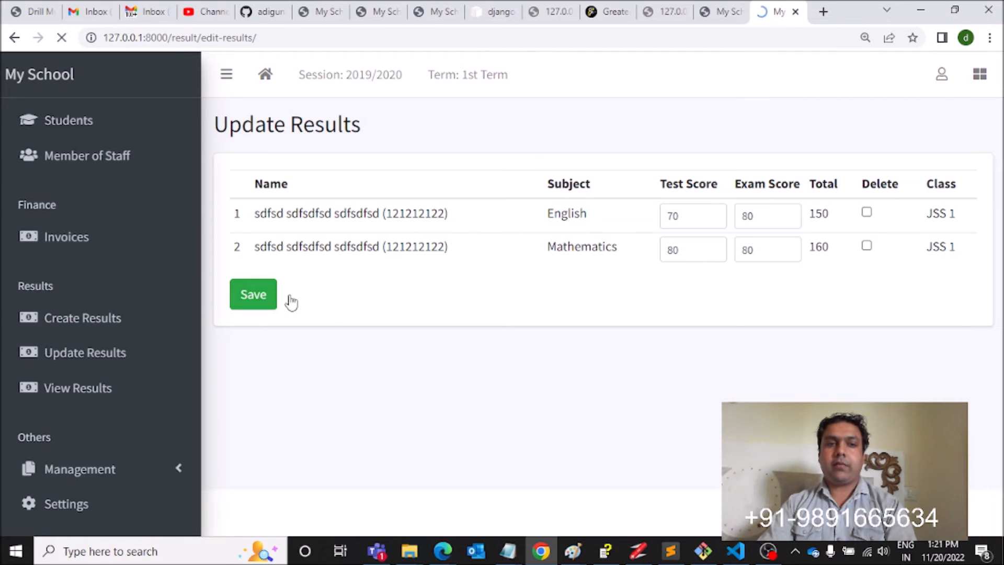
{"action": "left_click", "coordinate": [252, 293]}
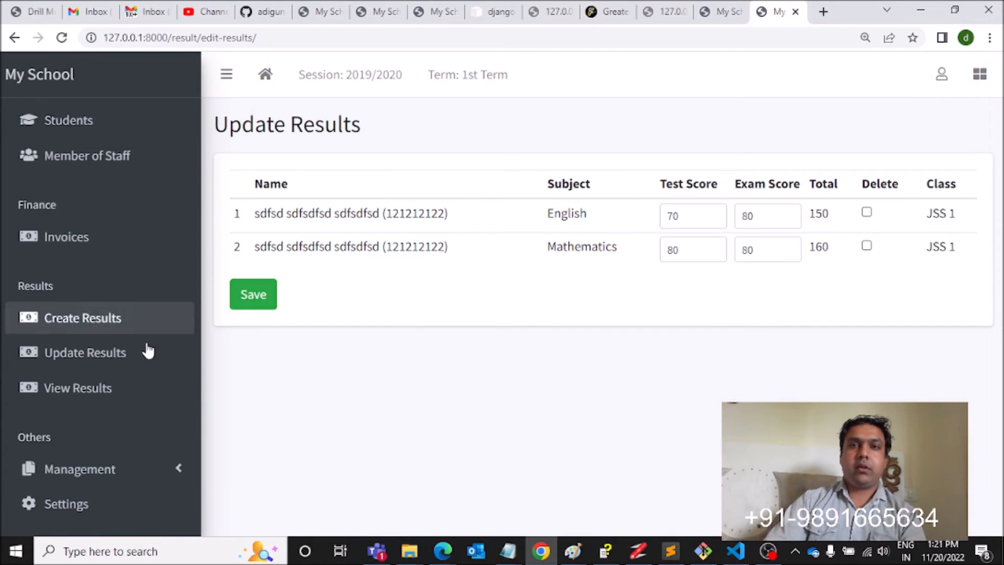
{"action": "left_click", "coordinate": [252, 294]}
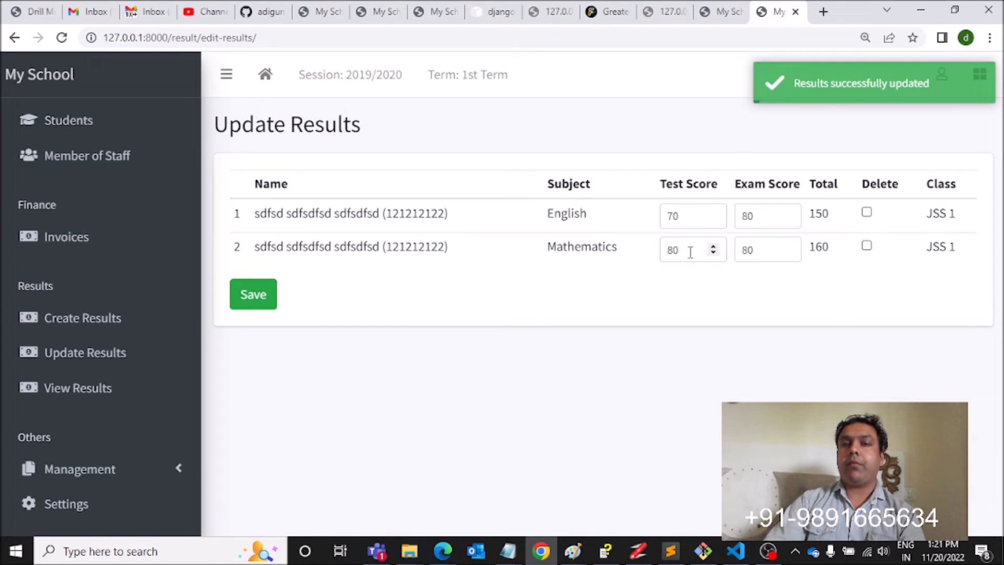
Delete both result rows, save, and go to View Results
{"action": "left_click", "coordinate": [866, 212]}
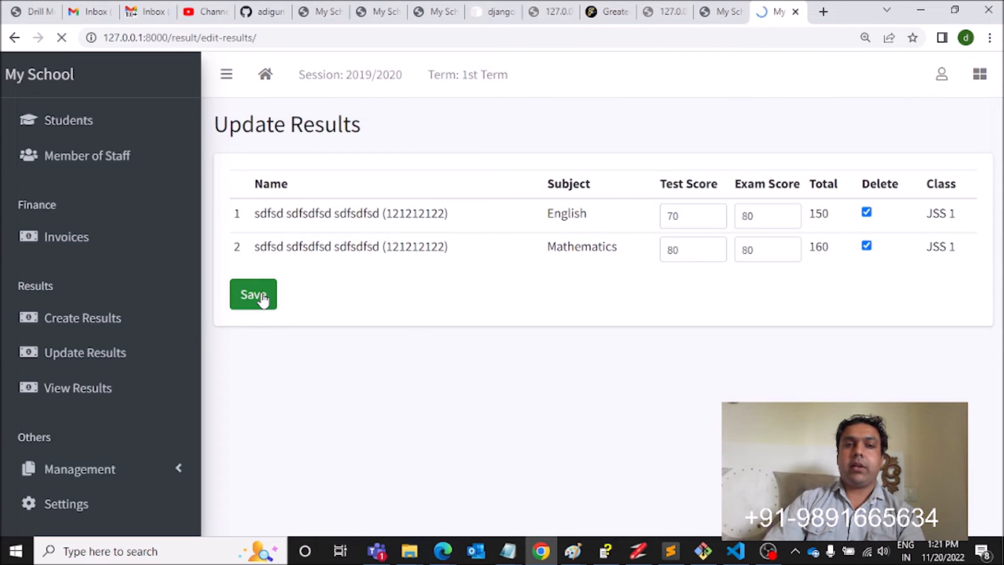
{"action": "left_click", "coordinate": [253, 294]}
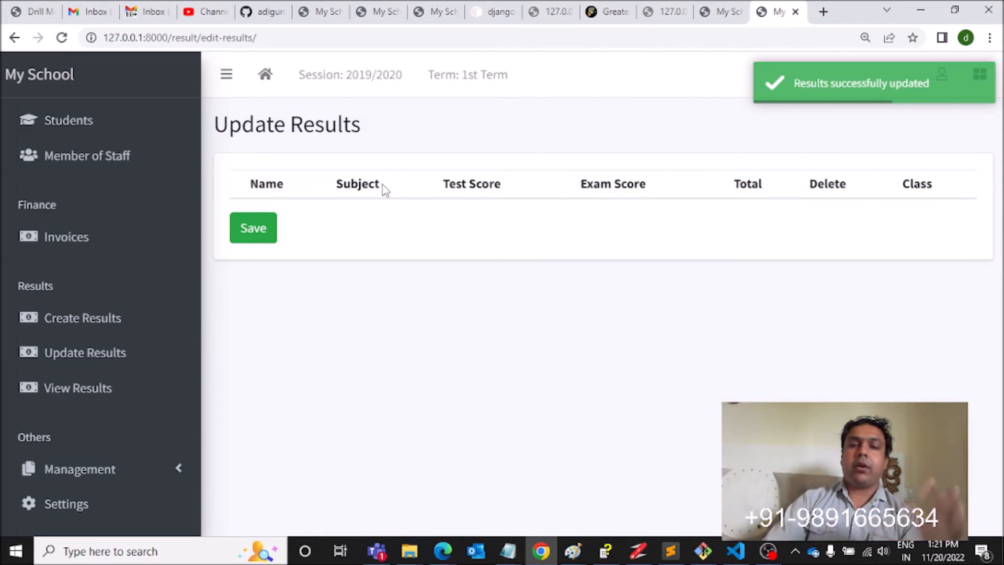
{"action": "left_click", "coordinate": [77, 387]}
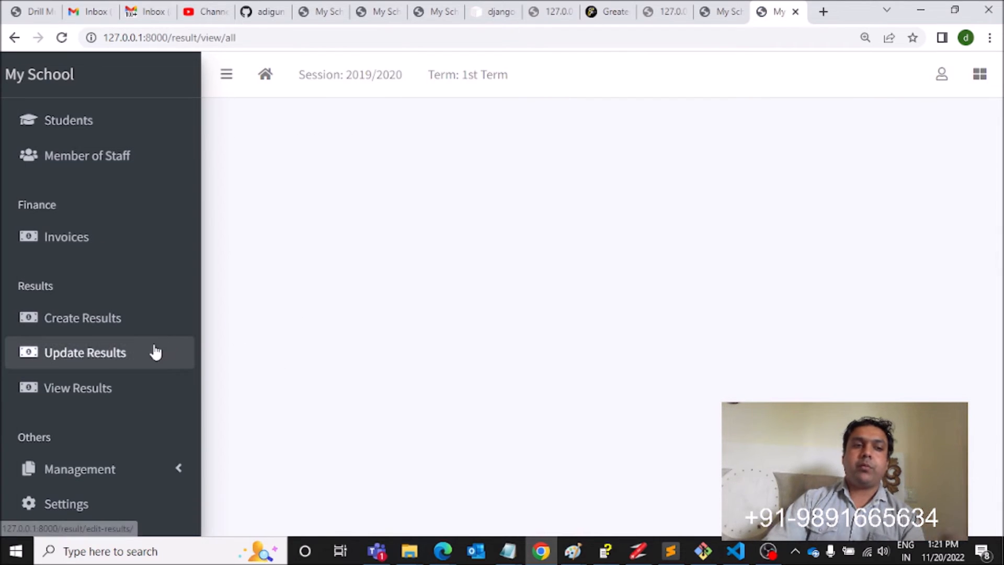
{"action": "mouse_move", "coordinate": [377, 188]}
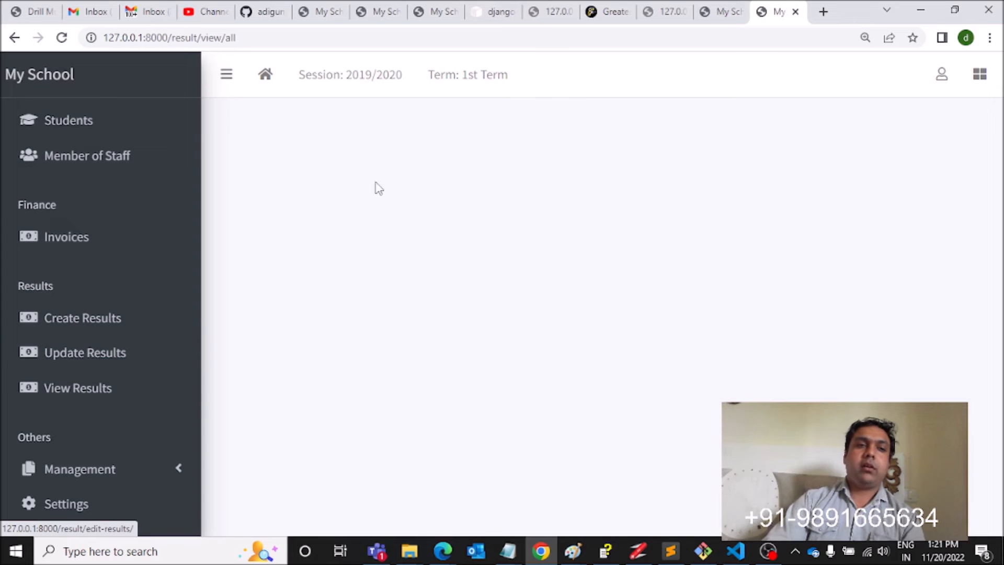
{"action": "mouse_move", "coordinate": [387, 236]}
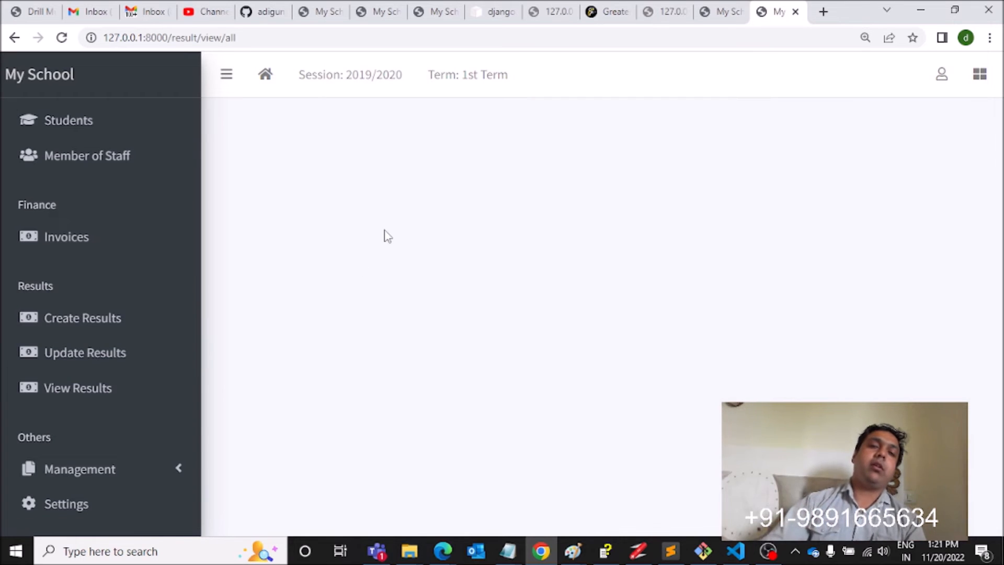
{"action": "mouse_move", "coordinate": [85, 352]}
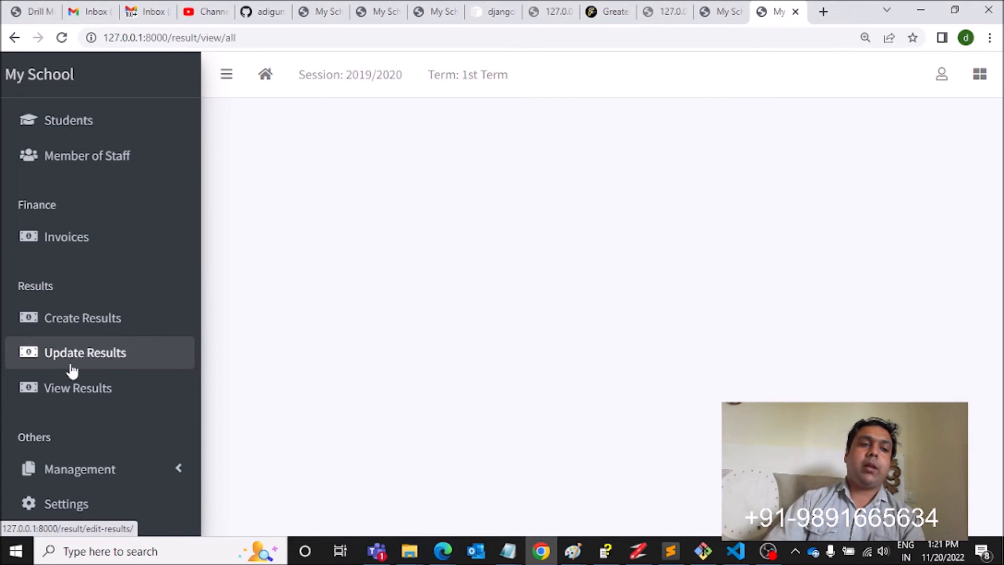
{"action": "mouse_move", "coordinate": [250, 338]}
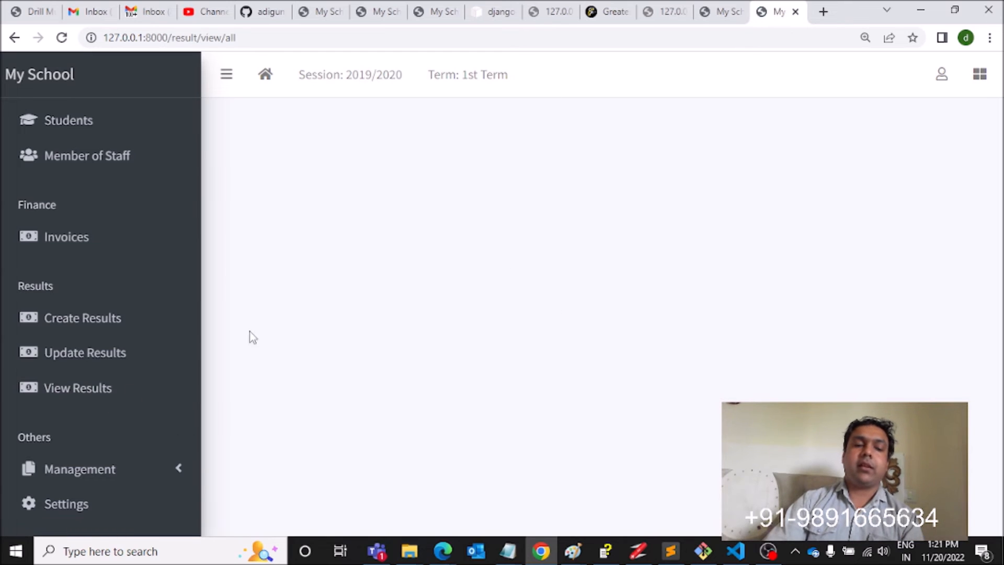
Expand Management, view Academic Sessions with 2019/2020 current, then go to Subjects
{"action": "left_click", "coordinate": [80, 469]}
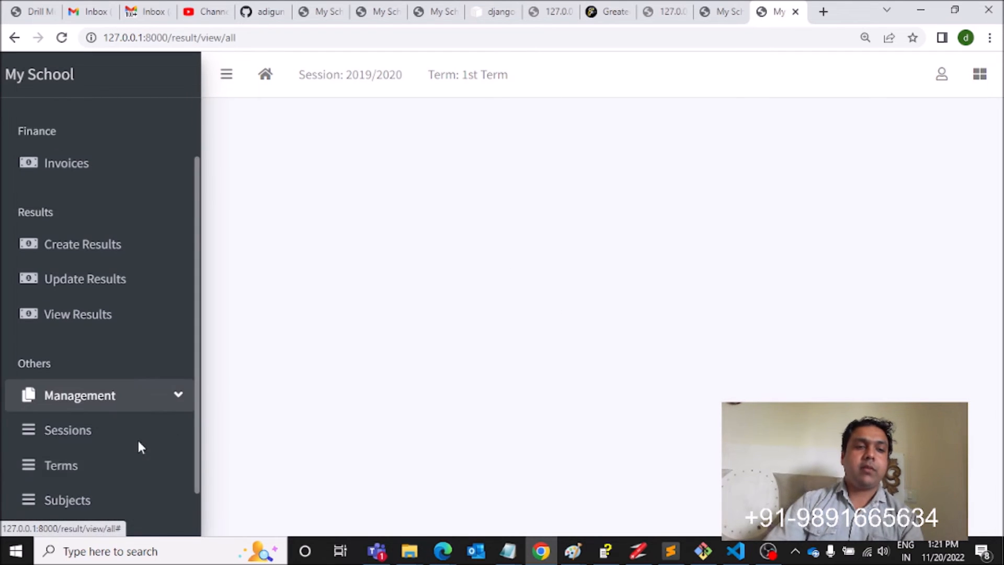
{"action": "left_click", "coordinate": [68, 430]}
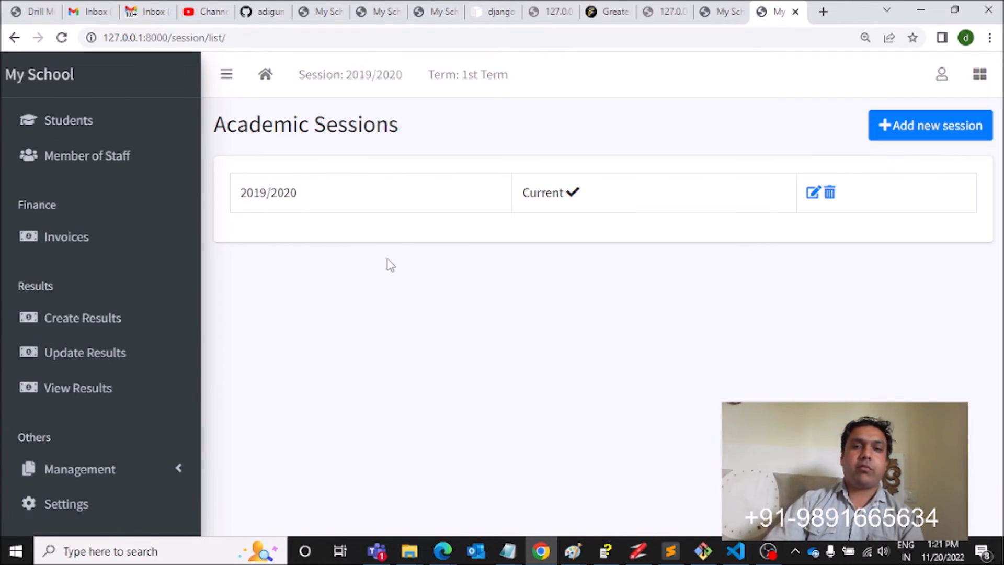
{"action": "left_click", "coordinate": [929, 125]}
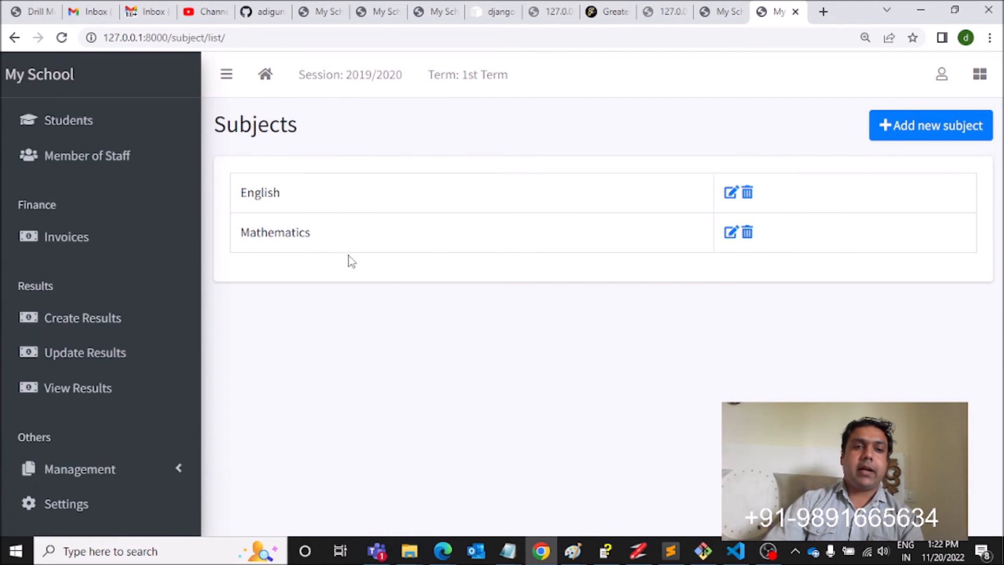
{"action": "mouse_move", "coordinate": [287, 202]}
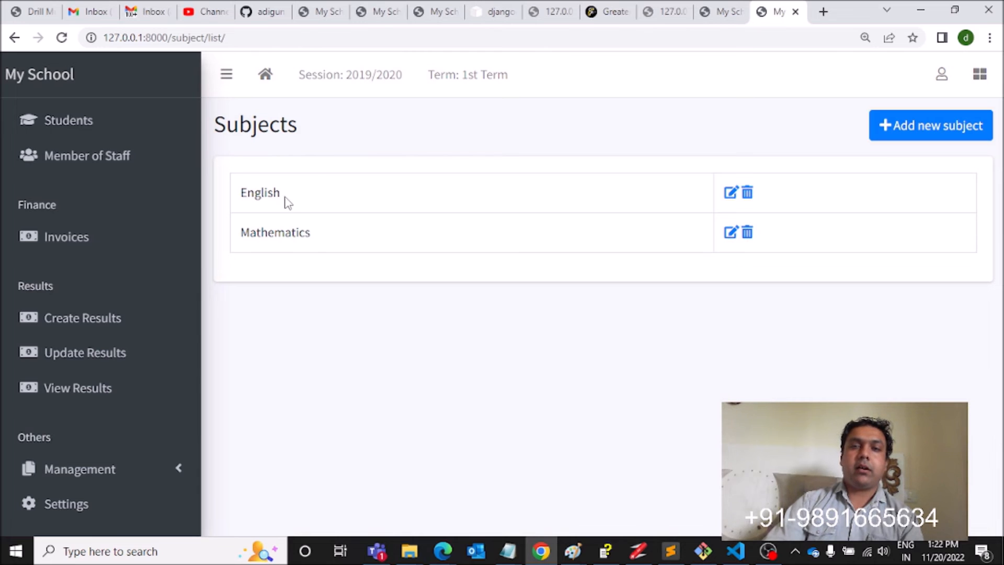
{"action": "mouse_move", "coordinate": [63, 453]}
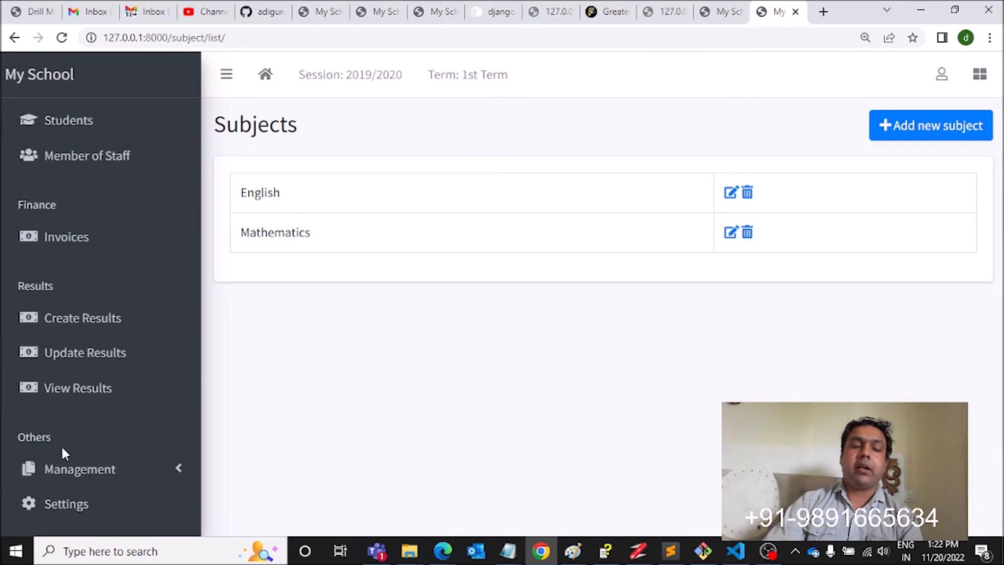
Add a new subject named Science and submit it
{"action": "left_click", "coordinate": [929, 125]}
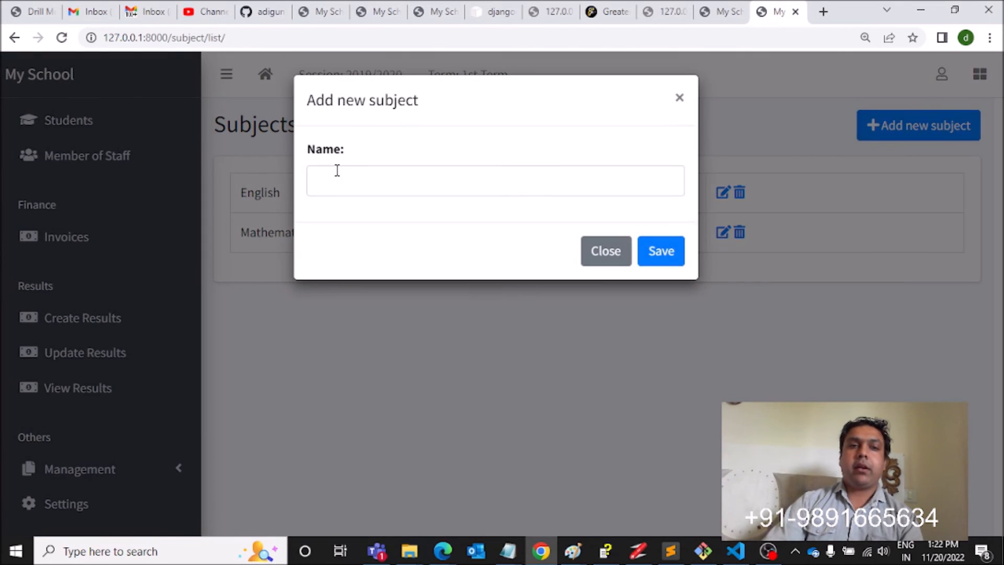
{"action": "type", "text": "Science"}
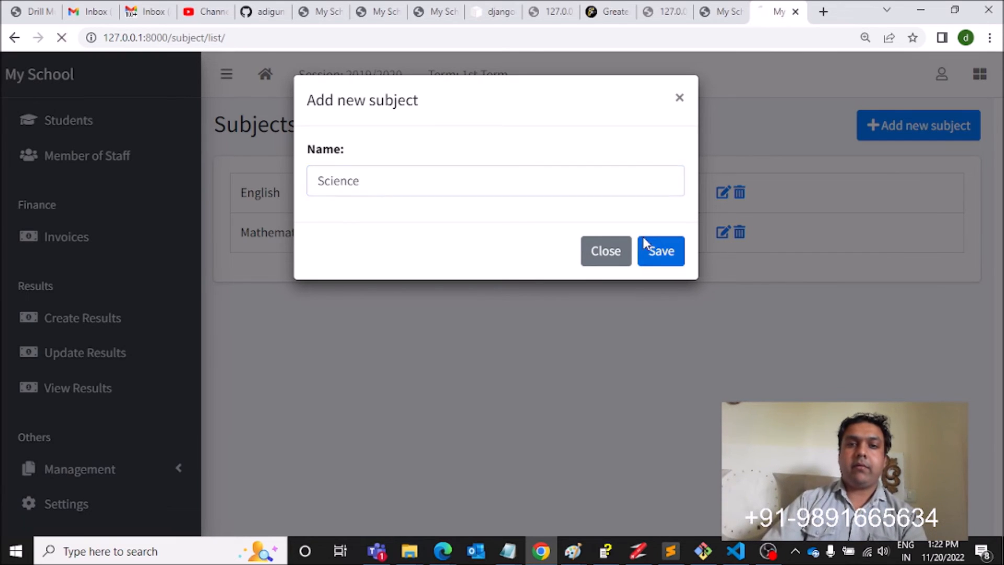
{"action": "left_click", "coordinate": [660, 250]}
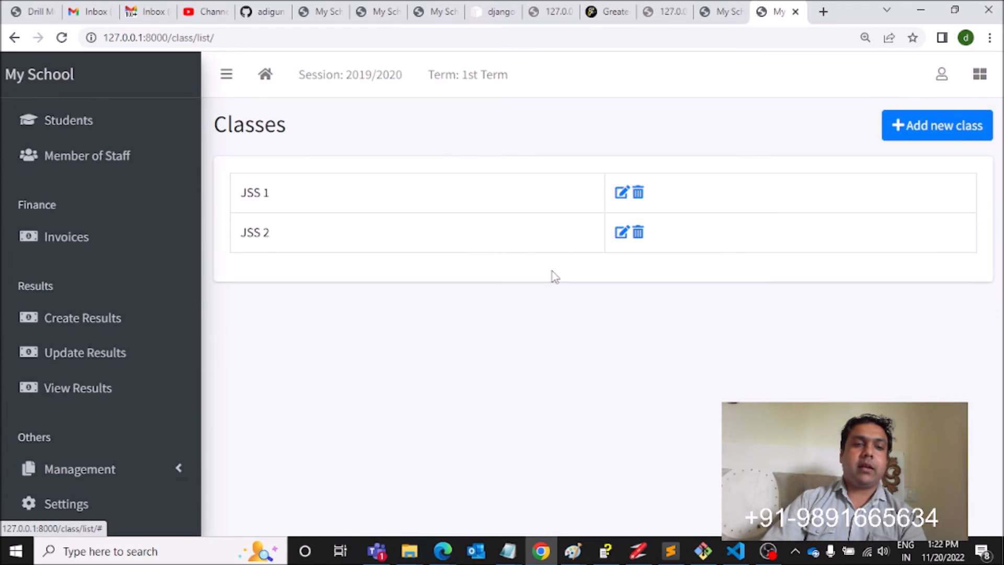
Add and save a new class named JSS3, then expand Management in the sidebar
{"action": "left_click", "coordinate": [936, 126]}
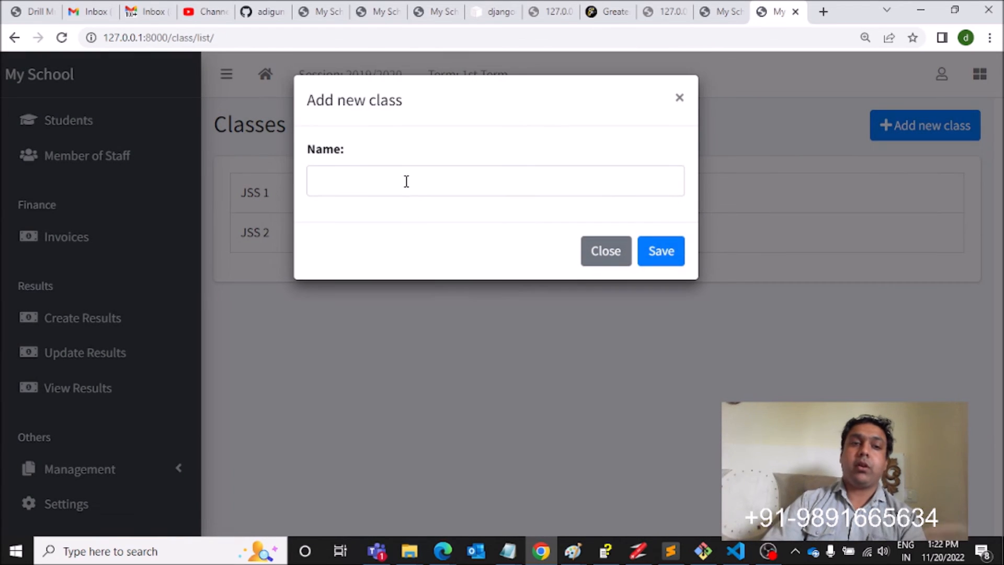
{"action": "type", "text": "JSS"}
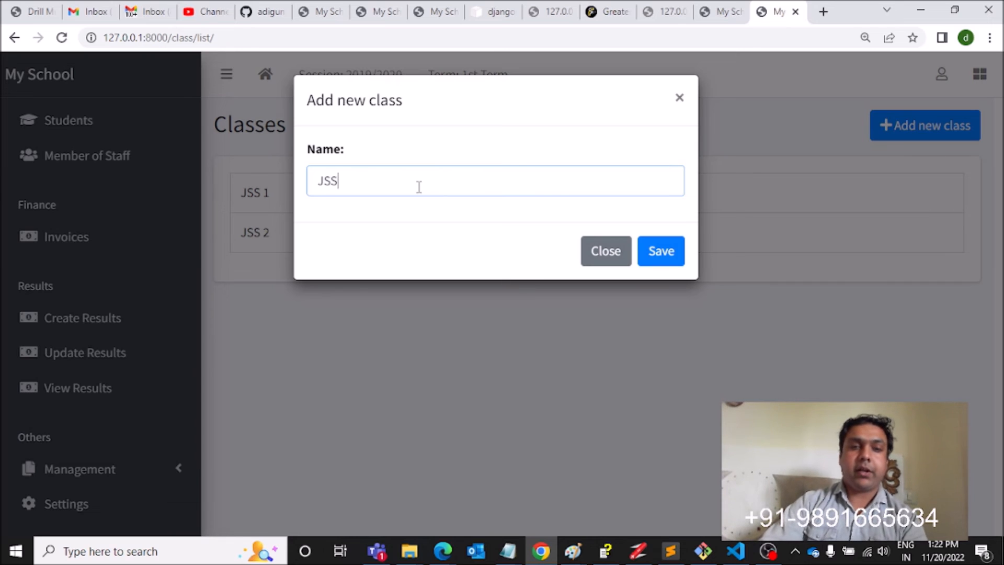
{"action": "left_click", "coordinate": [659, 250]}
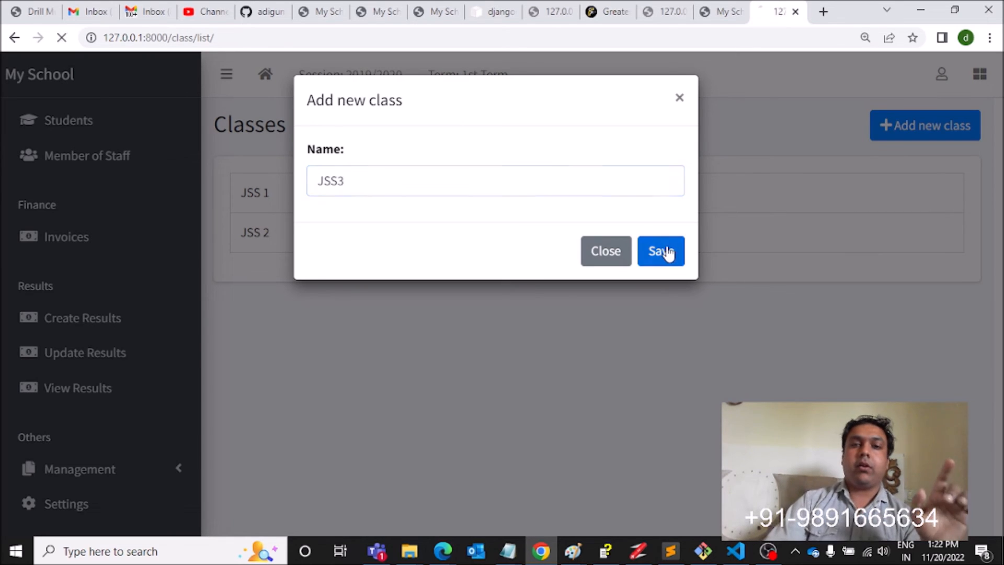
{"action": "left_click", "coordinate": [660, 251]}
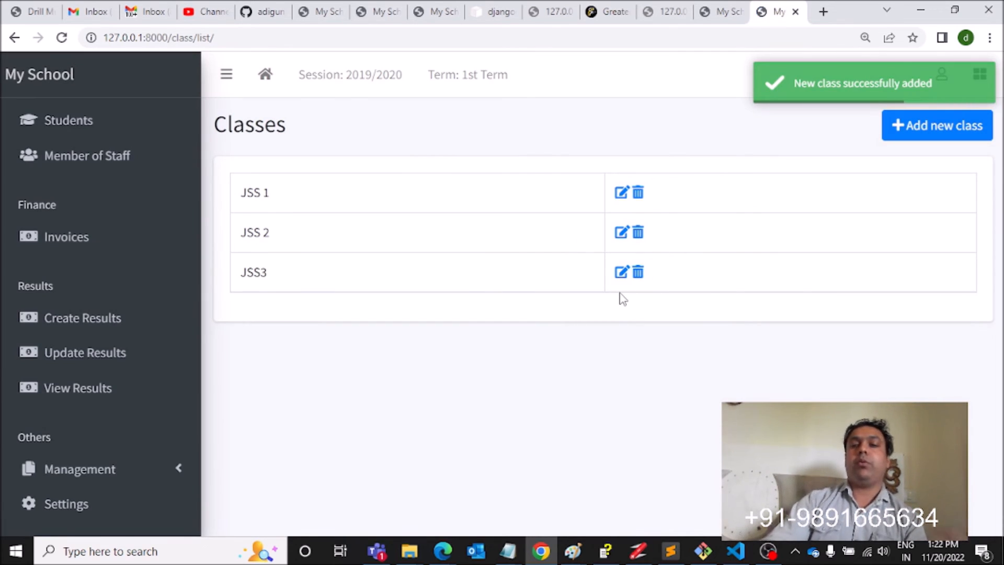
{"action": "mouse_move", "coordinate": [451, 265]}
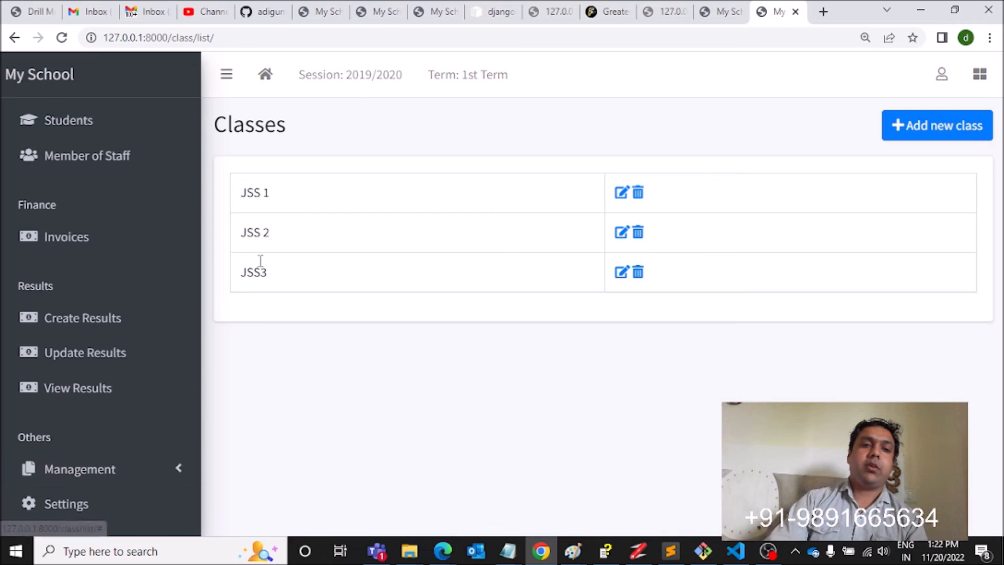
{"action": "left_click", "coordinate": [80, 469]}
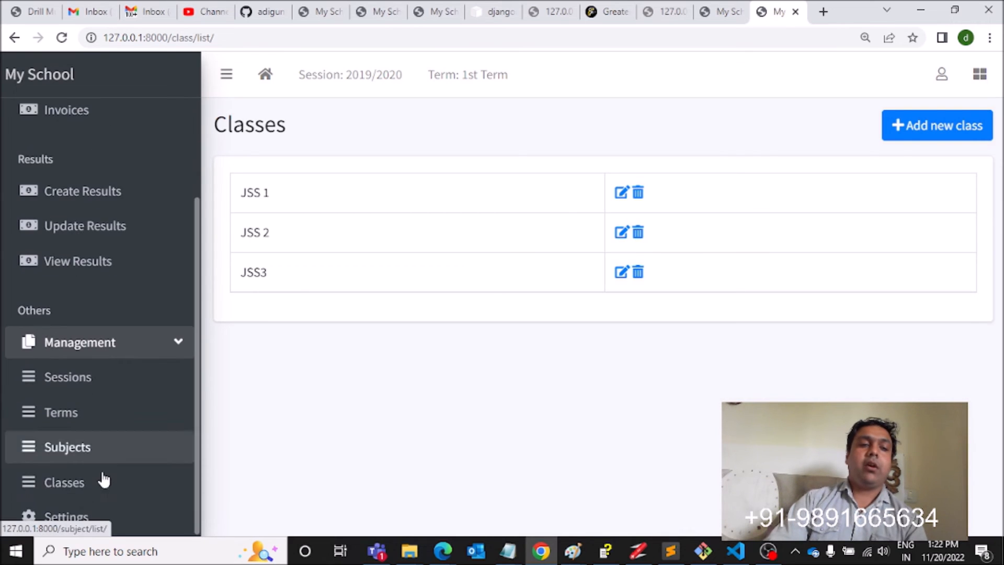
Set school name 'Inspira Enterprise' and slogan 'A Famous Great school', and edit the address
{"action": "left_click", "coordinate": [66, 516]}
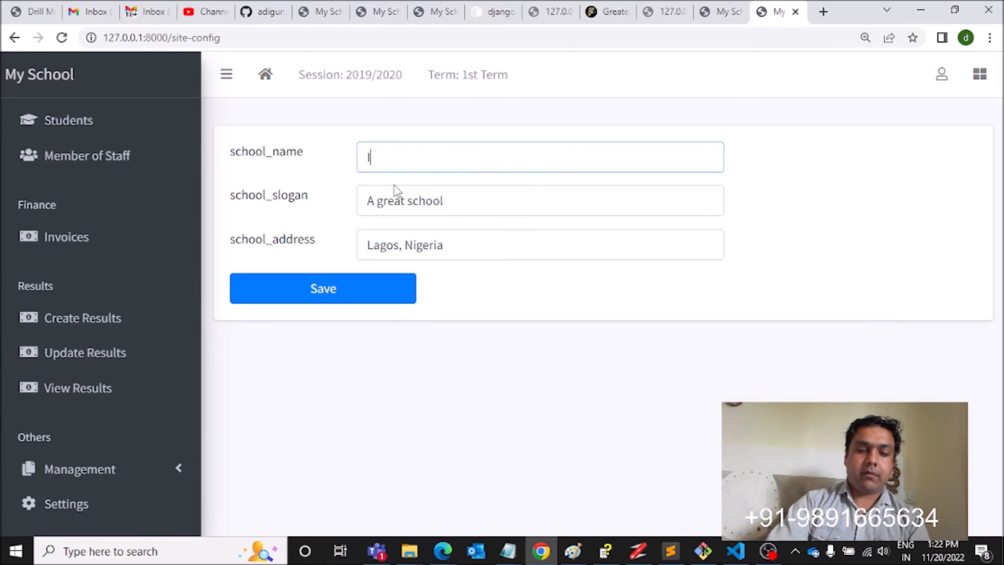
{"action": "type", "text": "Inspira"}
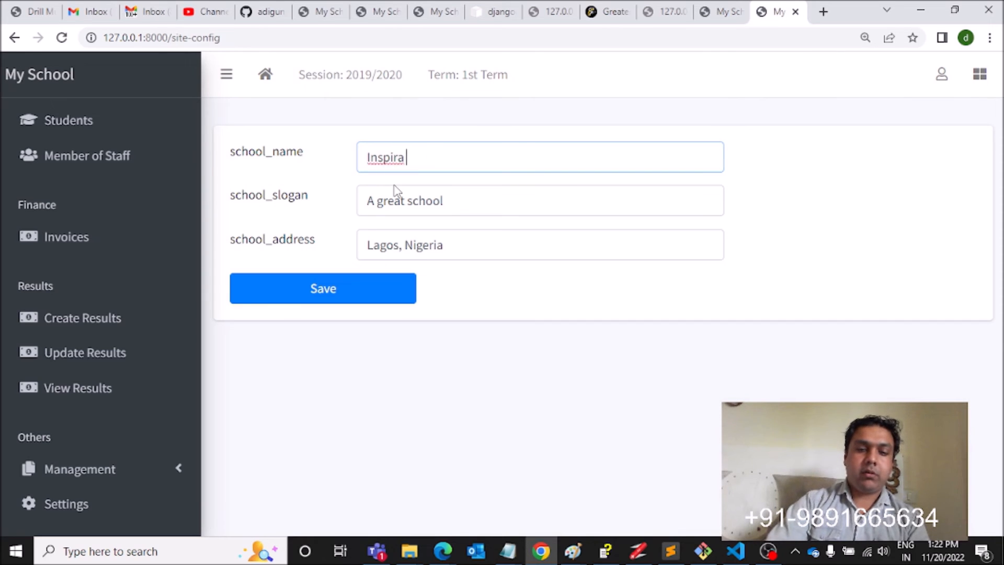
{"action": "type", "text": "E"}
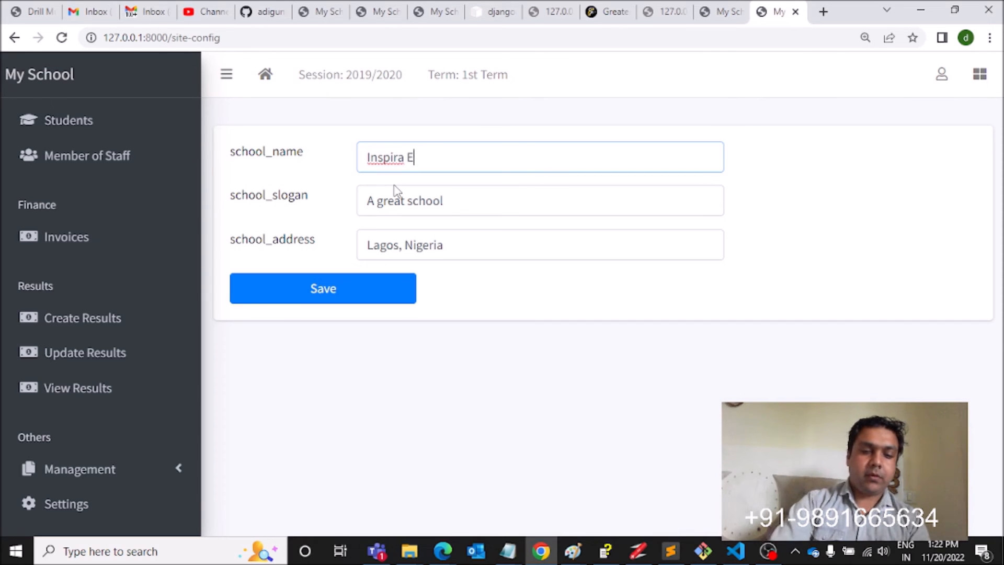
{"action": "type", "text": "nterprise"}
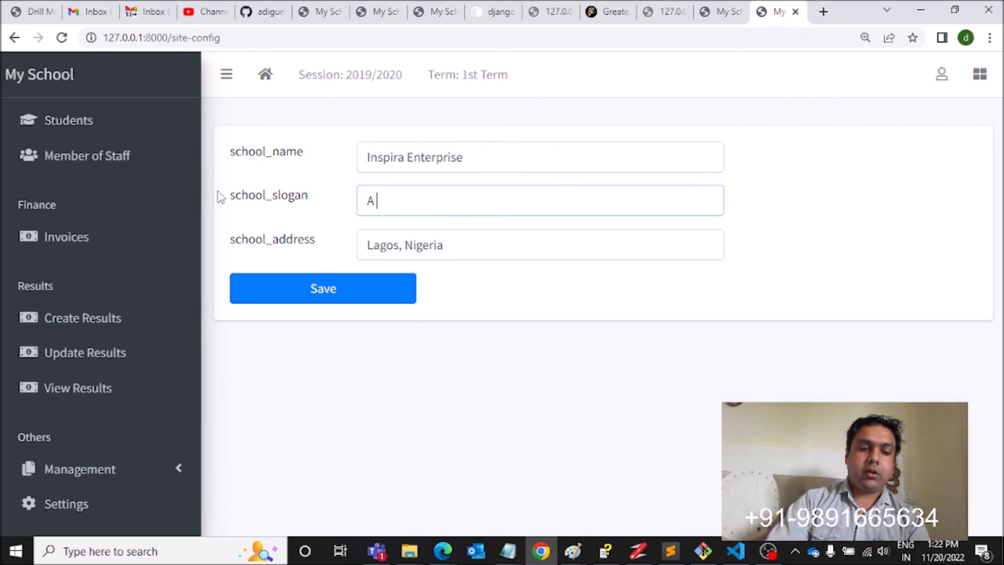
{"action": "type", "text": "Famous"}
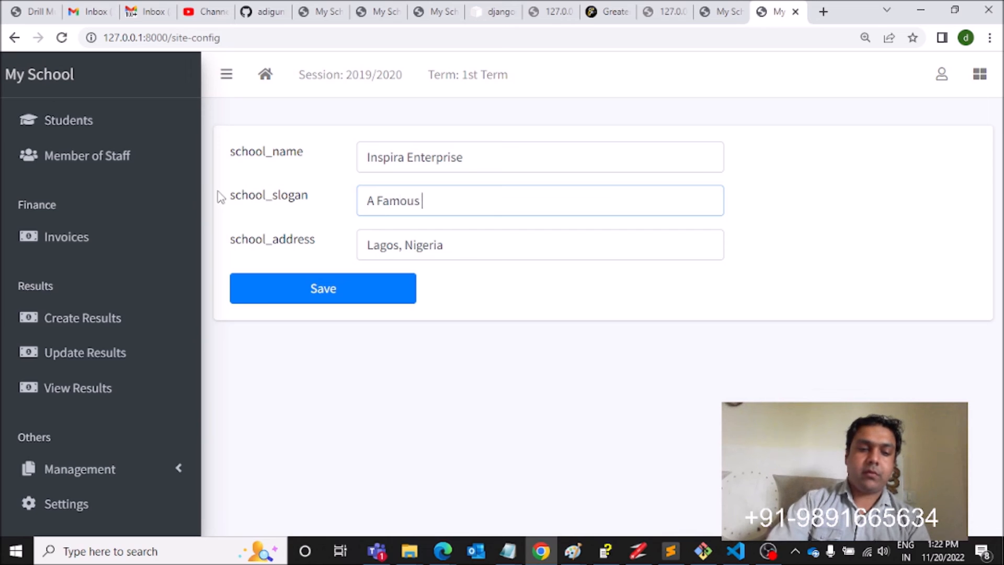
{"action": "type", "text": "Great"}
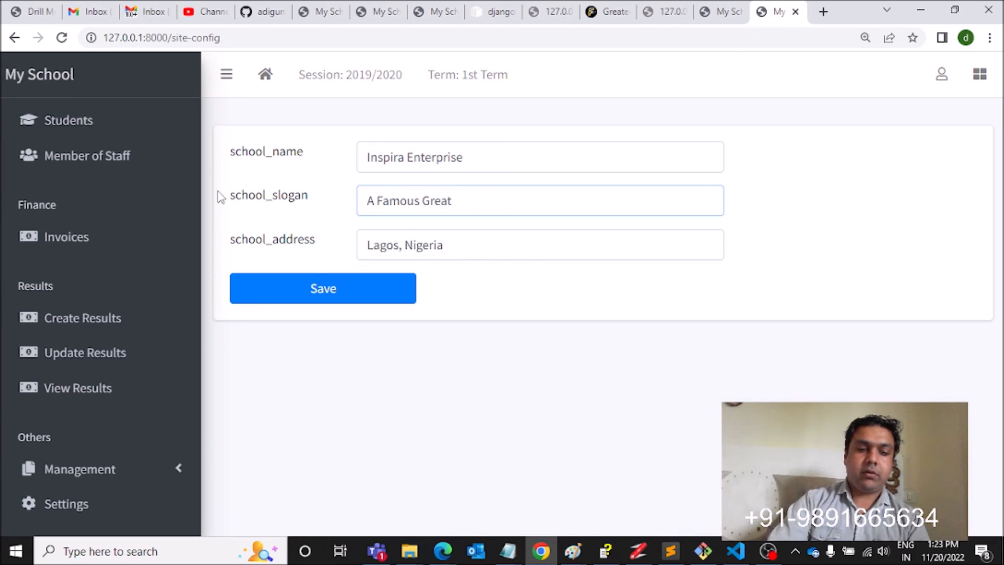
{"action": "type", "text": "school"}
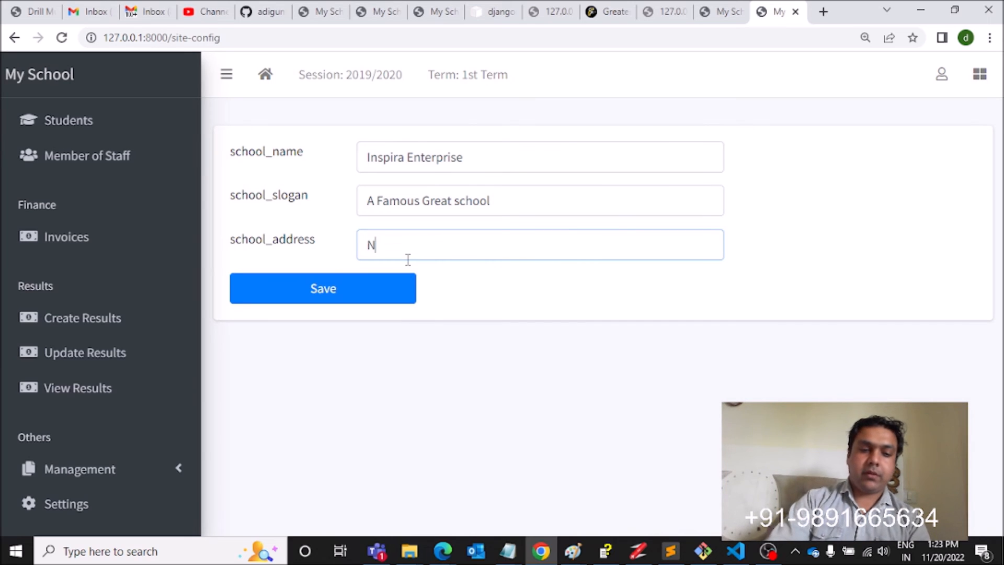
{"action": "type", "text": "ew Del"}
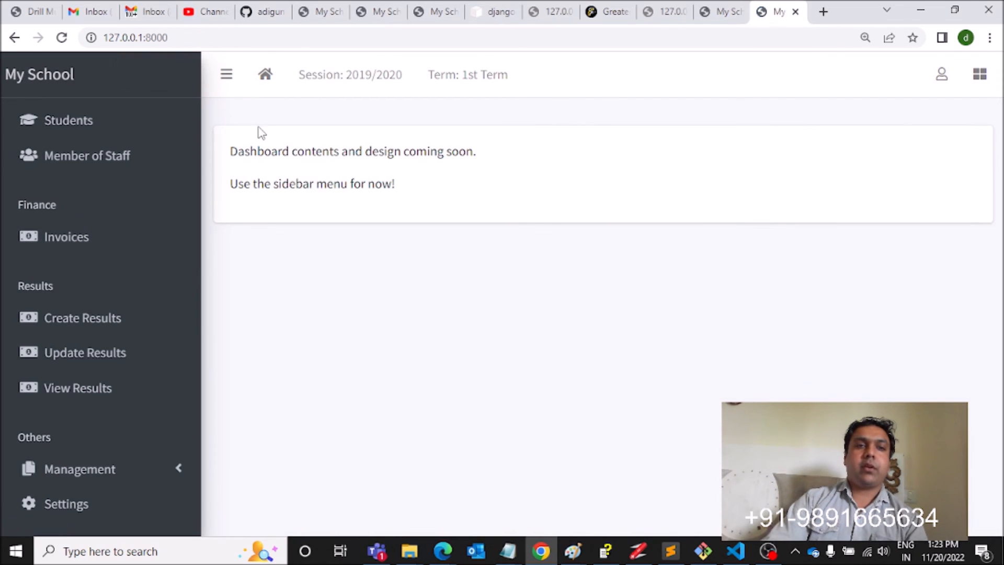
{"action": "mouse_move", "coordinate": [287, 225]}
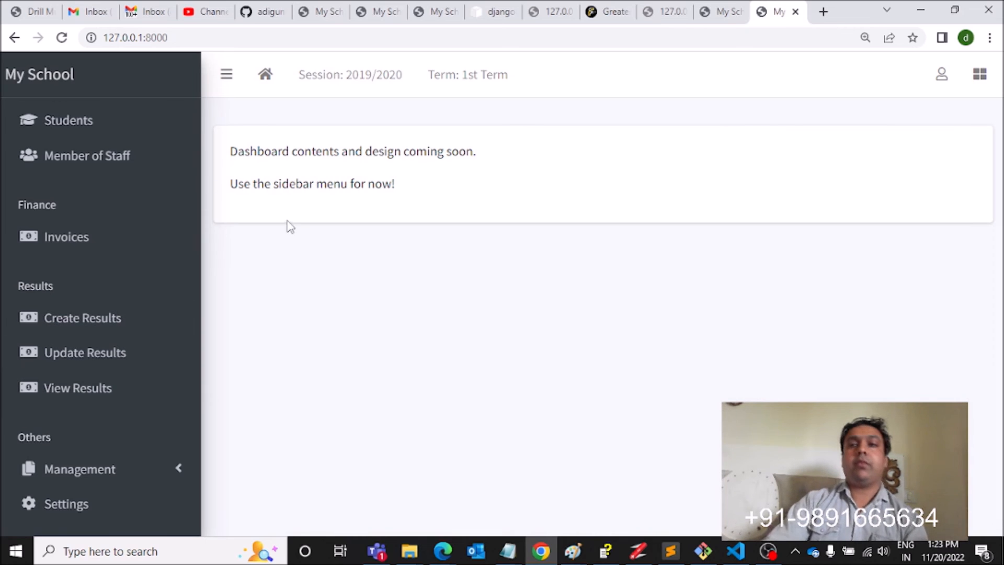
View the profile and the Invoices list with one 95,000 invoice, briefly checking urls.py
{"action": "left_click", "coordinate": [941, 74]}
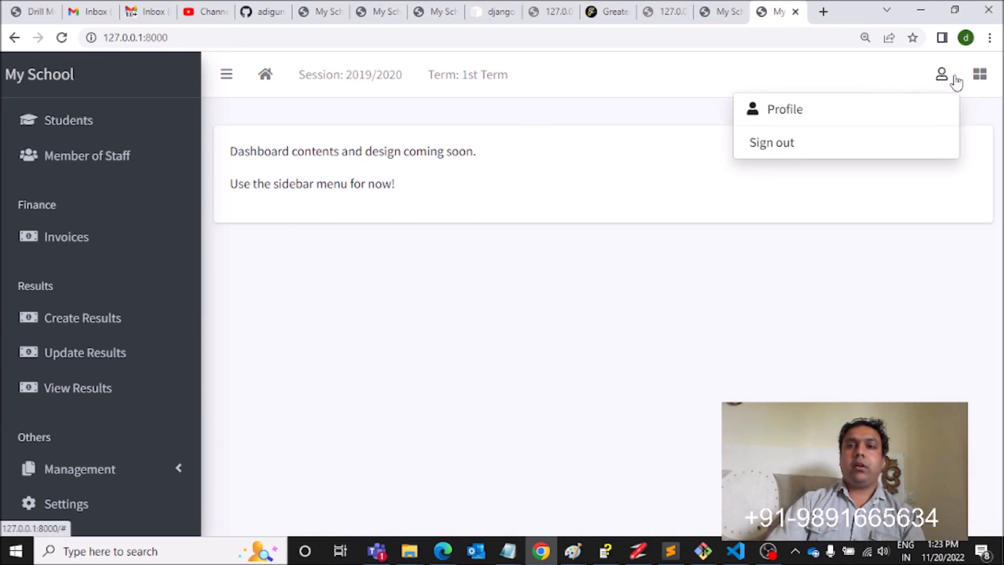
{"action": "left_click", "coordinate": [465, 199]}
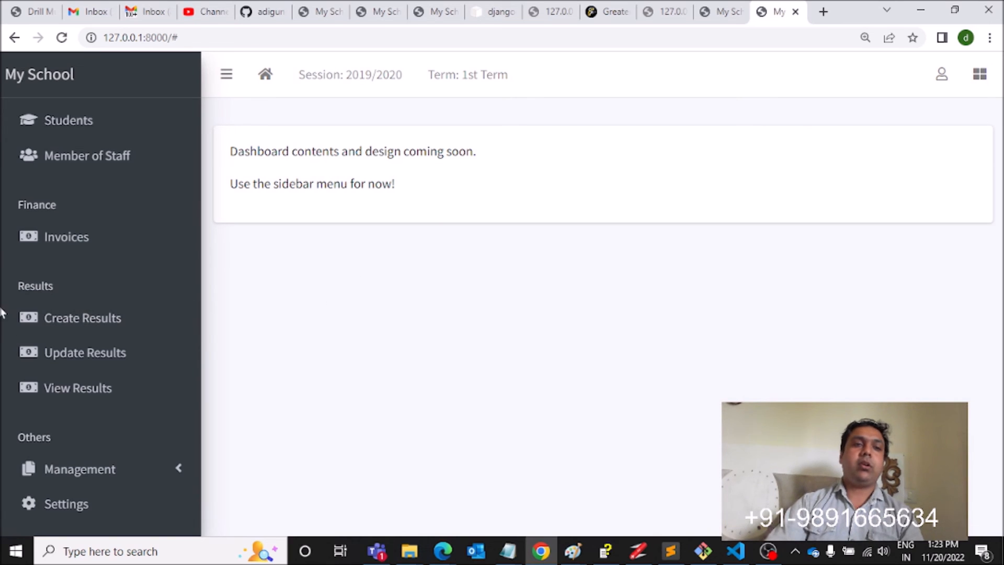
{"action": "left_click", "coordinate": [66, 237]}
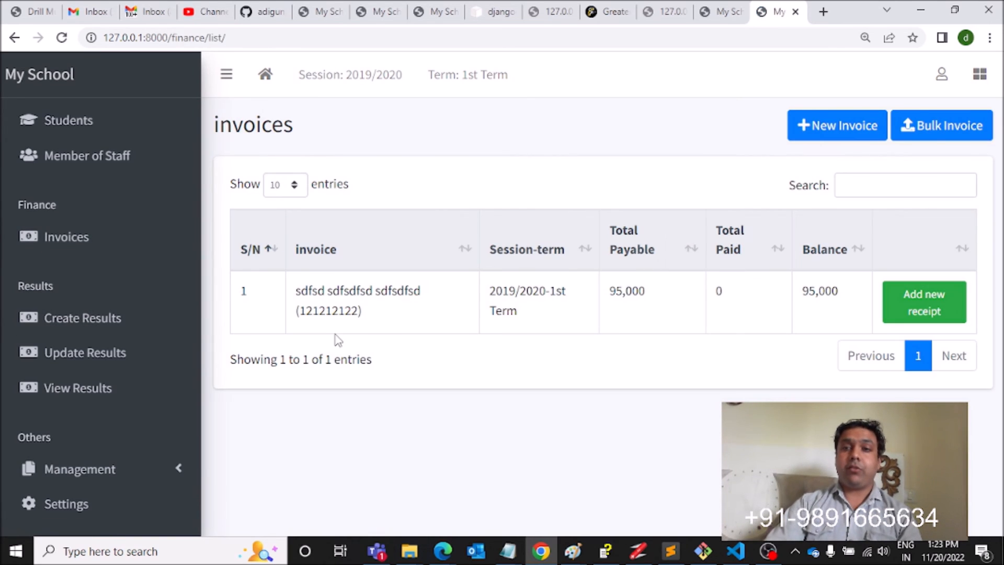
{"action": "mouse_move", "coordinate": [502, 198]}
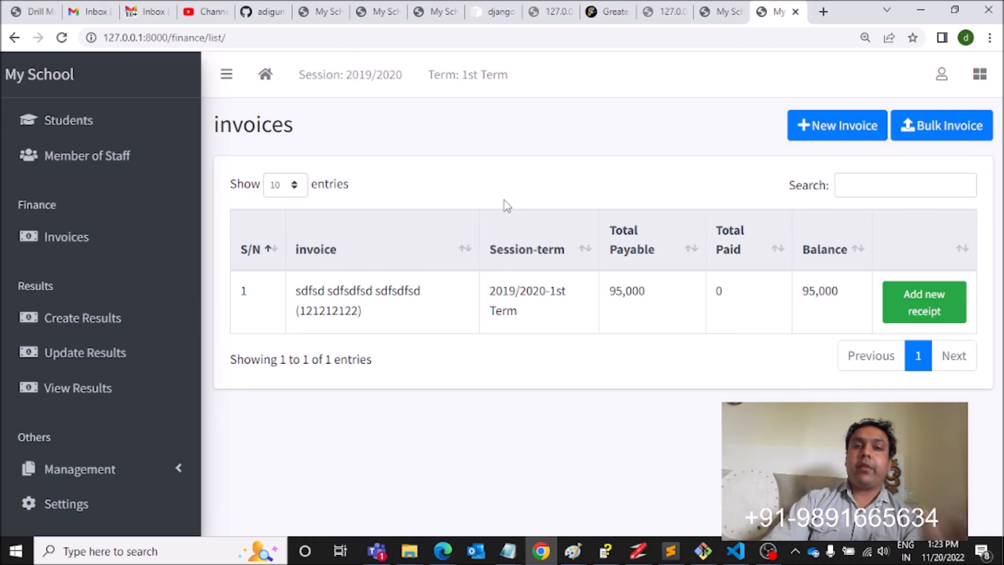
{"action": "mouse_move", "coordinate": [537, 402]}
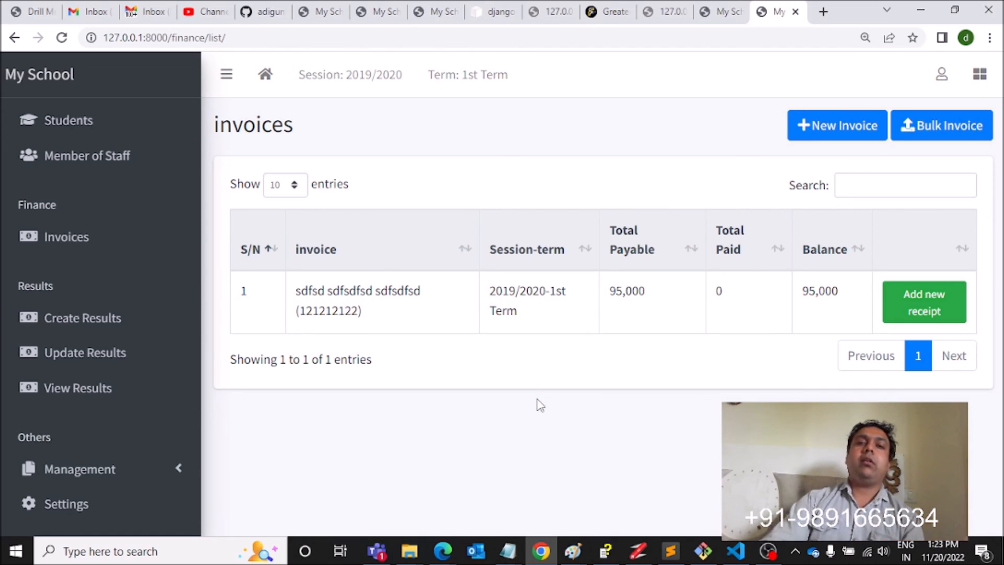
{"action": "left_click", "coordinate": [734, 551]}
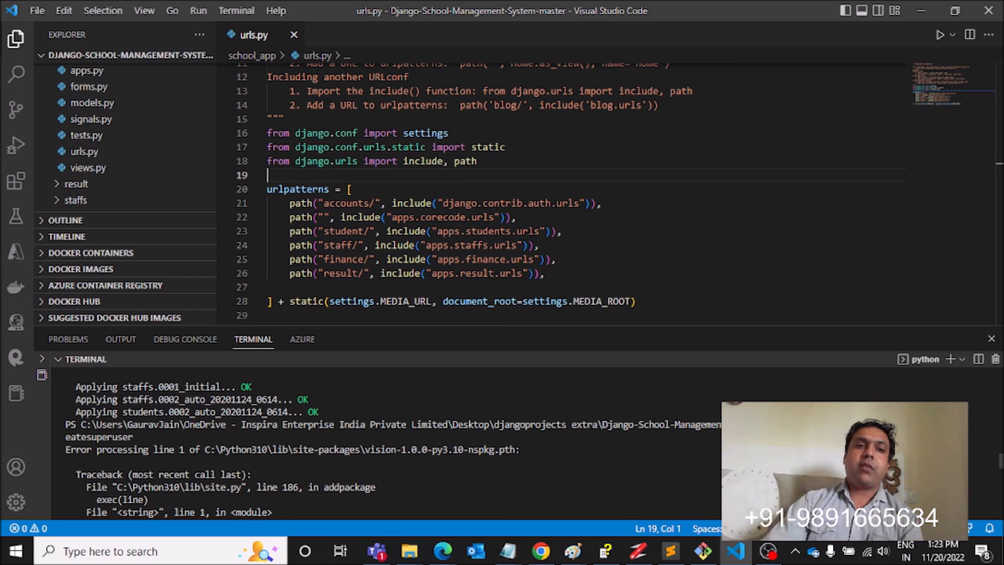
{"action": "left_click", "coordinate": [540, 550]}
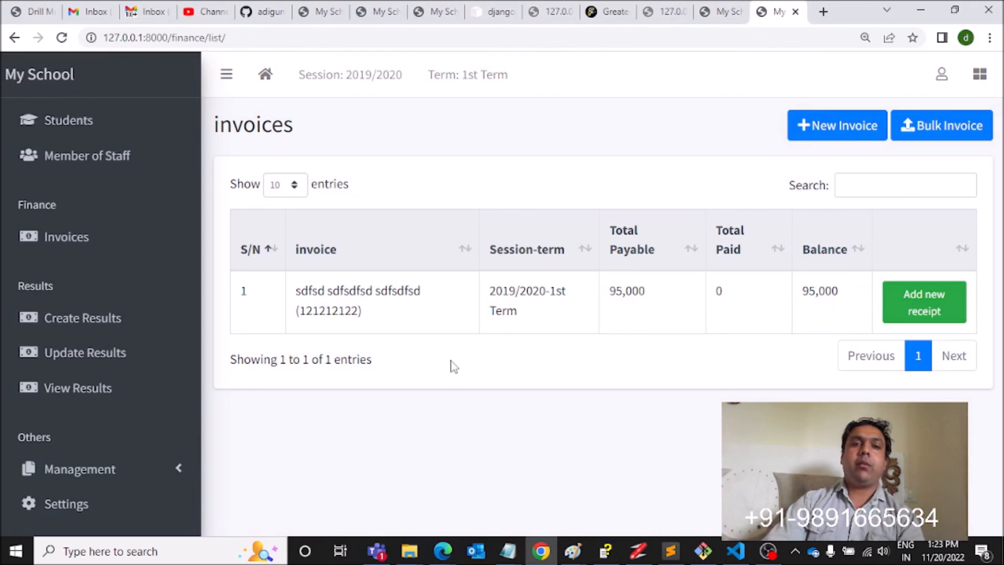
Sign out from the user dropdown to return to the My School login page
{"action": "left_click", "coordinate": [160, 38]}
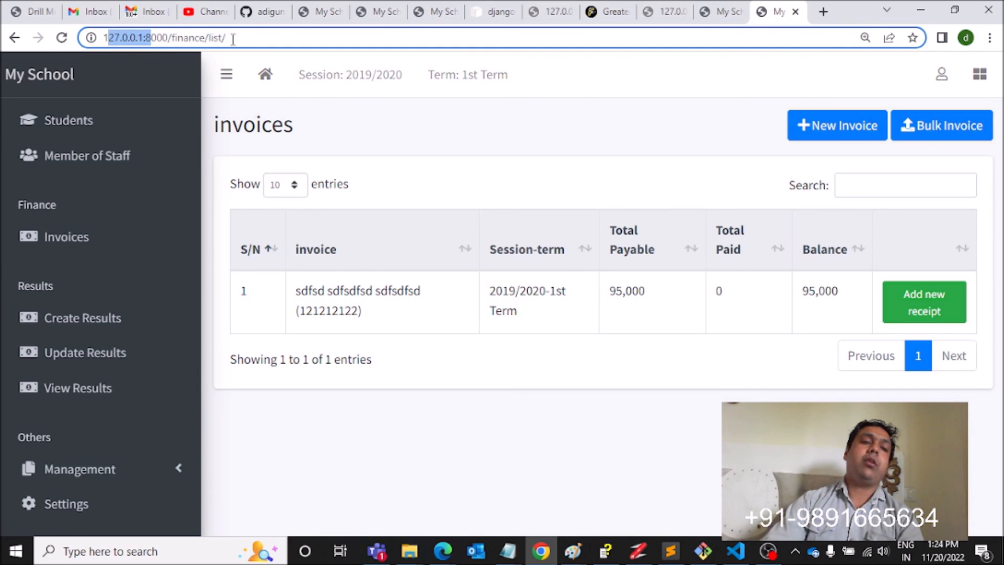
{"action": "mouse_move", "coordinate": [528, 159]}
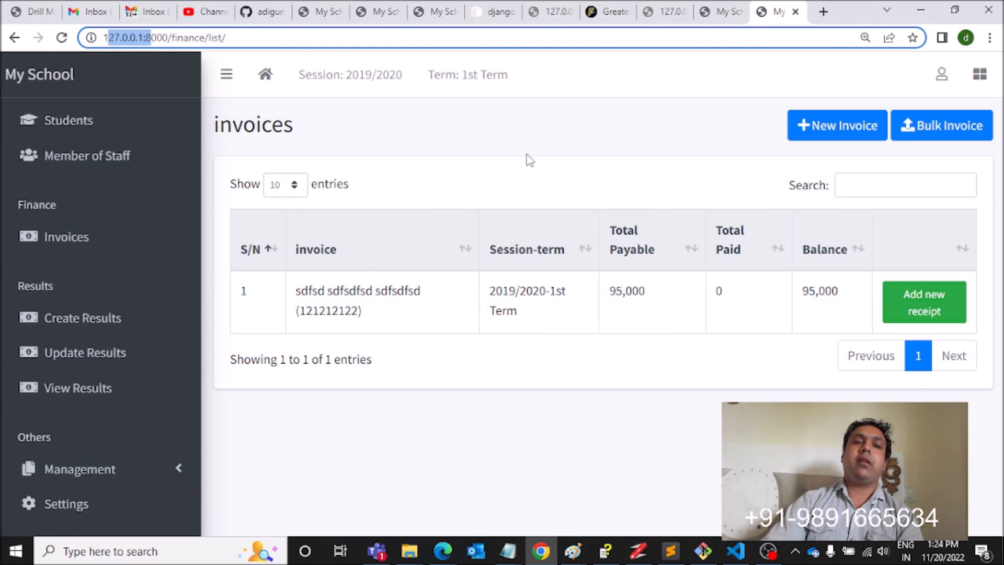
{"action": "left_click", "coordinate": [979, 74]}
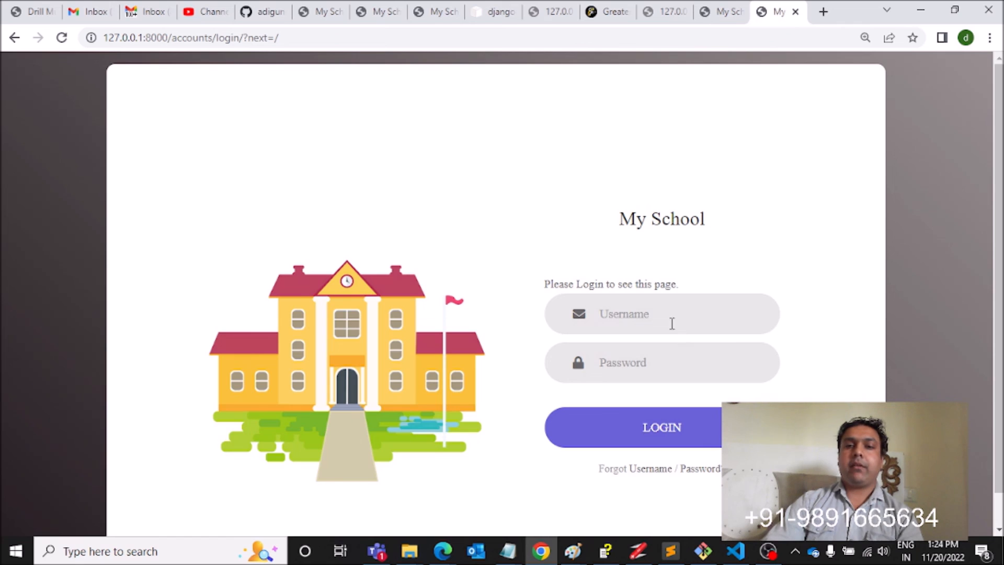
{"action": "mouse_move", "coordinate": [528, 261]}
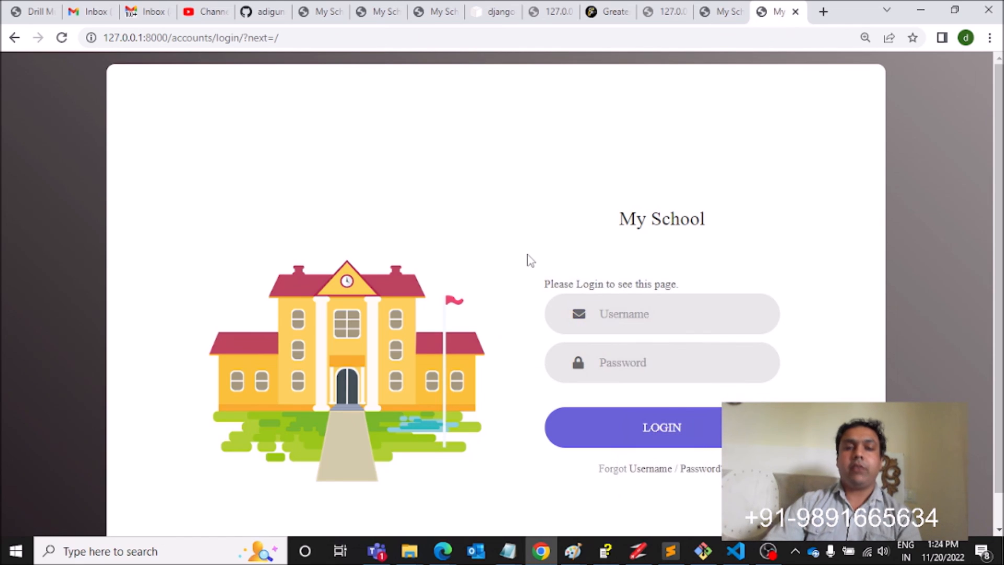
Log back in with username and password to reach the My School dashboard
{"action": "type", "text": "a"}
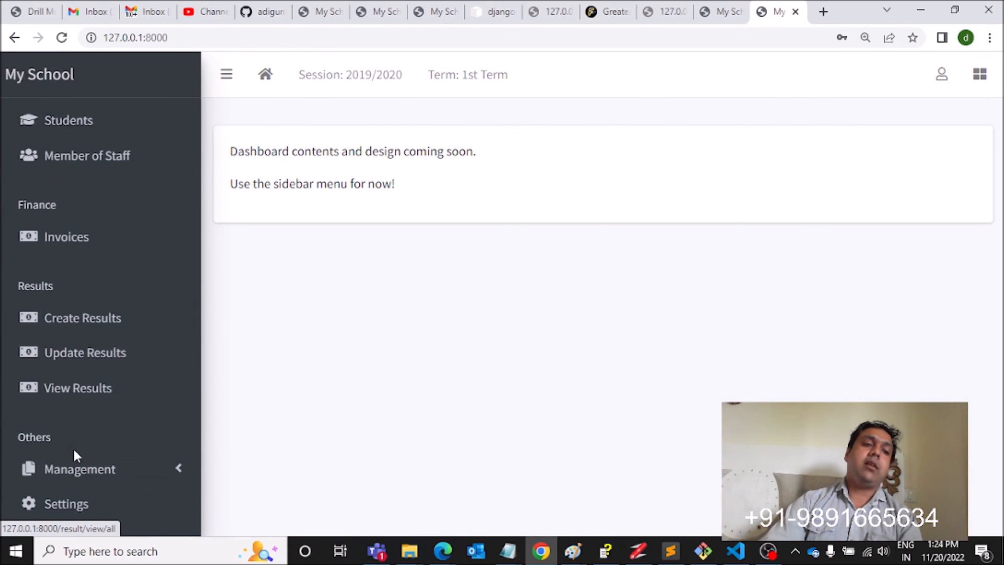
Open the Customize AdminLTE panel and scroll down to the Navbar Variants
{"action": "left_click", "coordinate": [978, 73]}
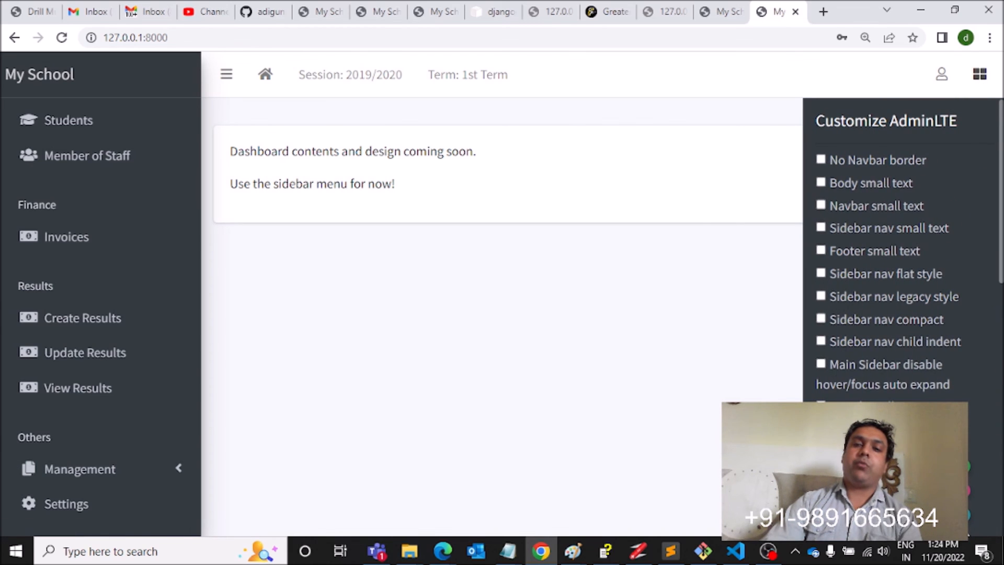
{"action": "scroll", "scroll_direction": "down", "scroll_amount": 3}
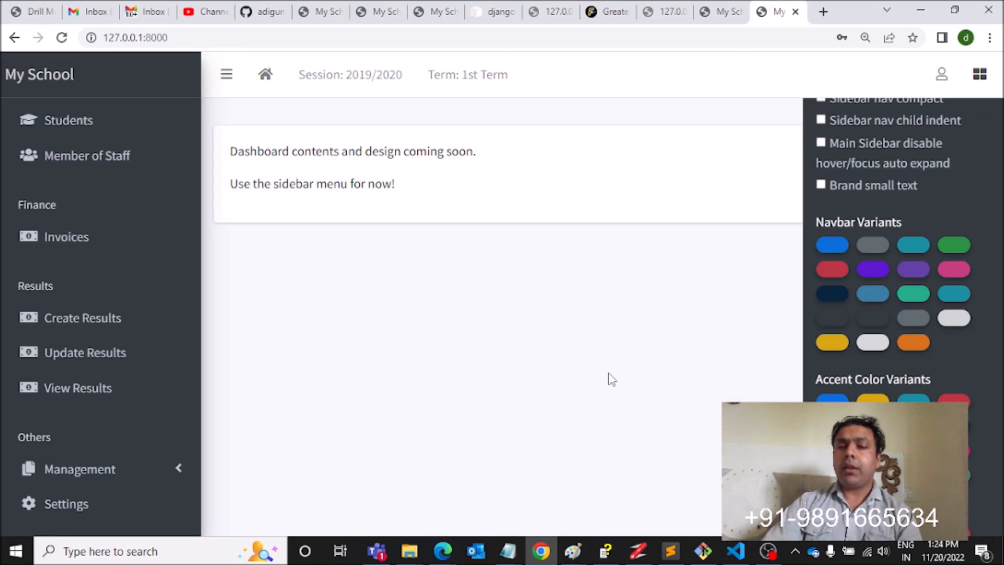
{"action": "mouse_move", "coordinate": [695, 421]}
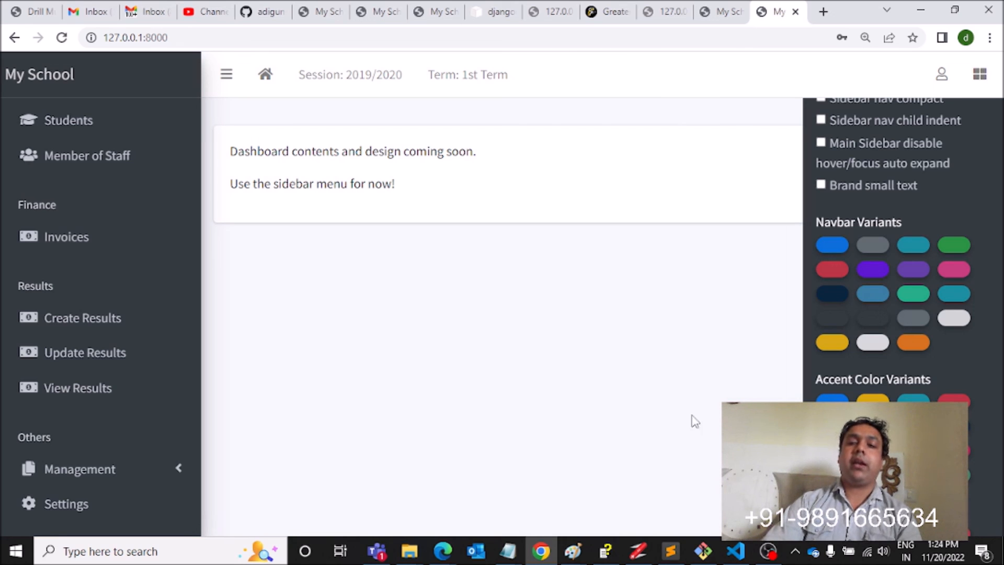